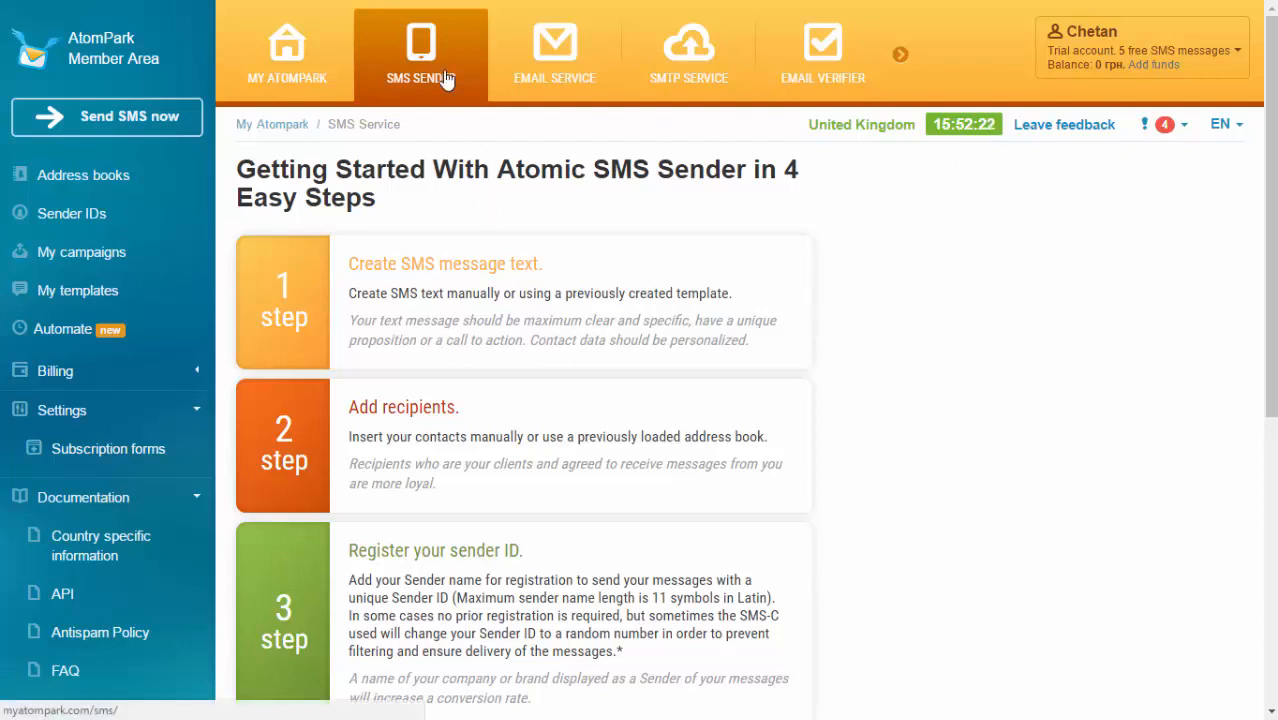
Go to SMS Sender and show the Address books list with My Family and My Contacts
click(276, 52)
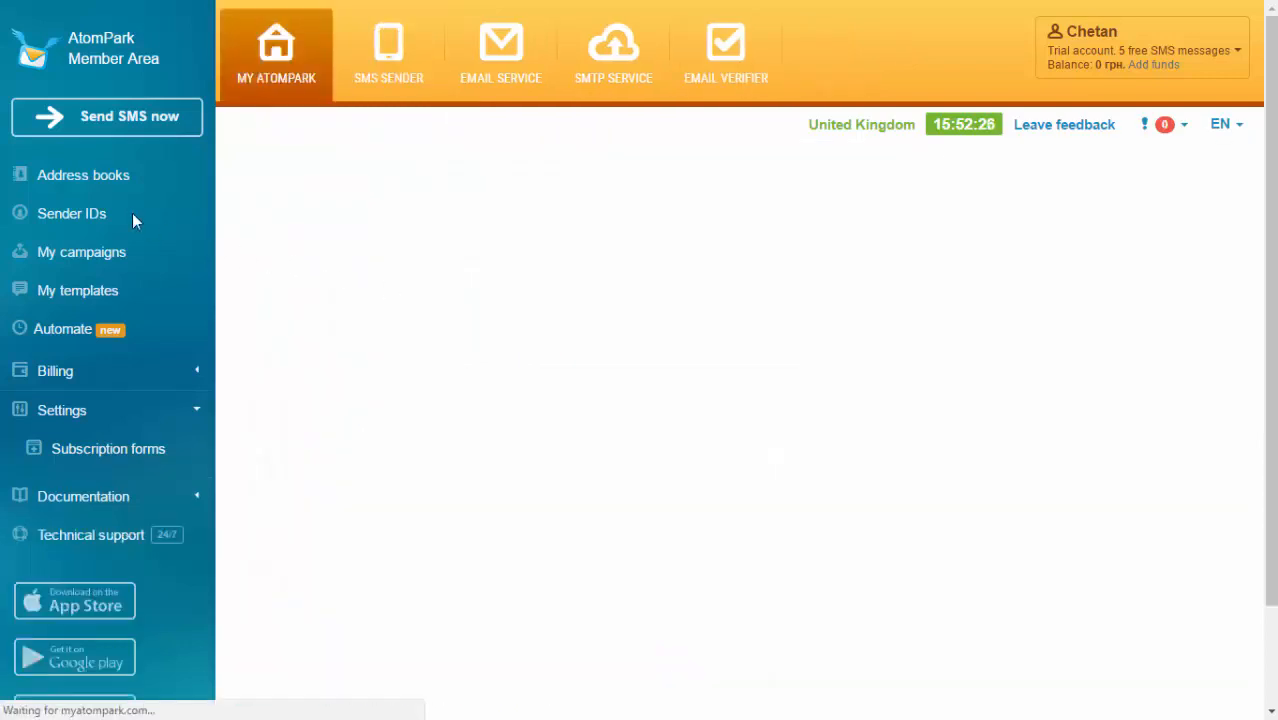
click(388, 56)
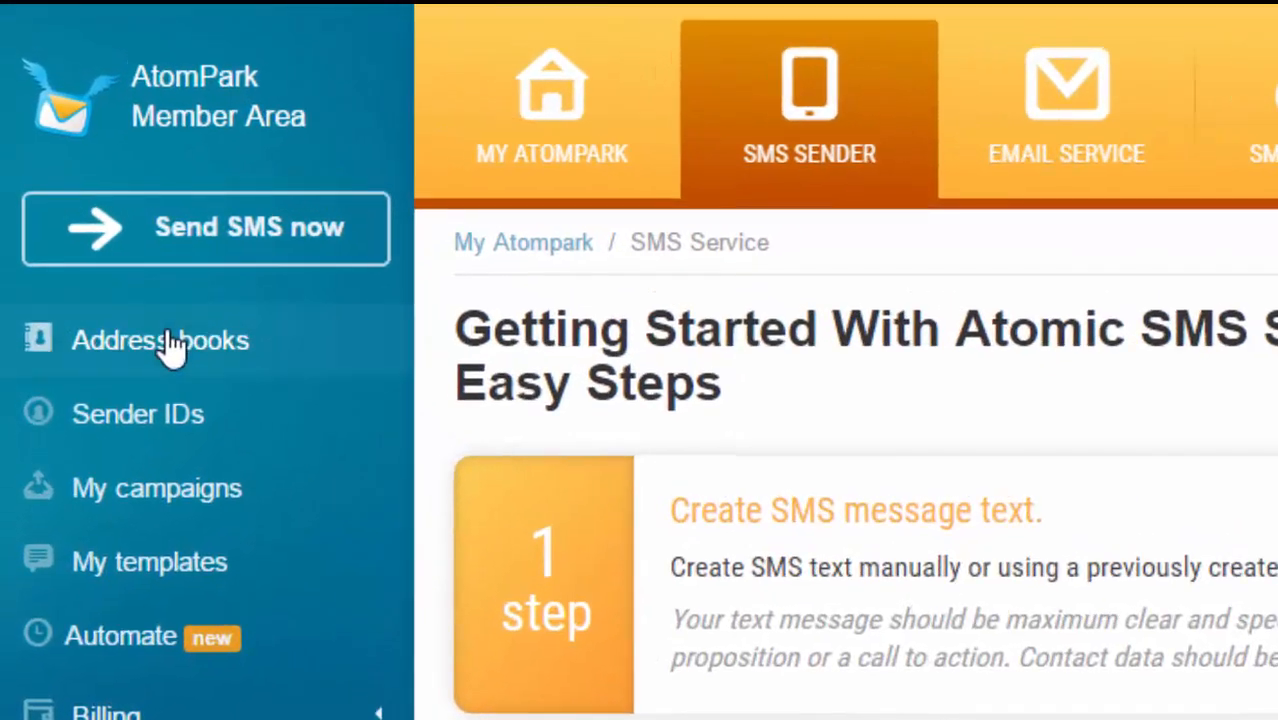
click(160, 340)
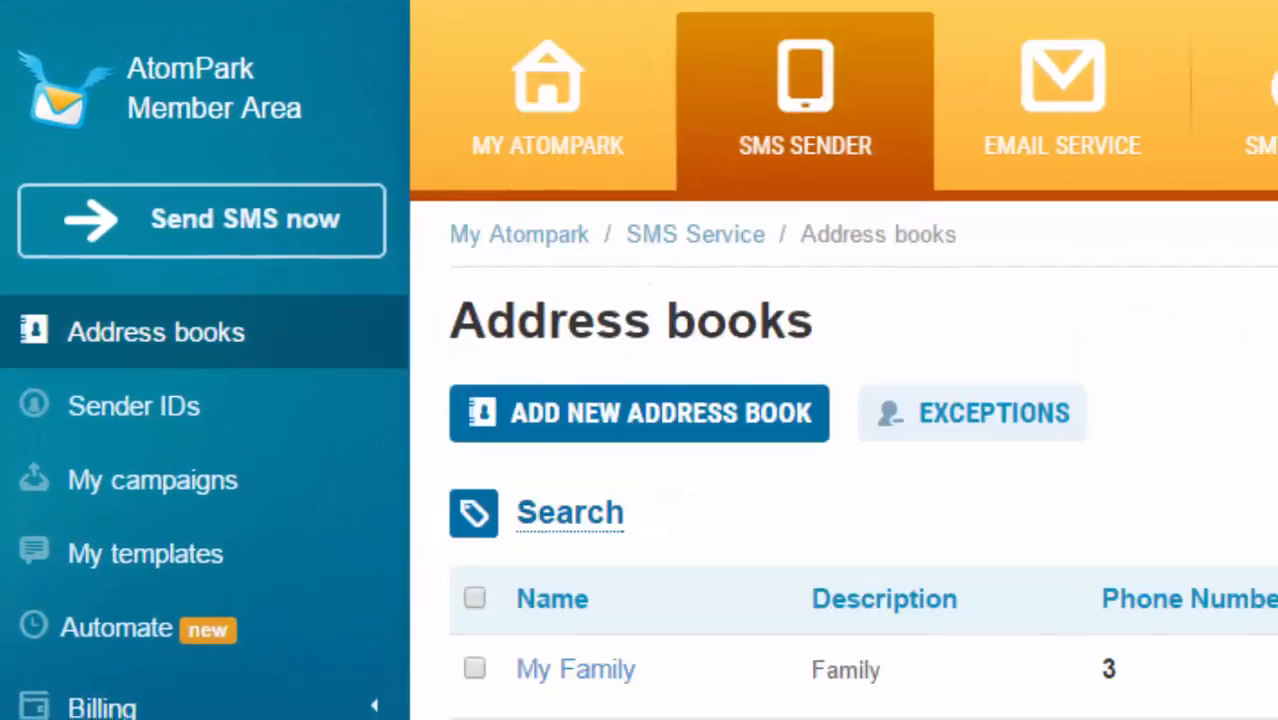
scroll(down, 3)
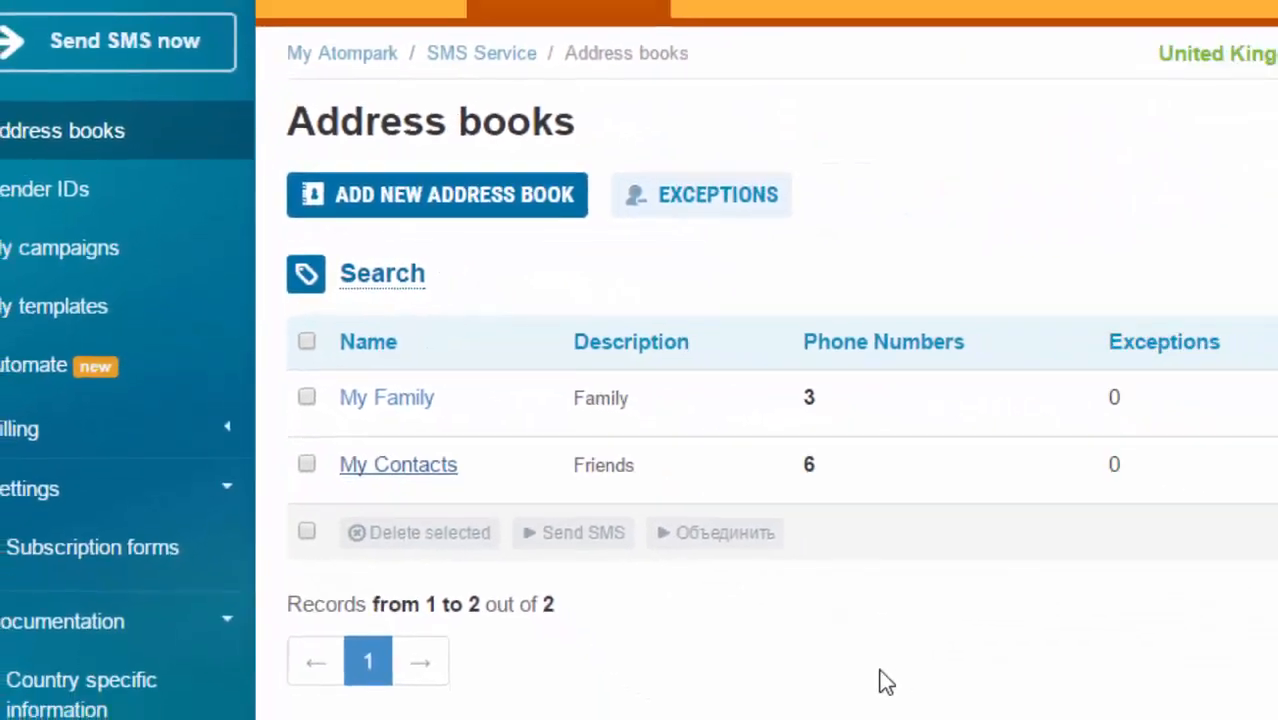
Open the My Contacts address book with its six phone numbers
click(398, 464)
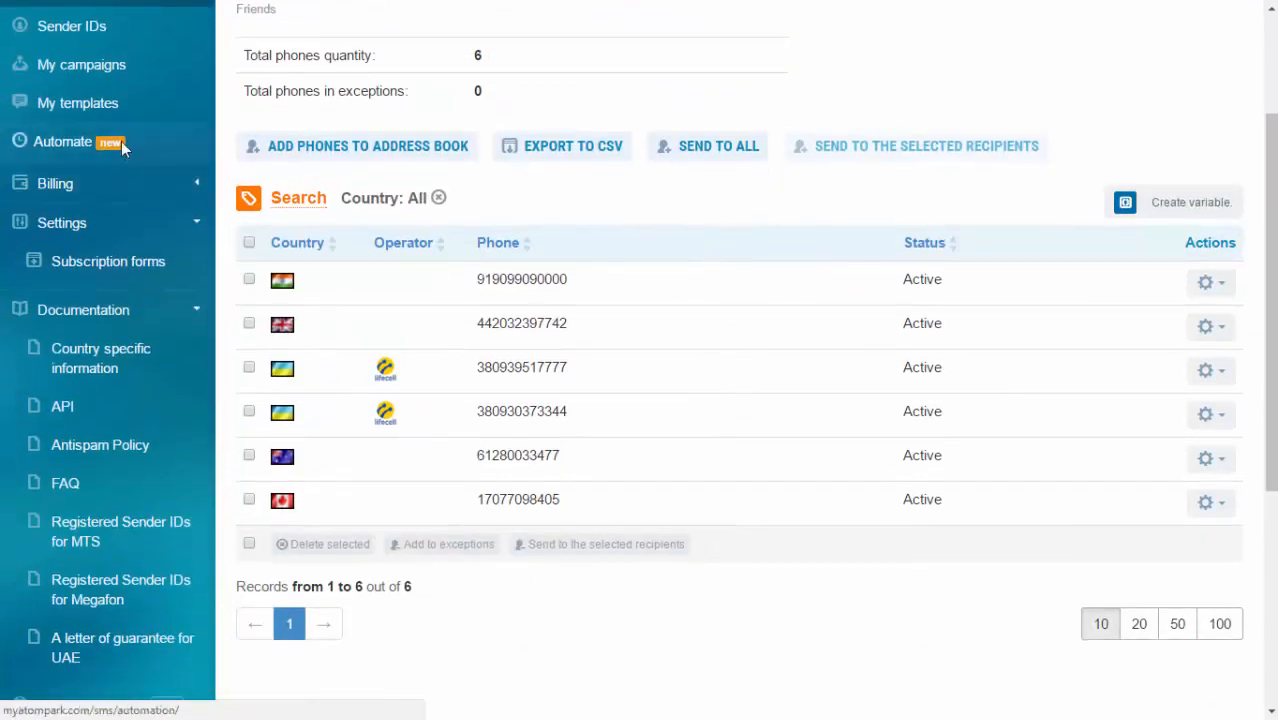
mouse_move(688, 524)
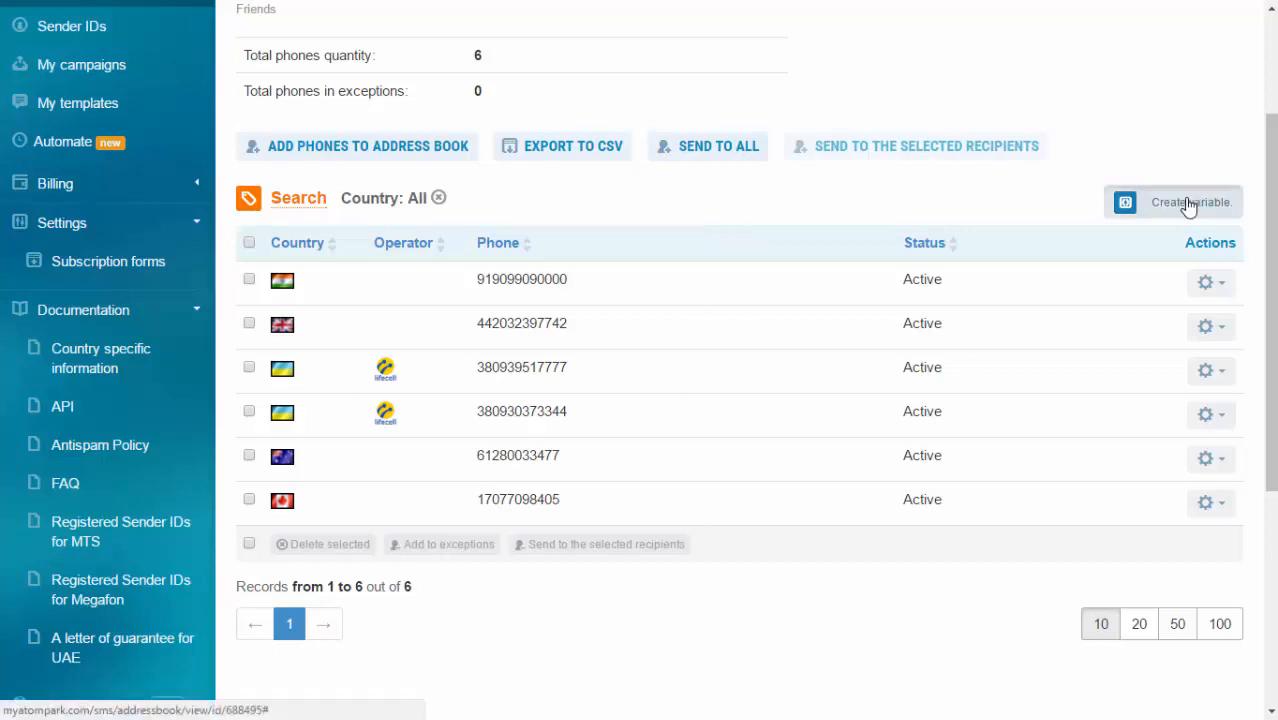
Create a variable named Date of type Date in My Contacts
click(1172, 202)
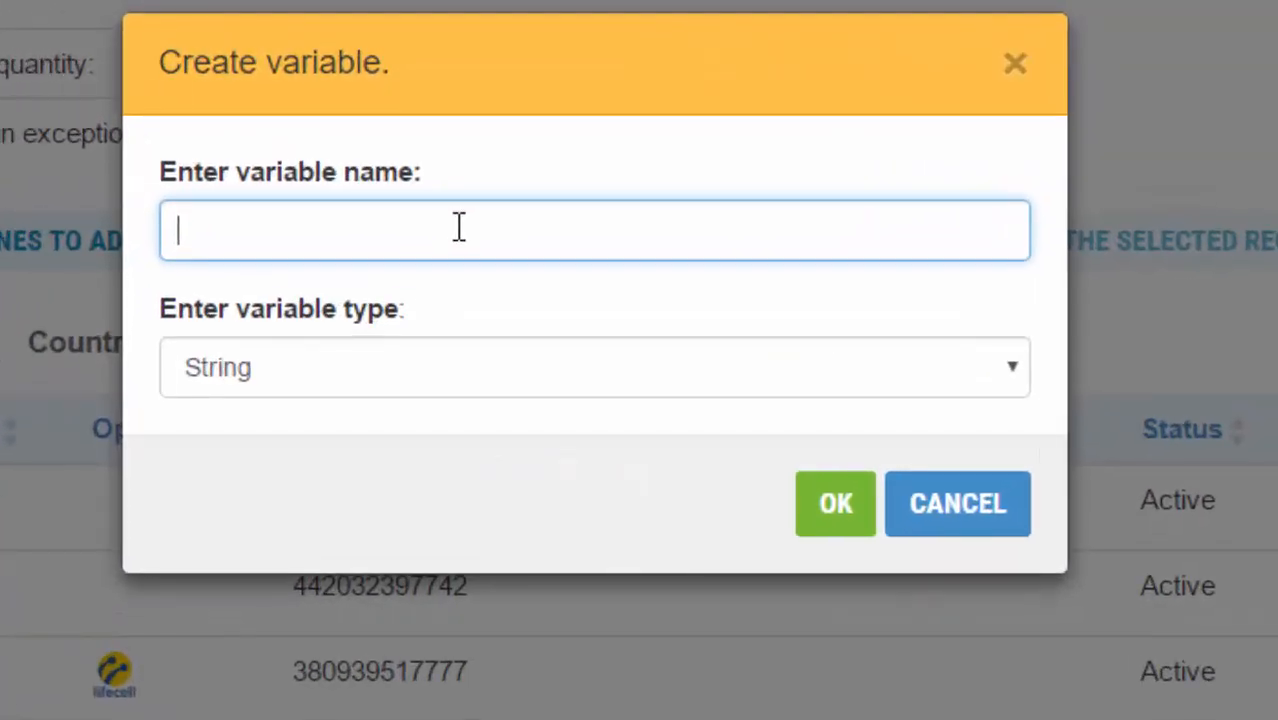
text(Date)
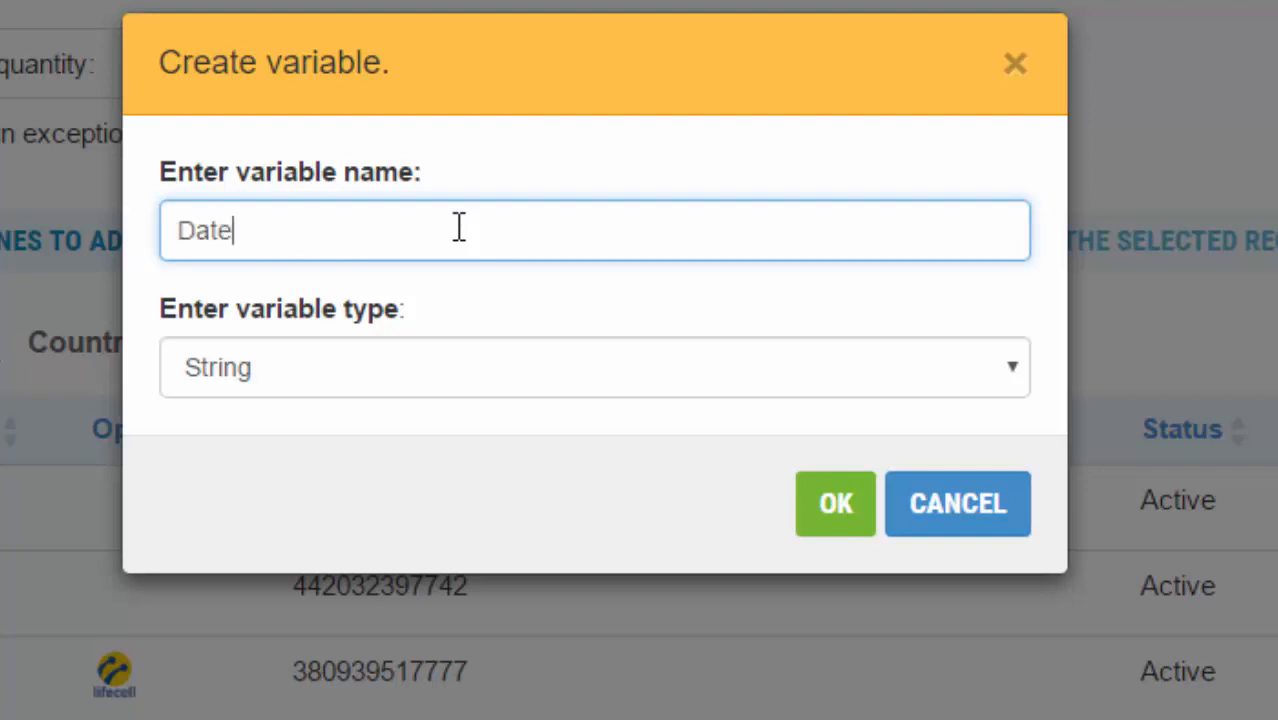
click(594, 368)
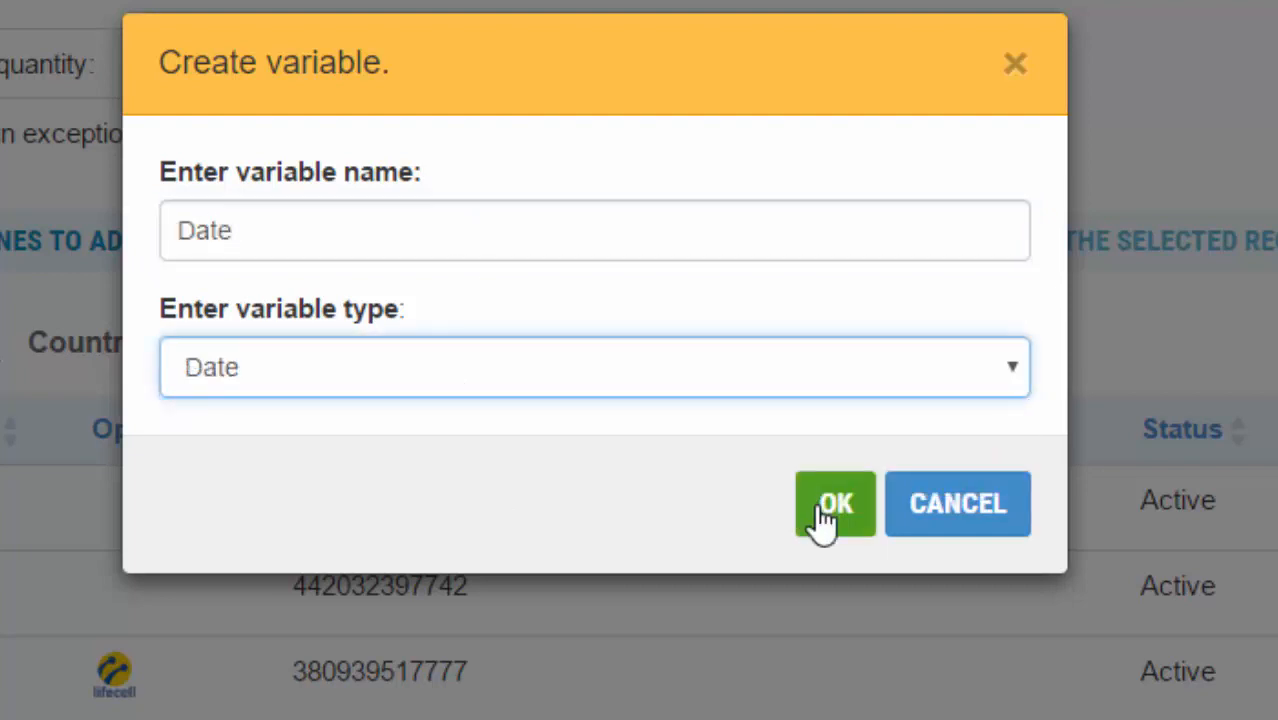
click(834, 504)
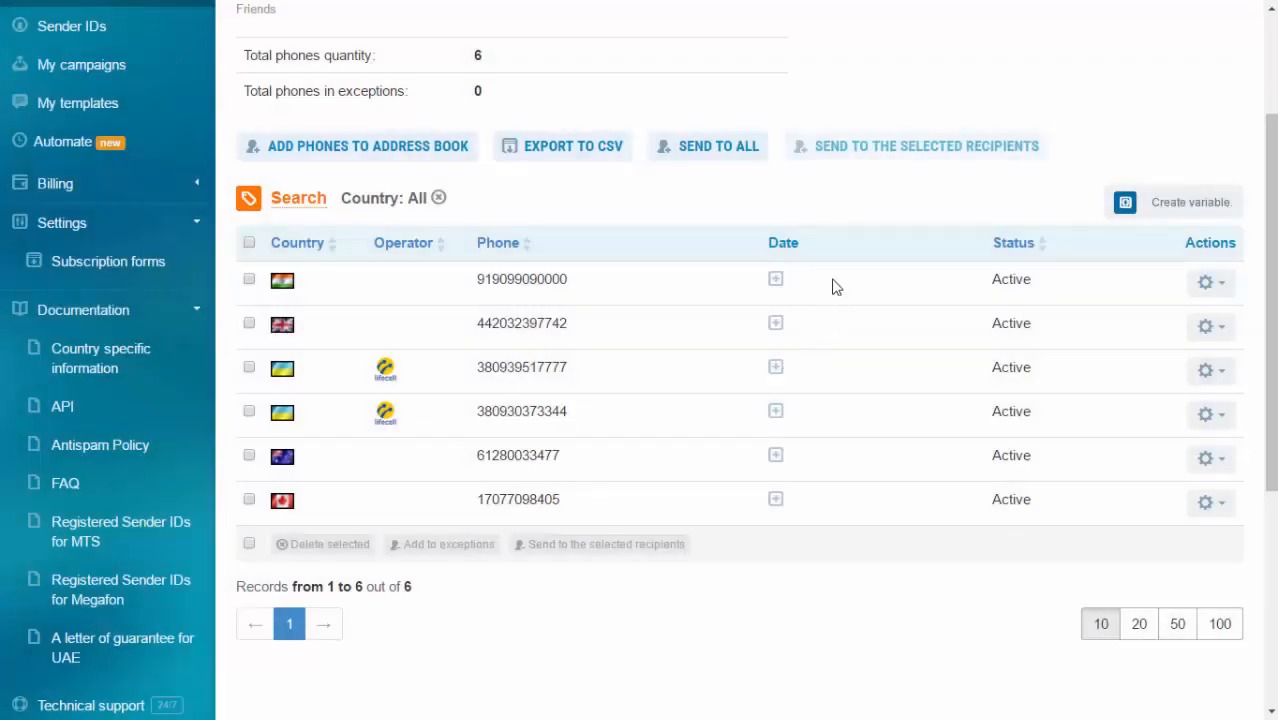
mouse_move(710, 288)
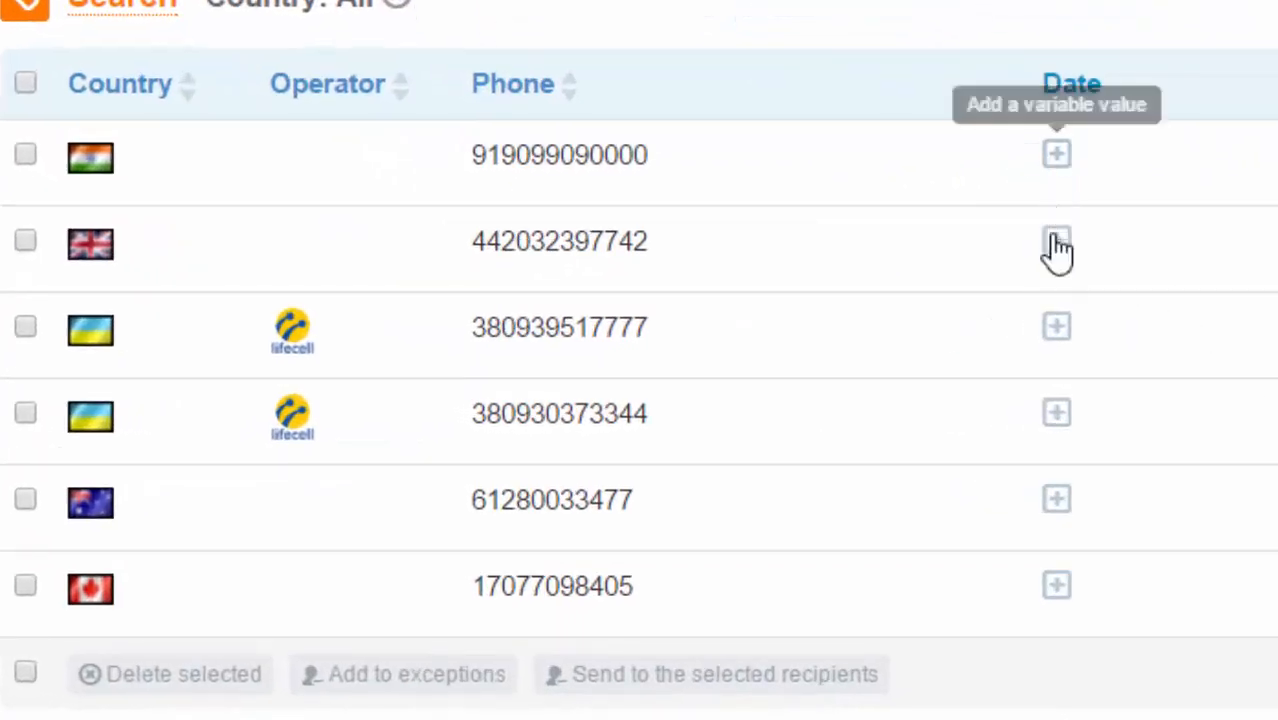
mouse_move(932, 160)
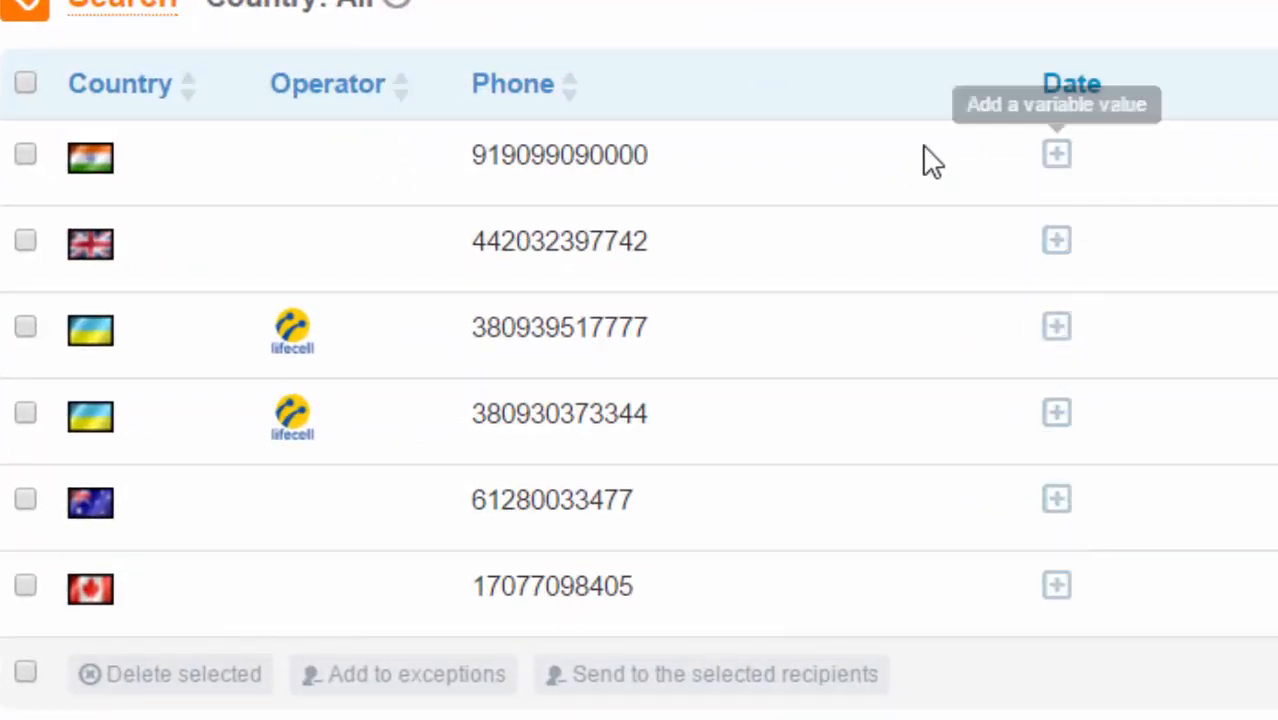
mouse_move(912, 148)
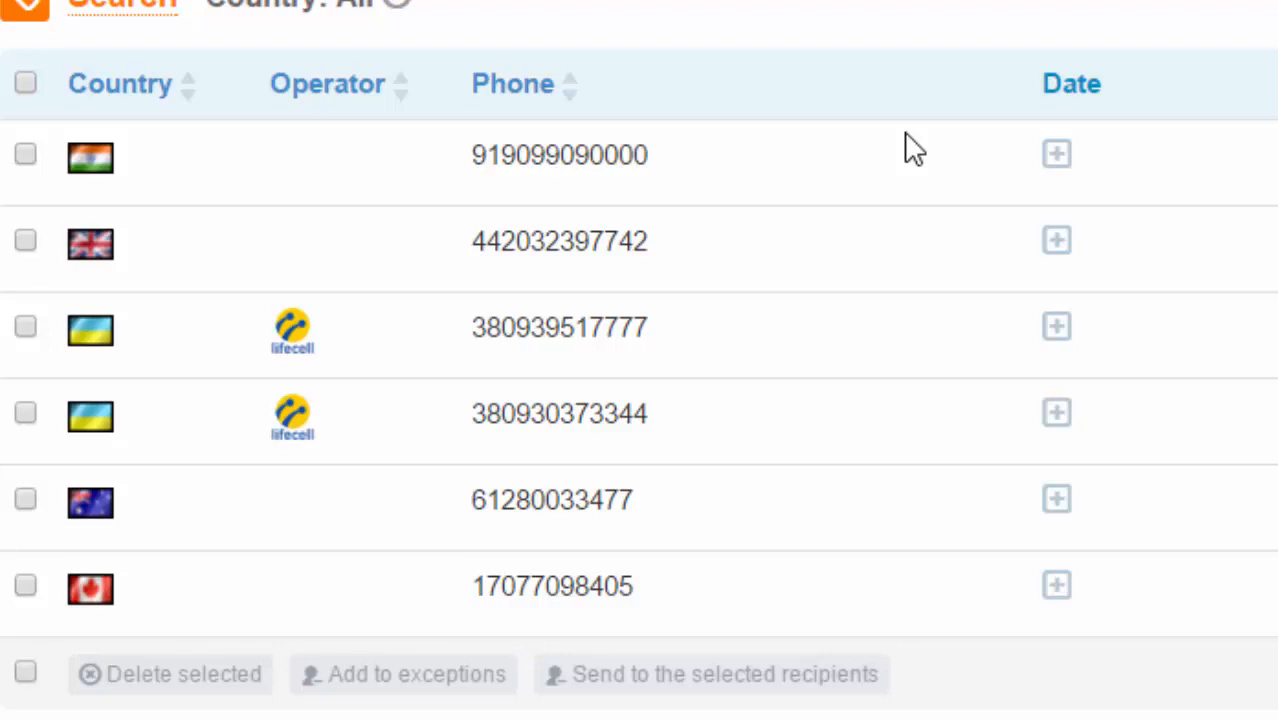
mouse_move(808, 164)
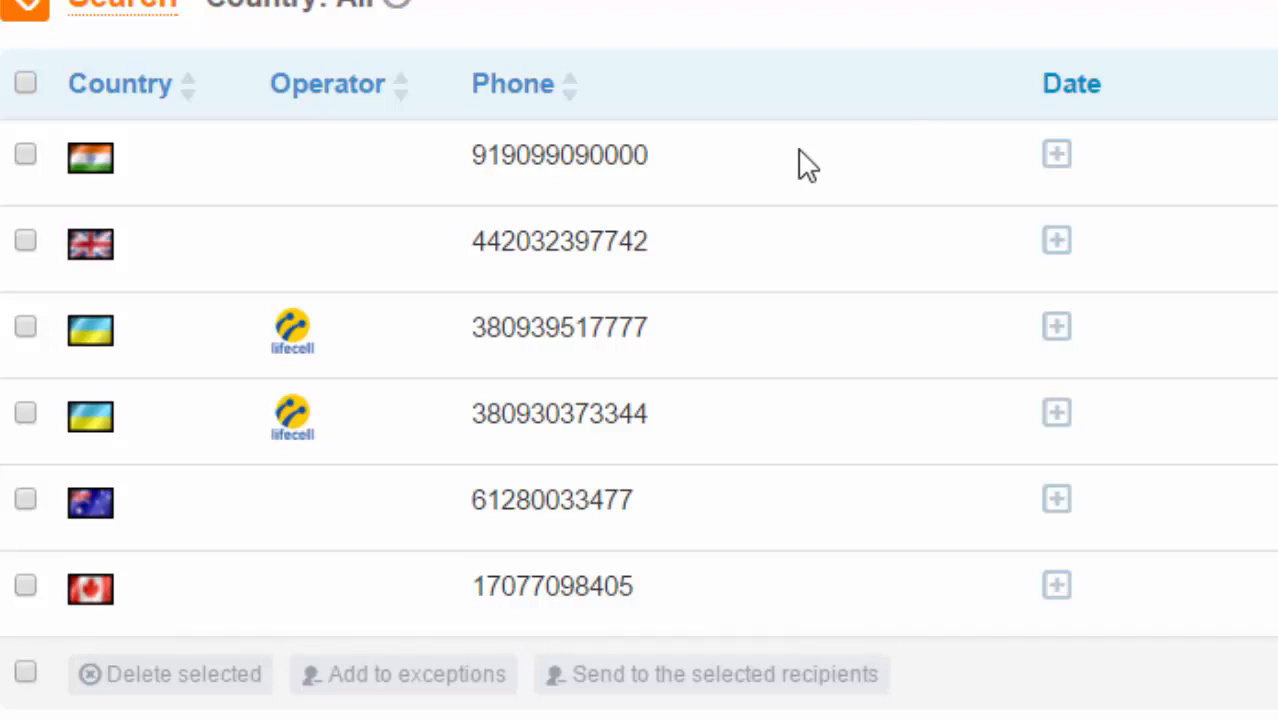
click(1056, 154)
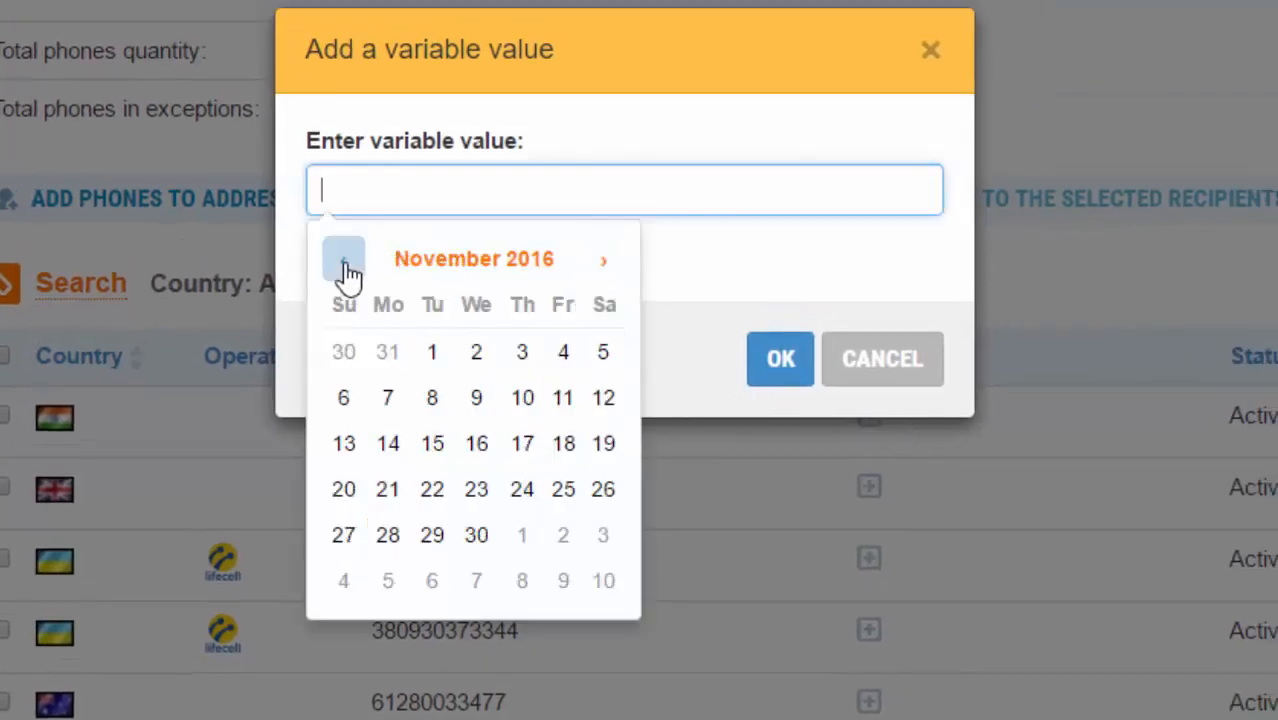
click(344, 260)
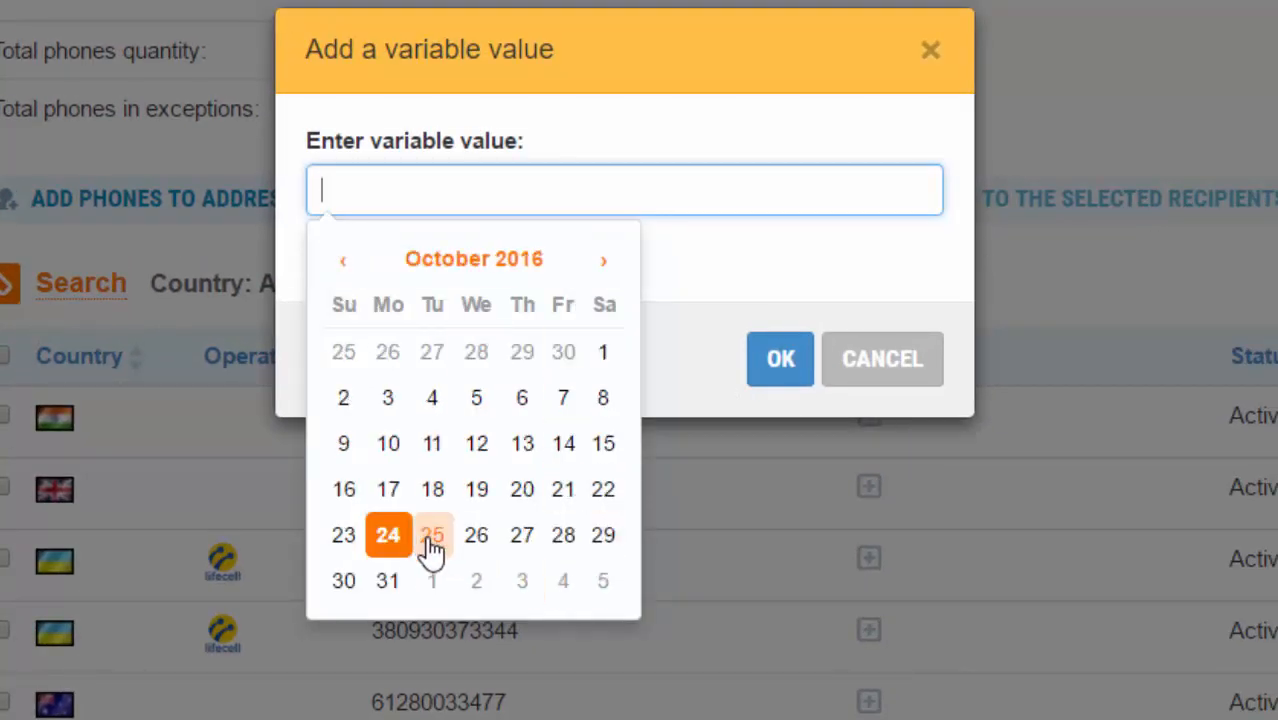
mouse_move(604, 534)
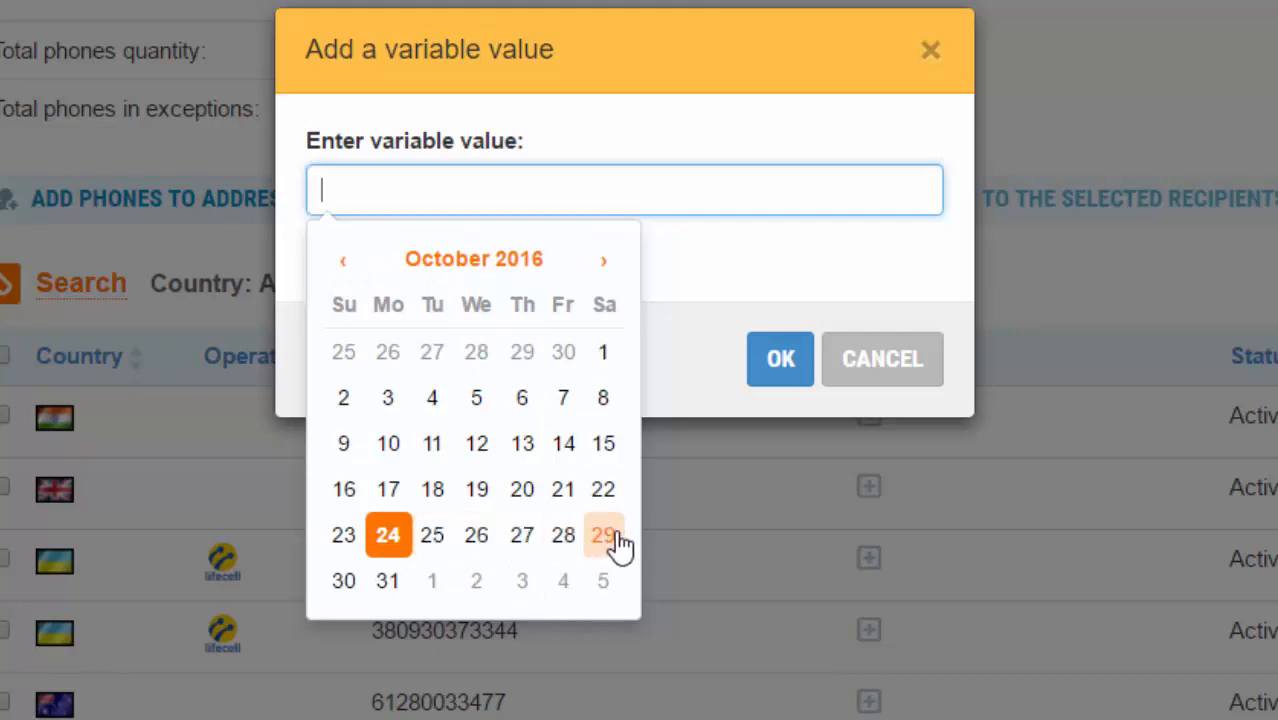
mouse_move(388, 580)
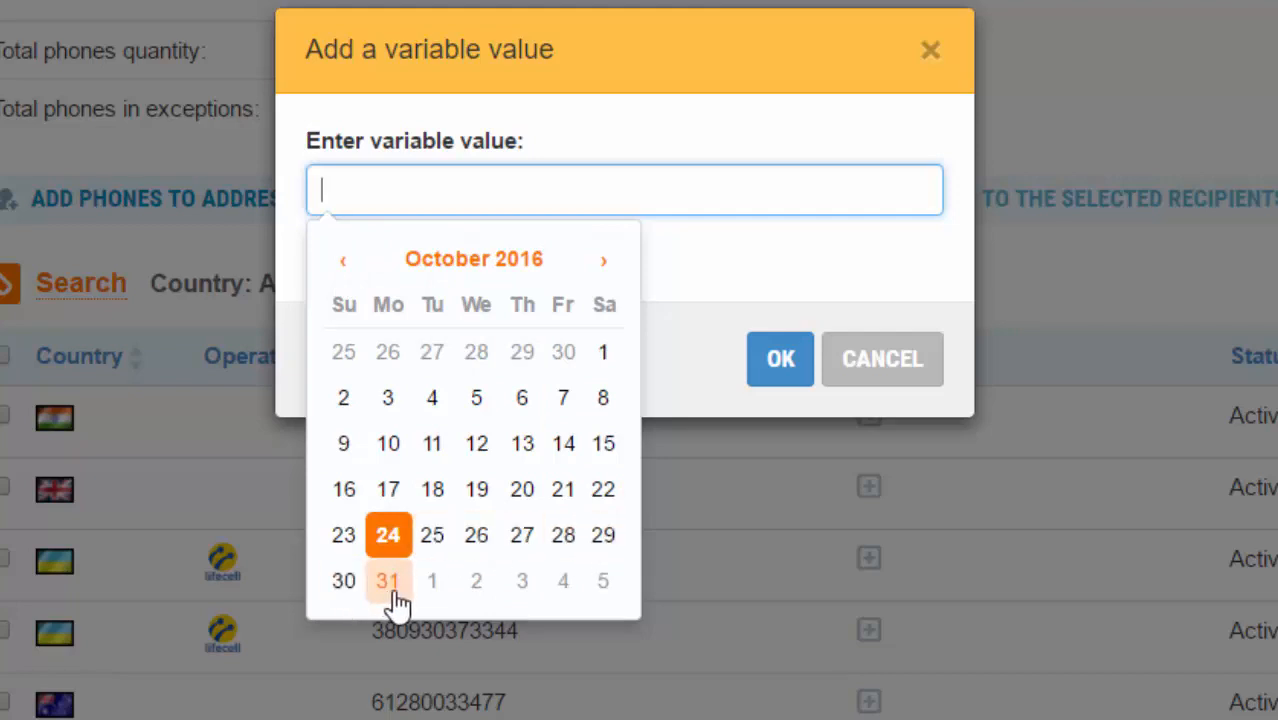
click(388, 580)
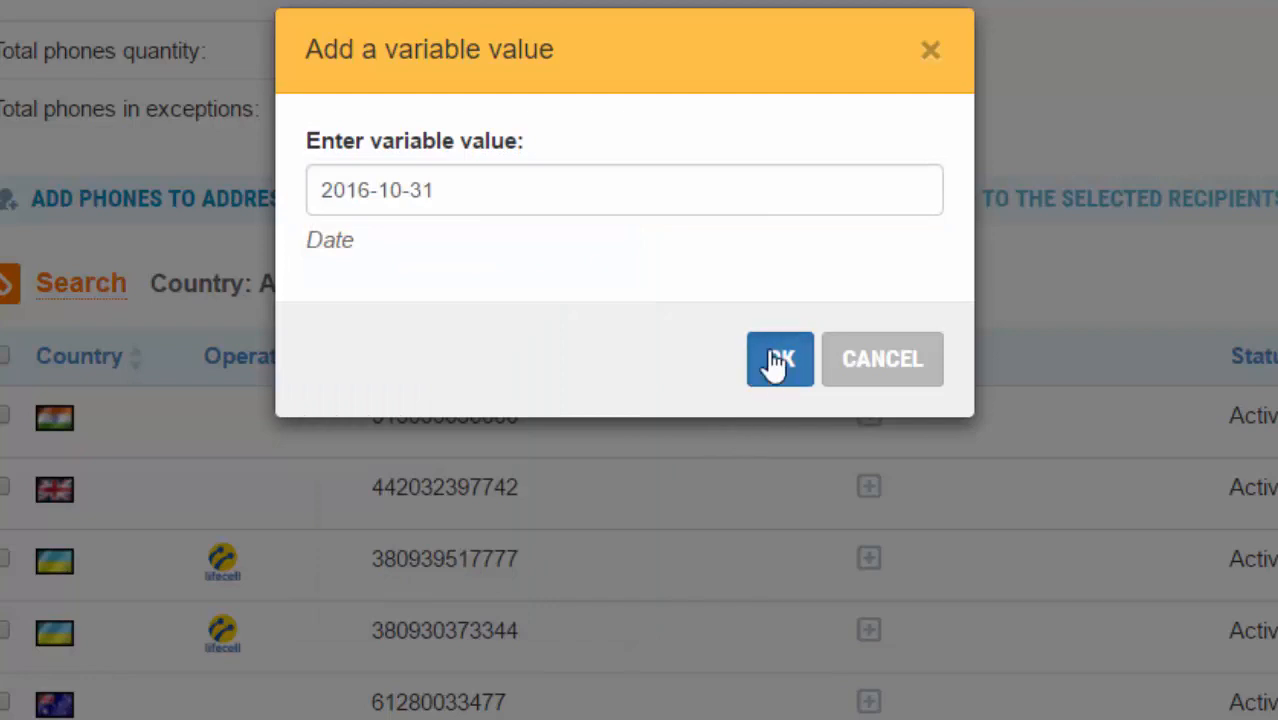
click(780, 360)
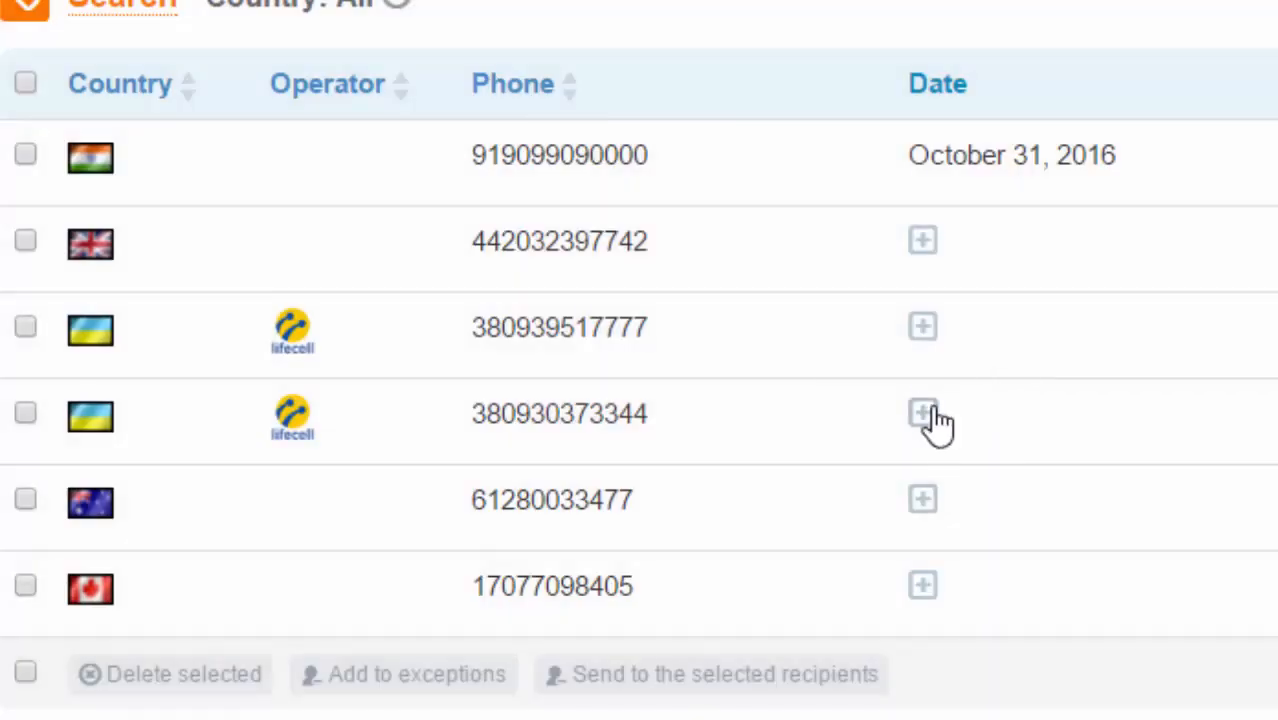
click(922, 412)
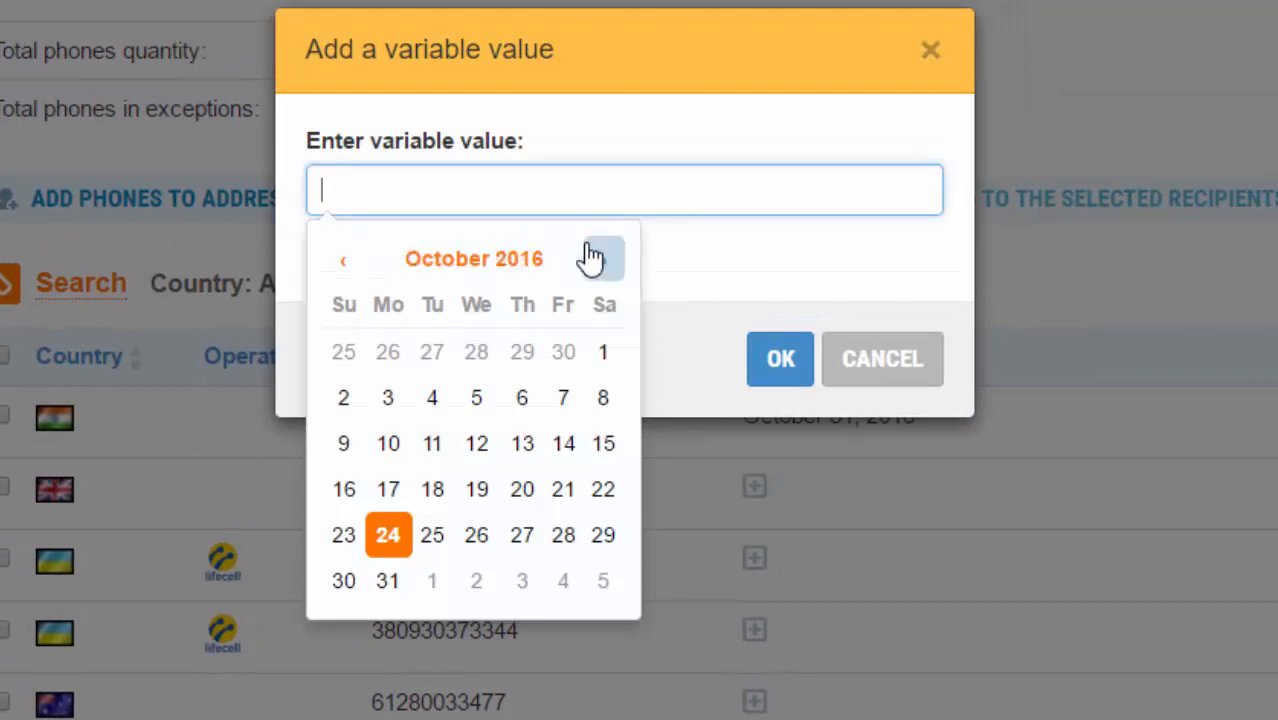
click(602, 258)
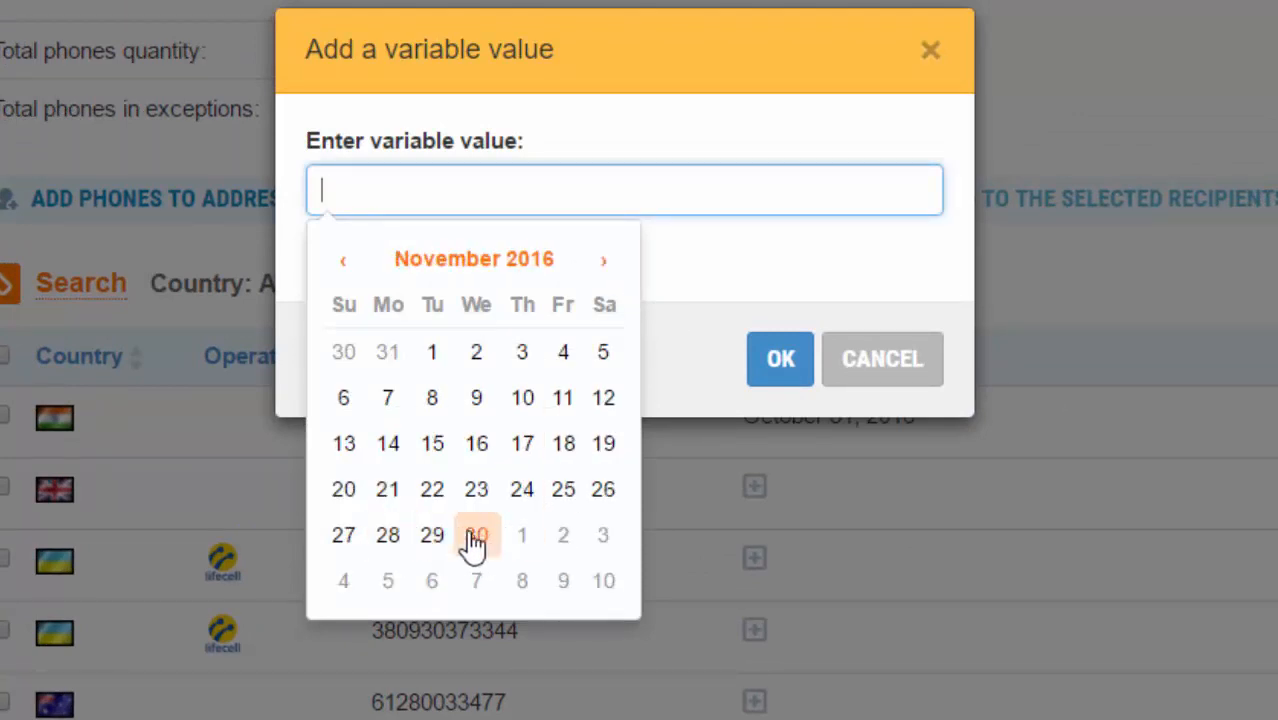
mouse_move(564, 488)
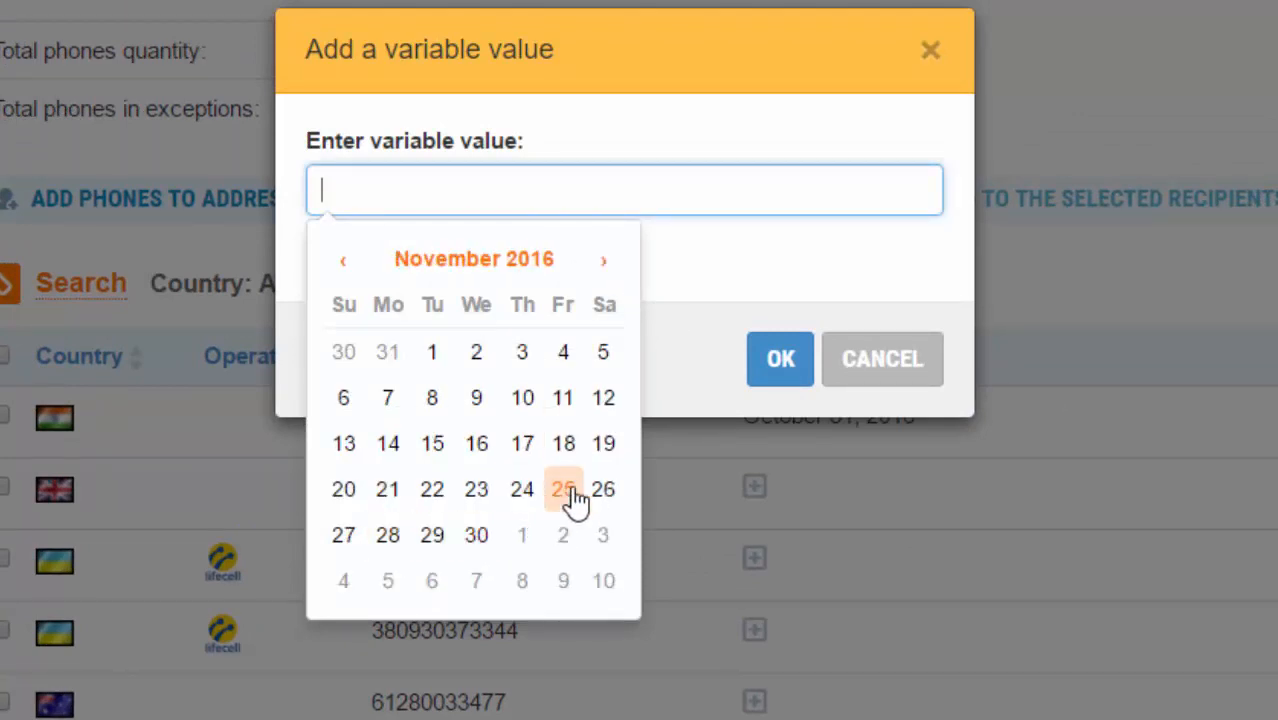
click(562, 488)
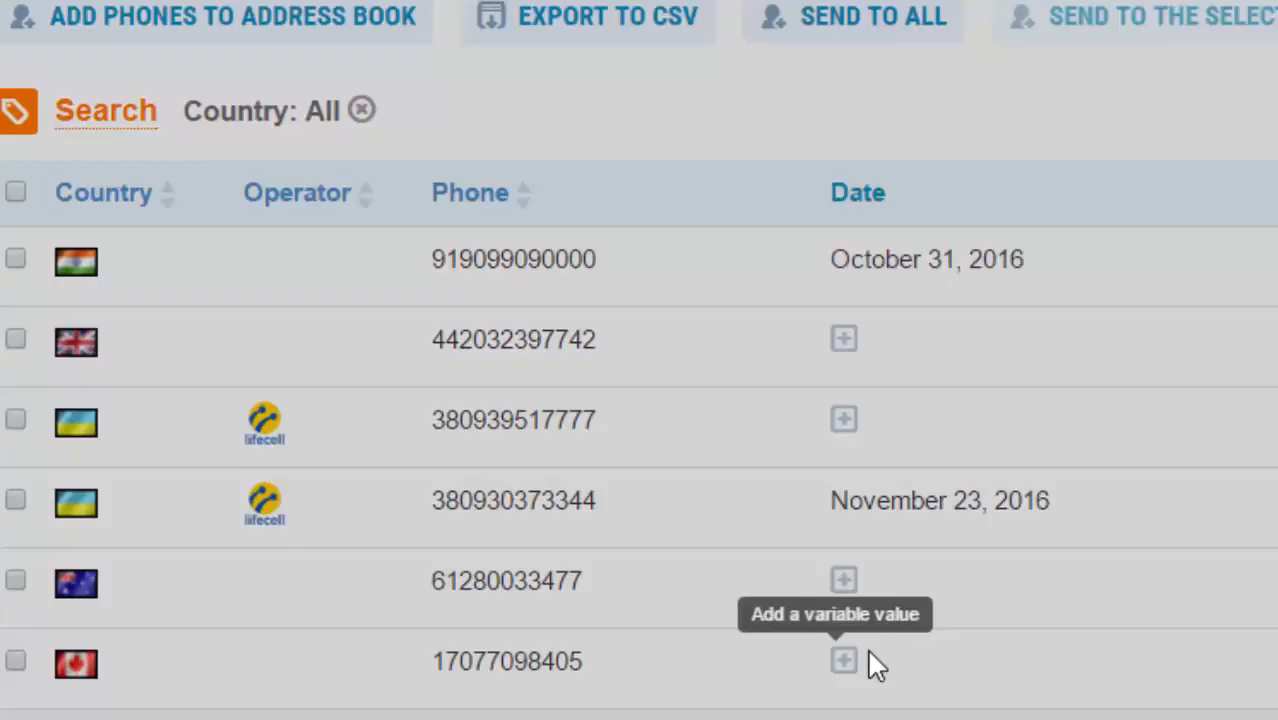
click(844, 660)
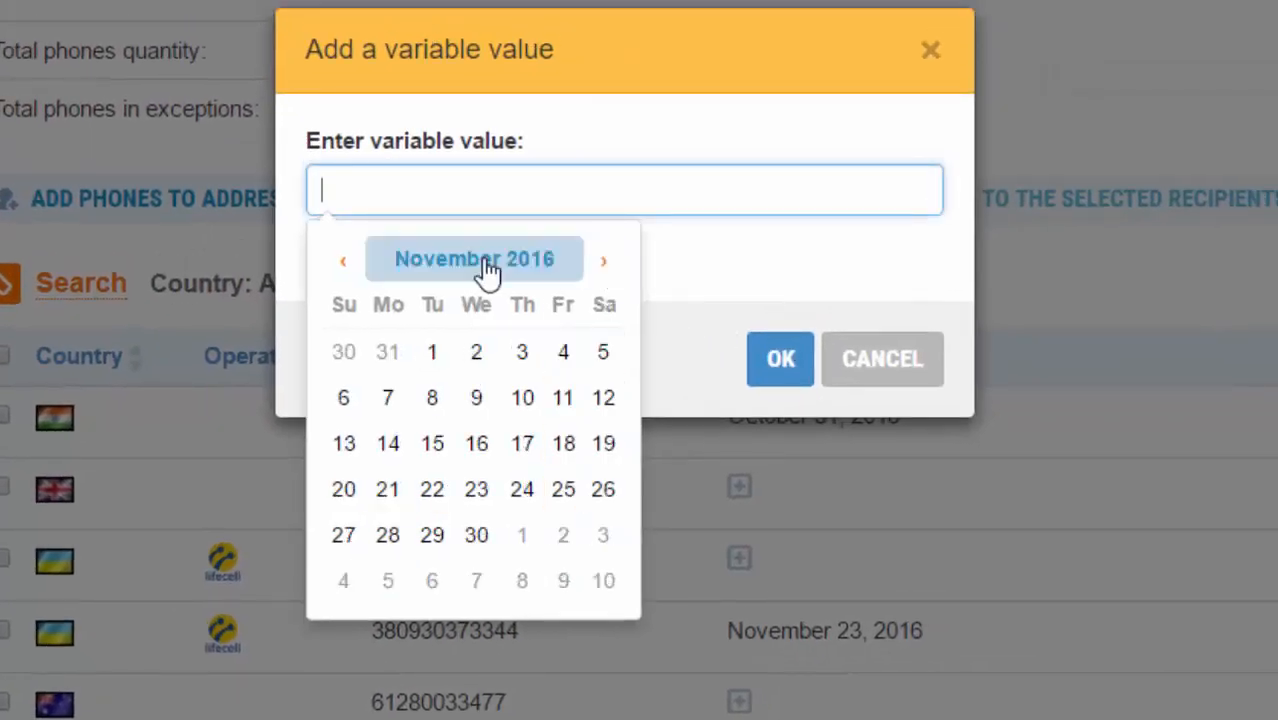
mouse_move(432, 352)
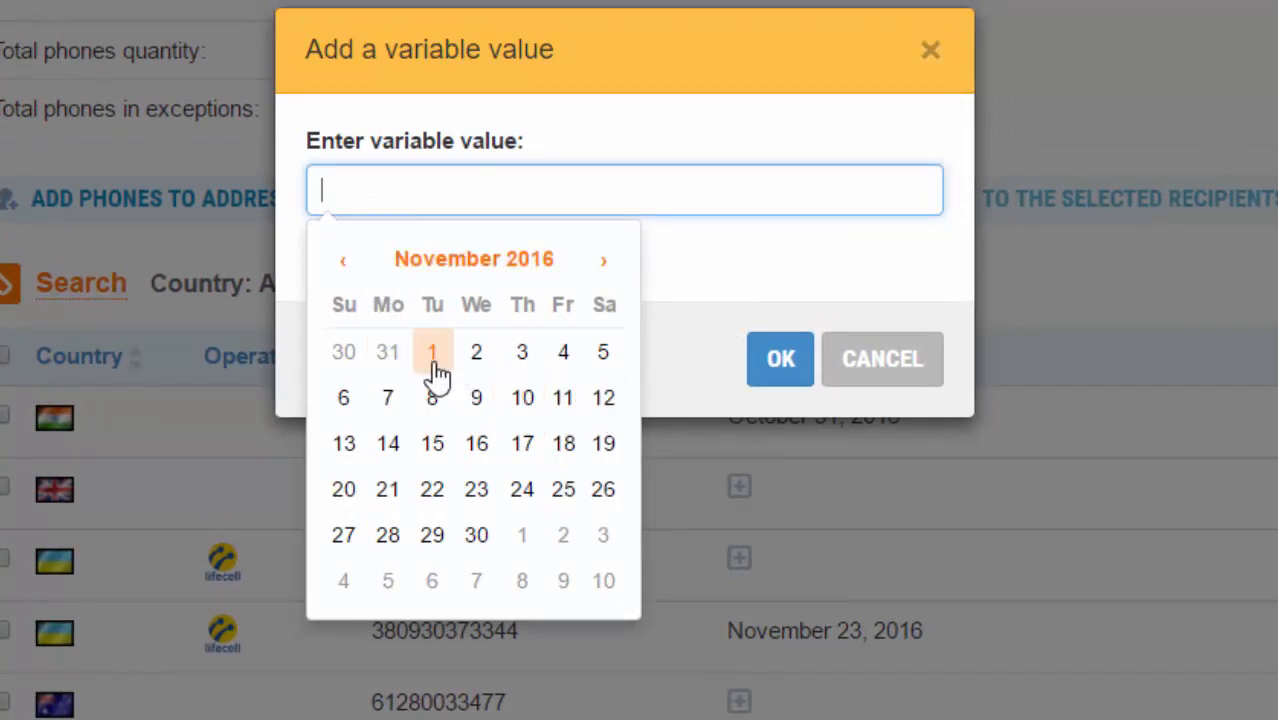
mouse_move(432, 444)
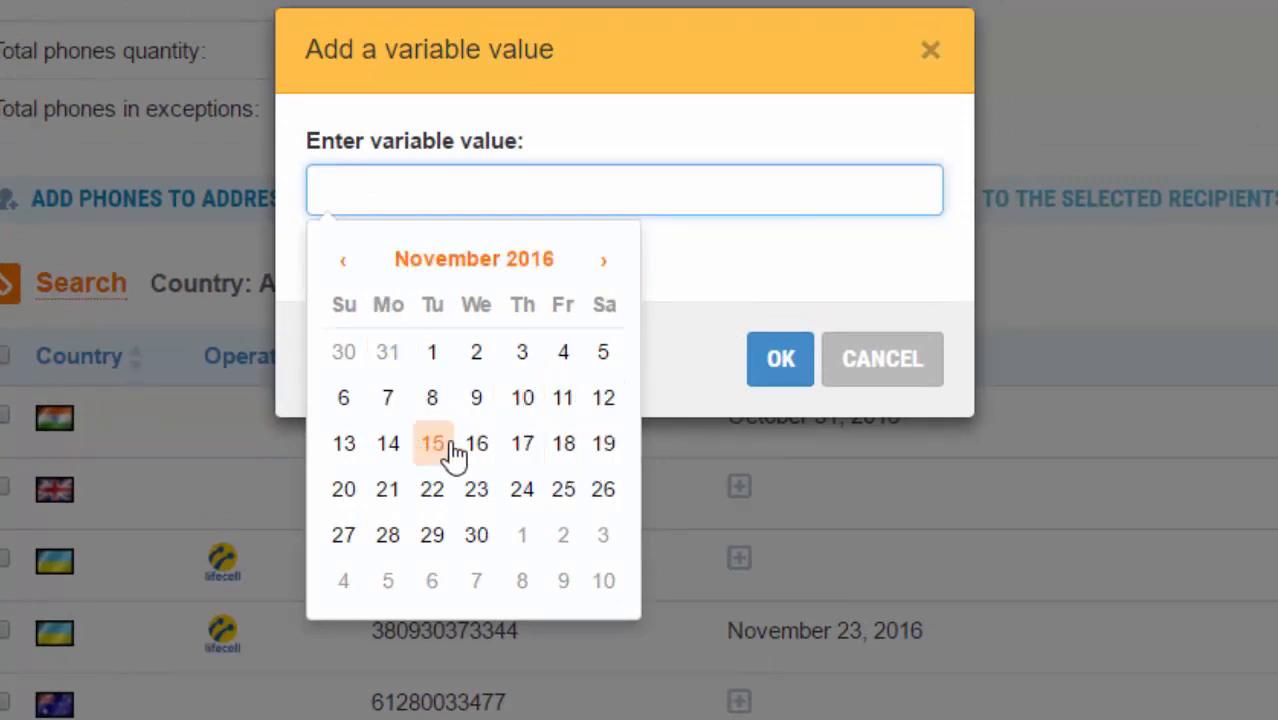
click(432, 444)
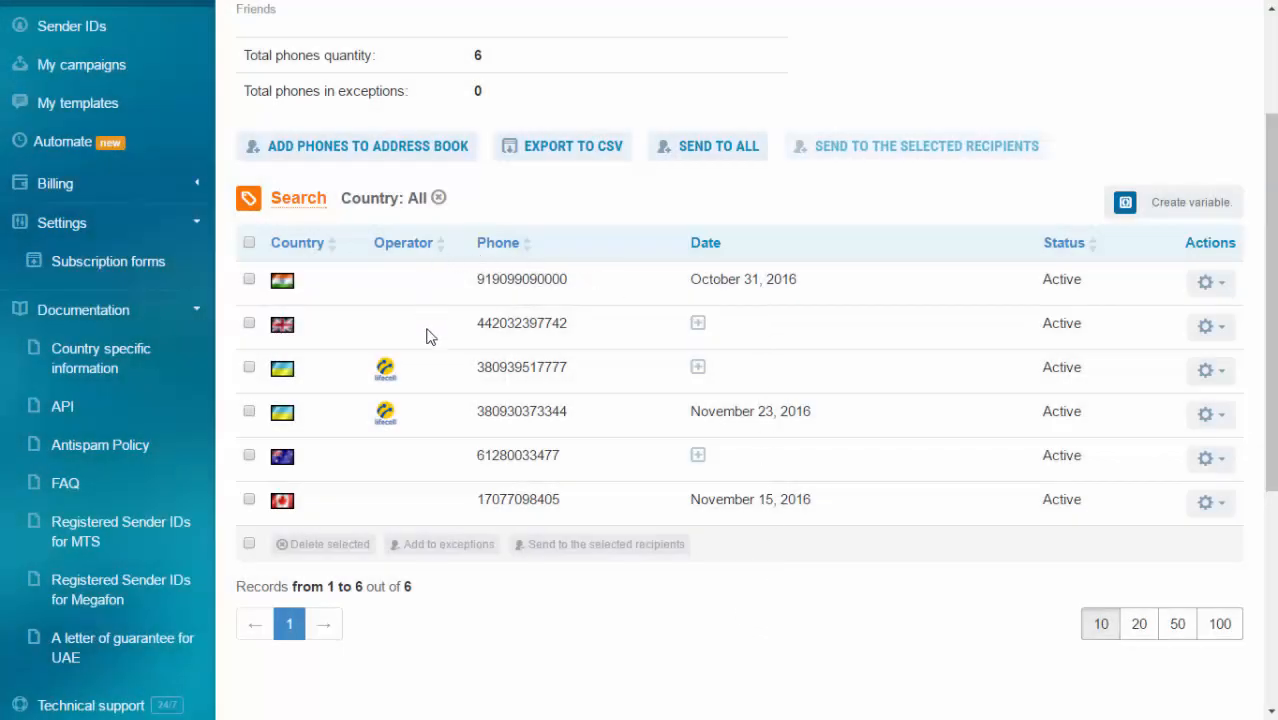
mouse_move(830, 410)
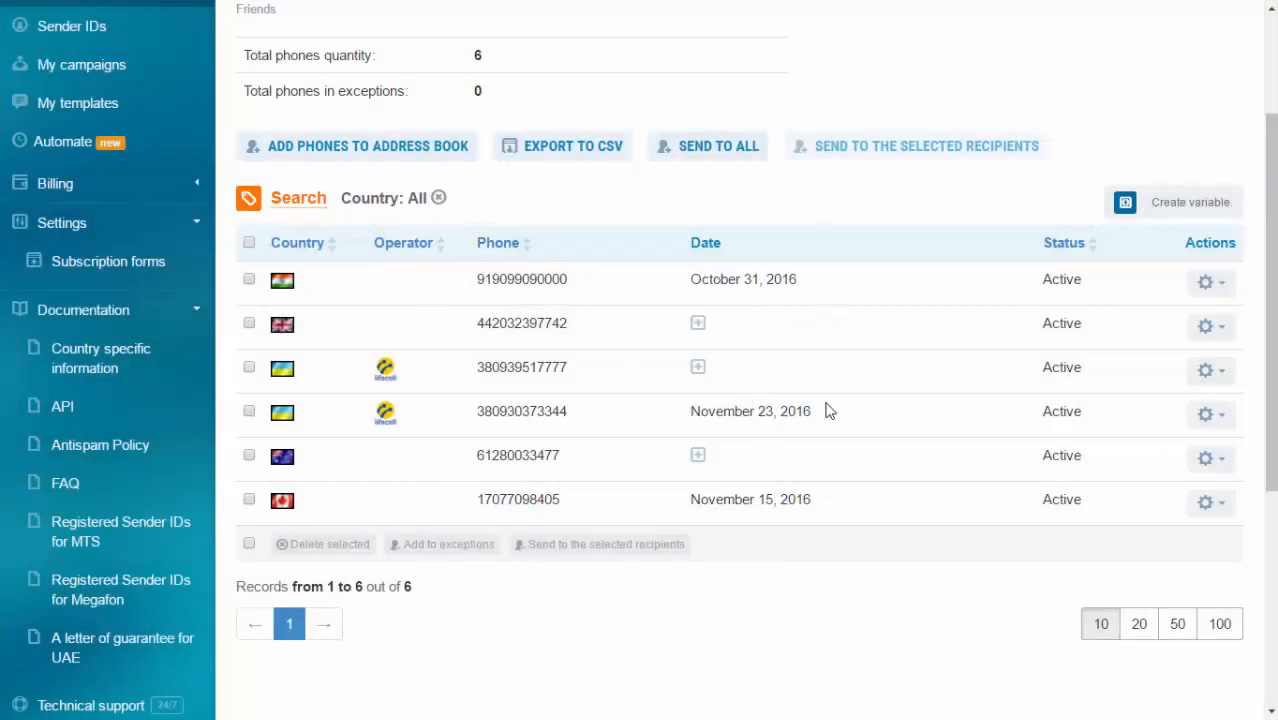
mouse_move(736, 288)
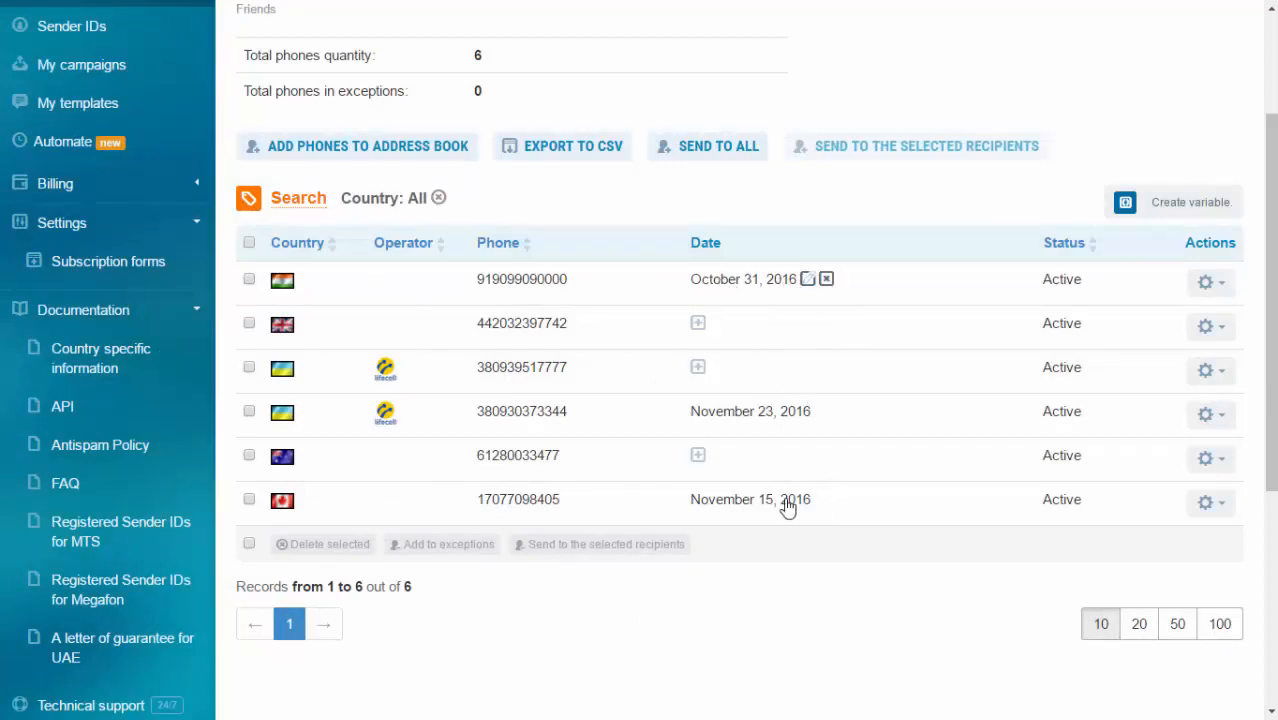
mouse_move(736, 420)
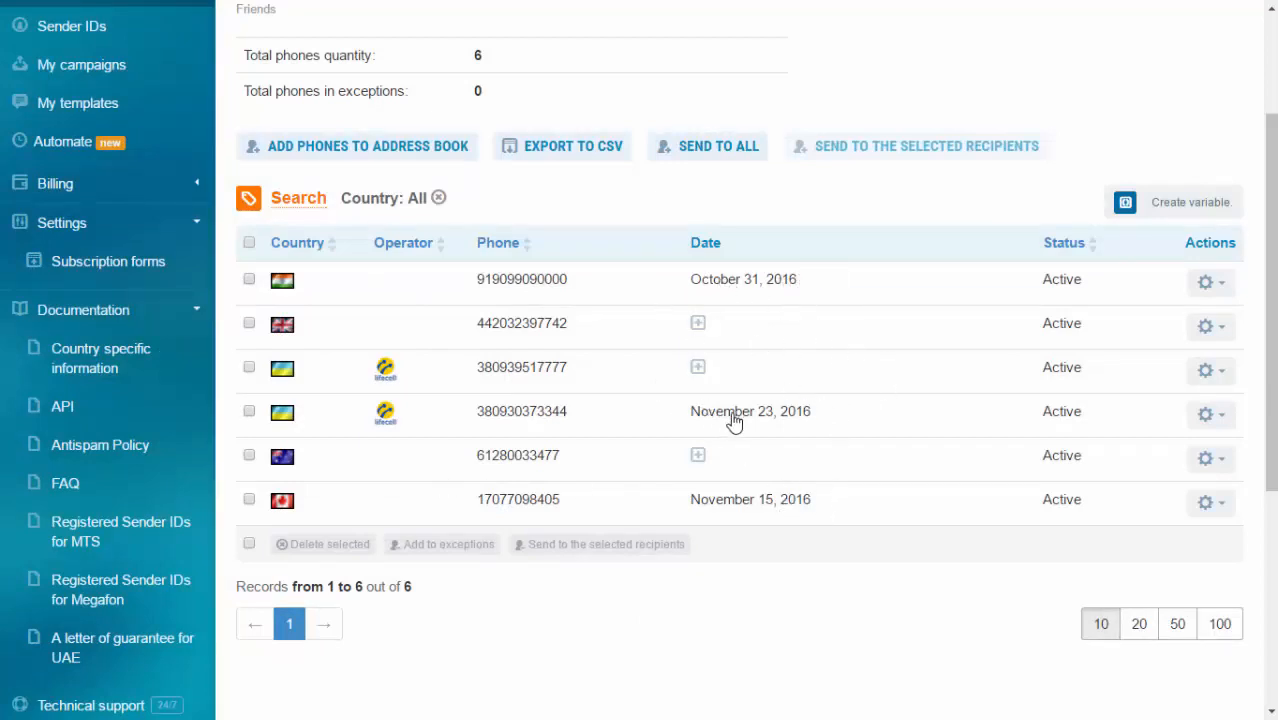
mouse_move(708, 344)
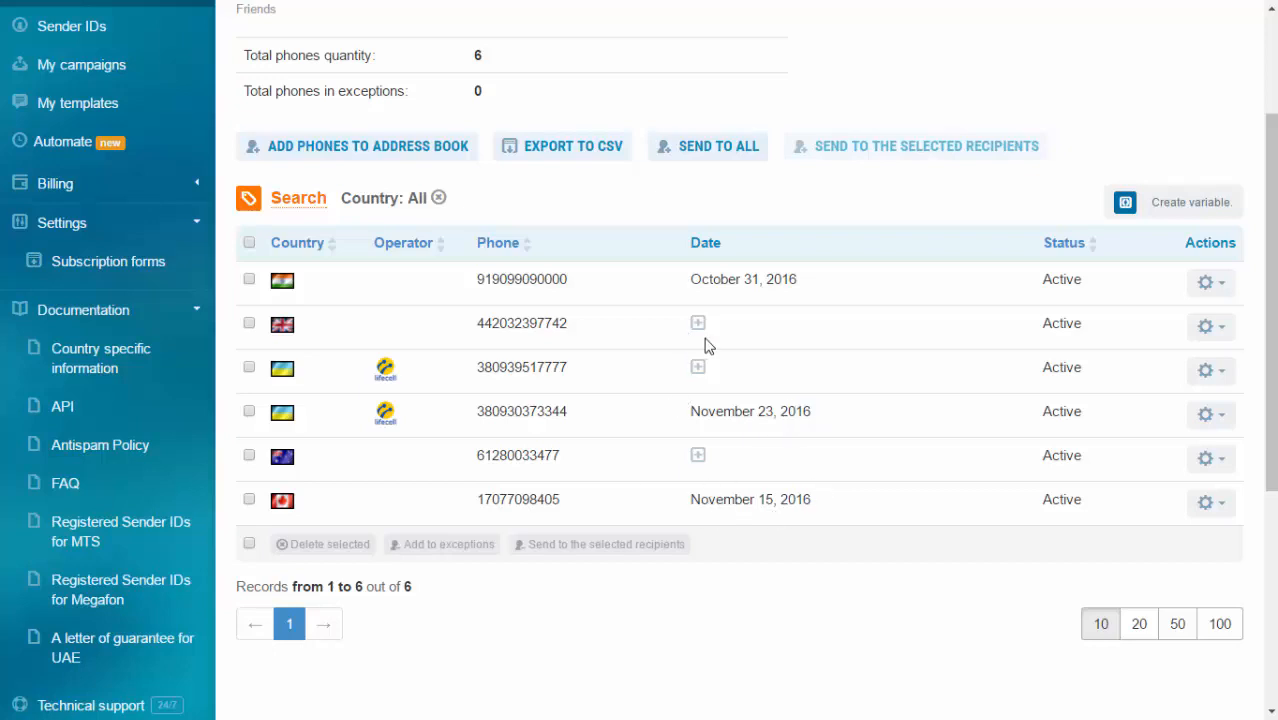
scroll(up, 3)
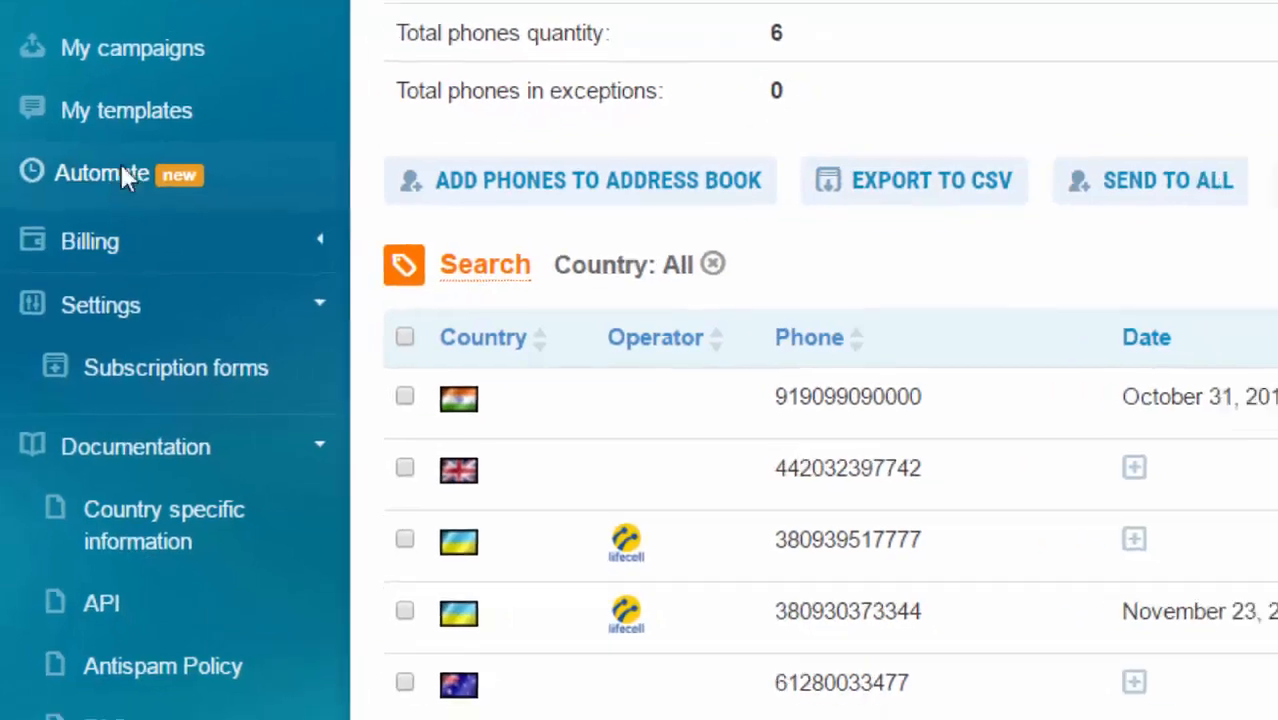
Go to the Automatic text message sending page via Automate
click(100, 172)
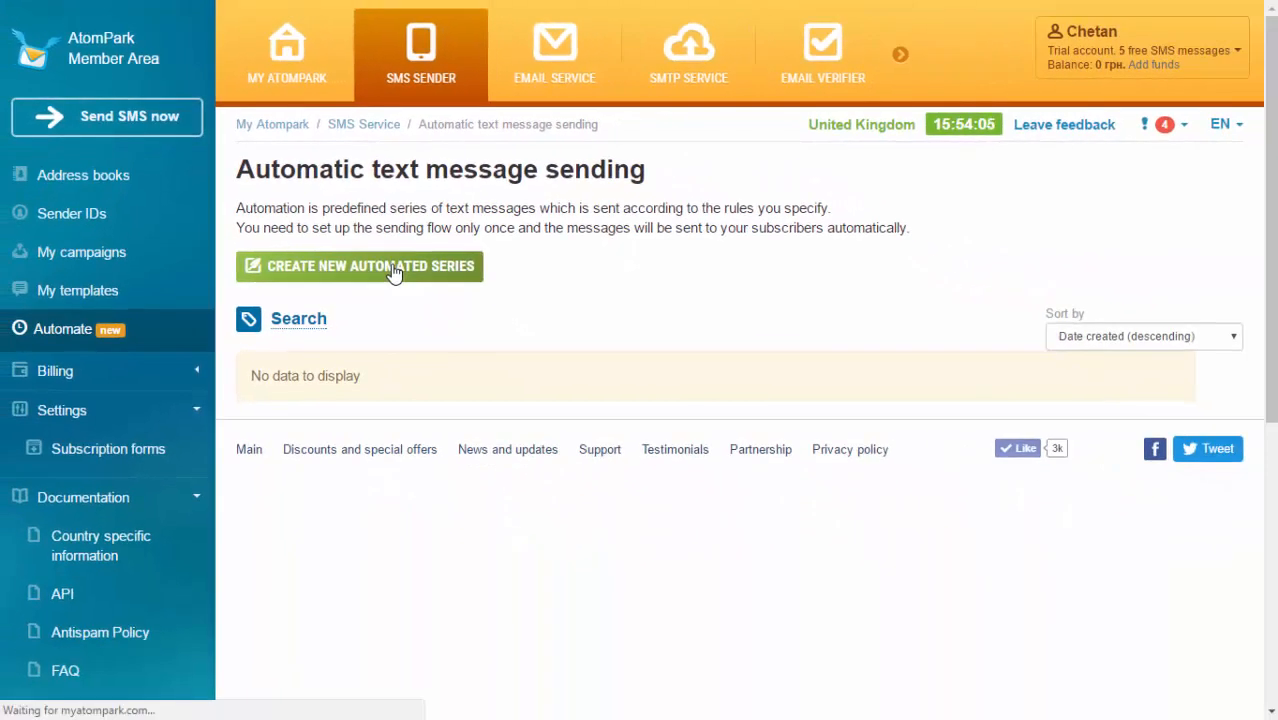
Create a new automated series named 'Happy Birthday AtomPark' with sender AtomPark
click(276, 52)
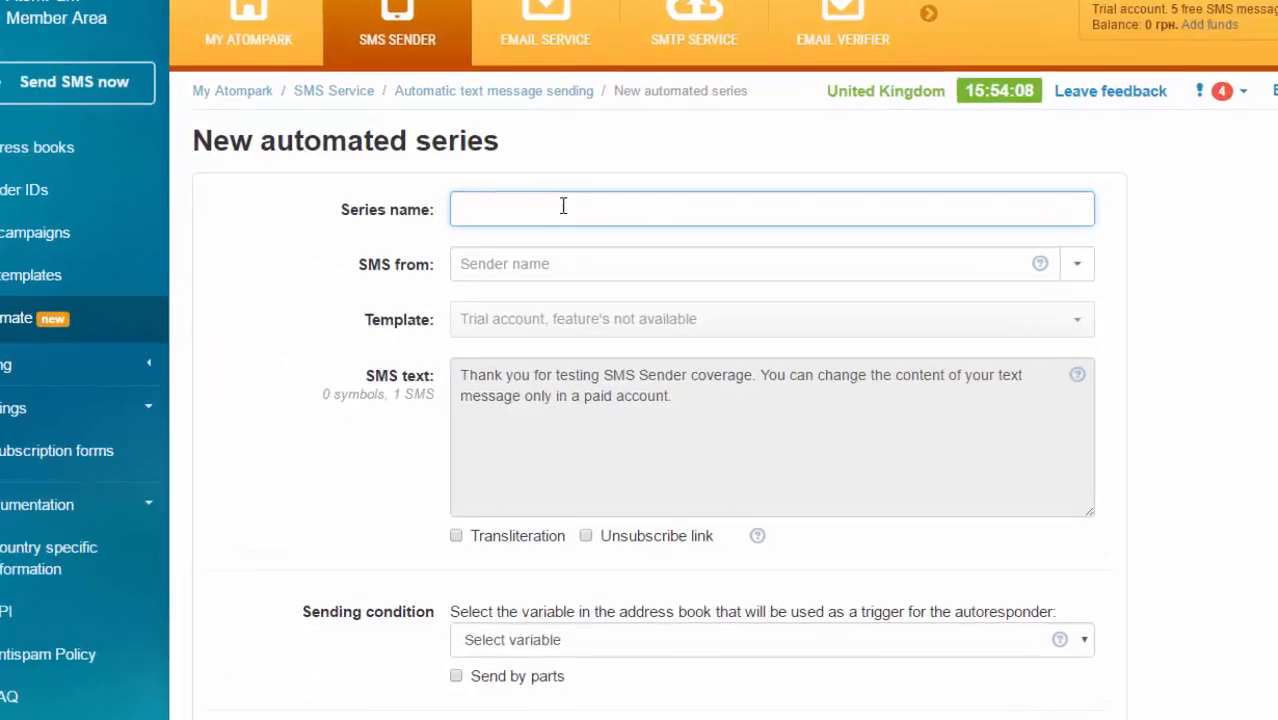
text(Happy B)
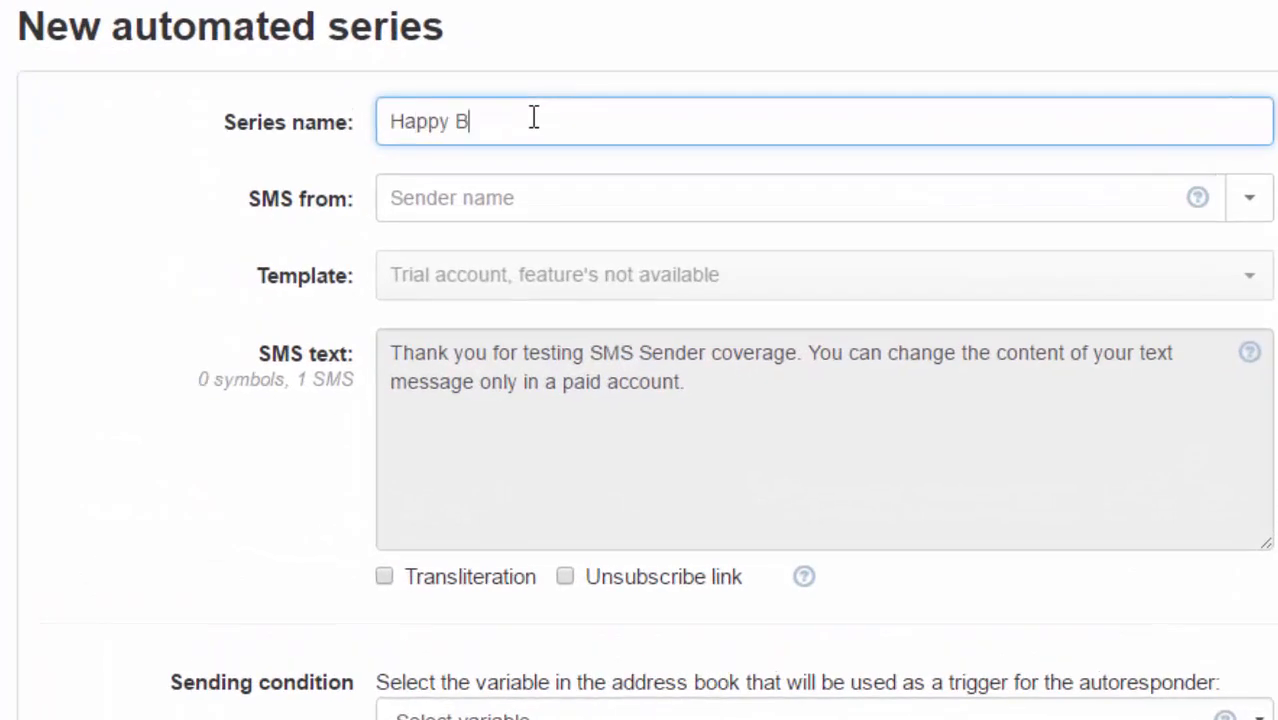
text(irthday)
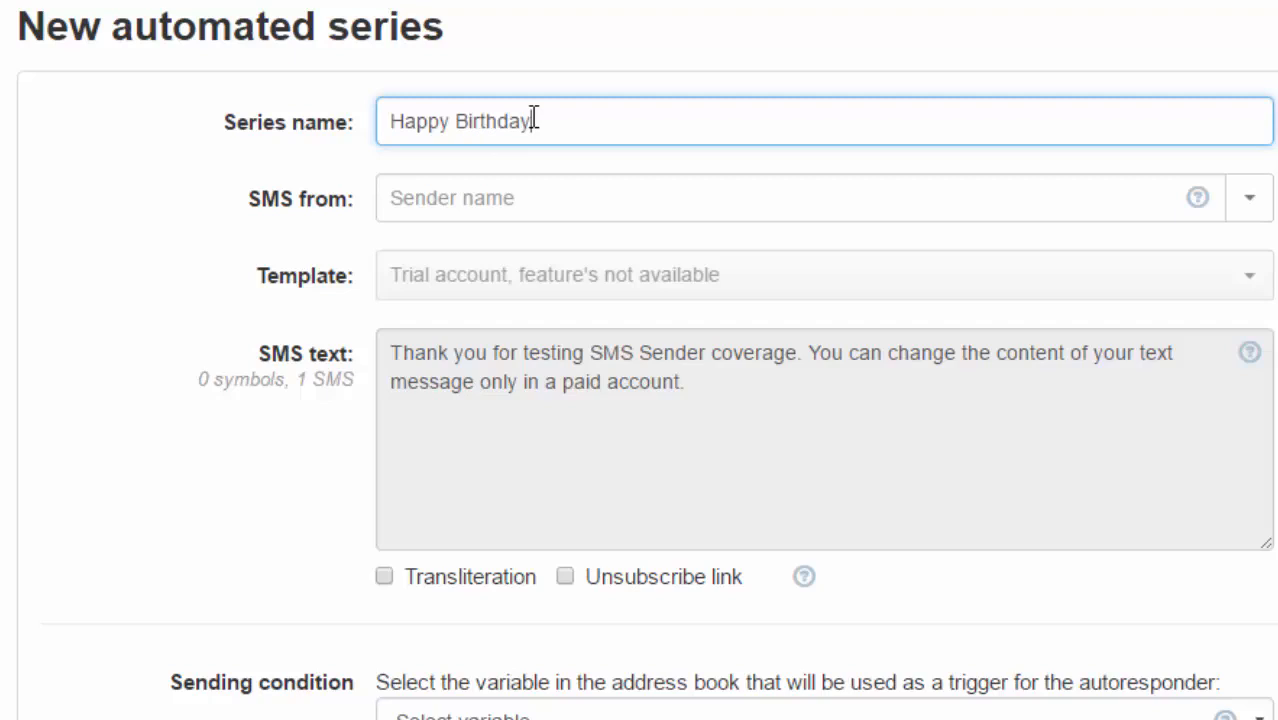
text(Atom)
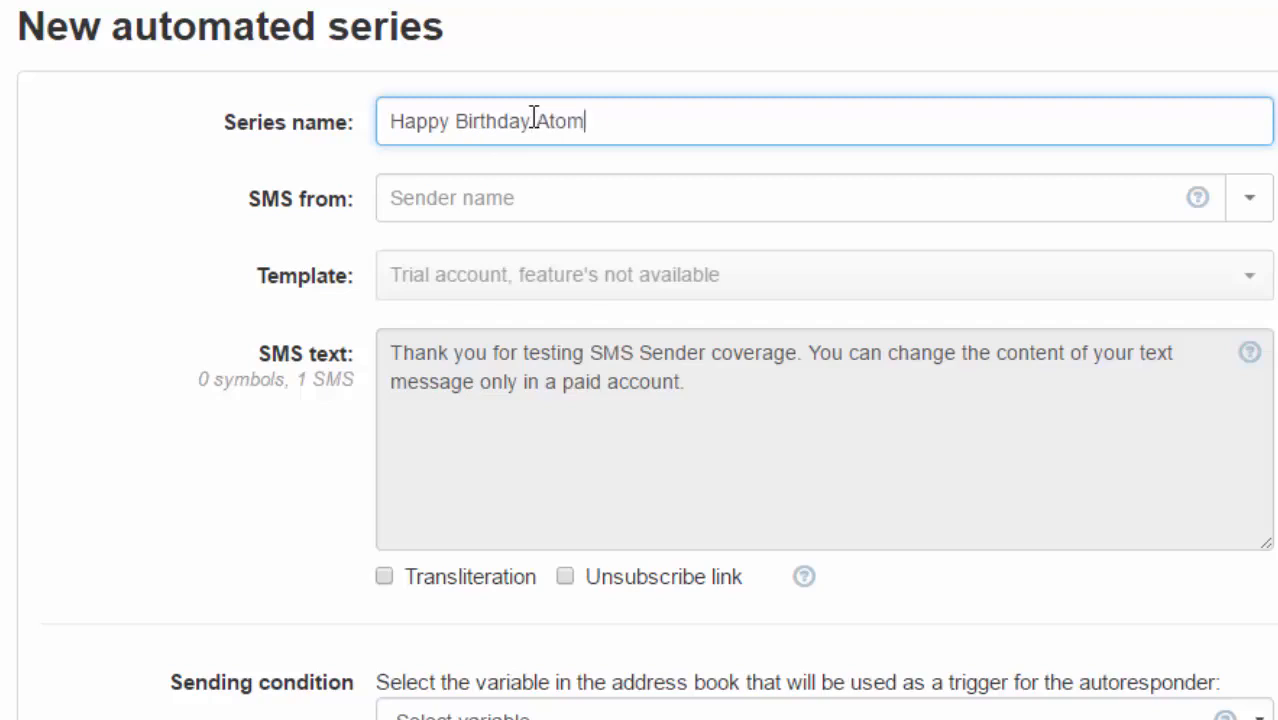
text(P)
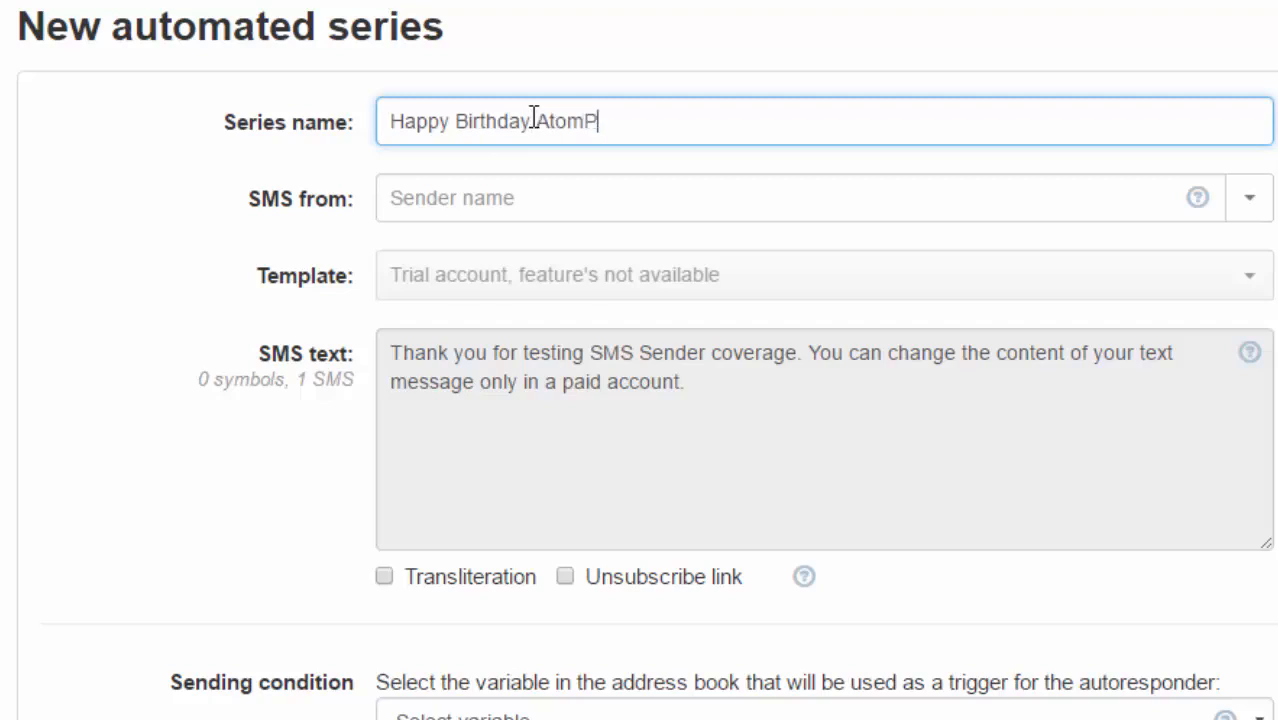
text(ark)
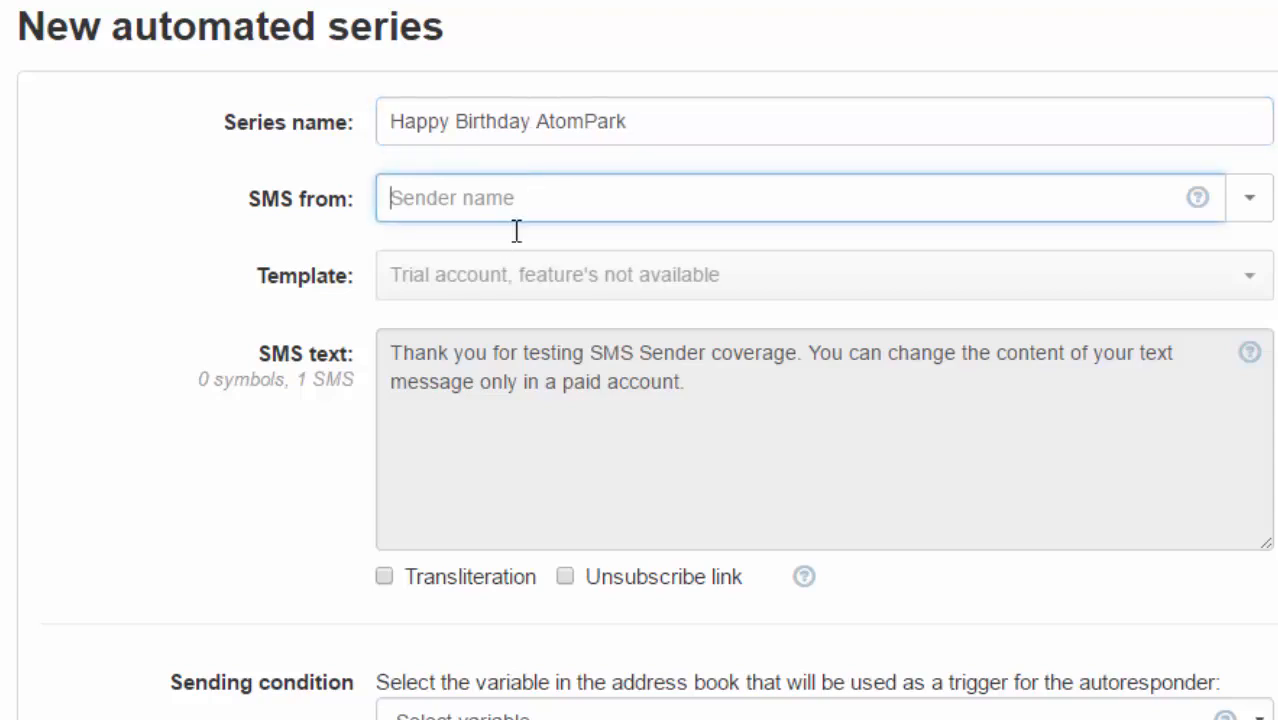
mouse_move(580, 204)
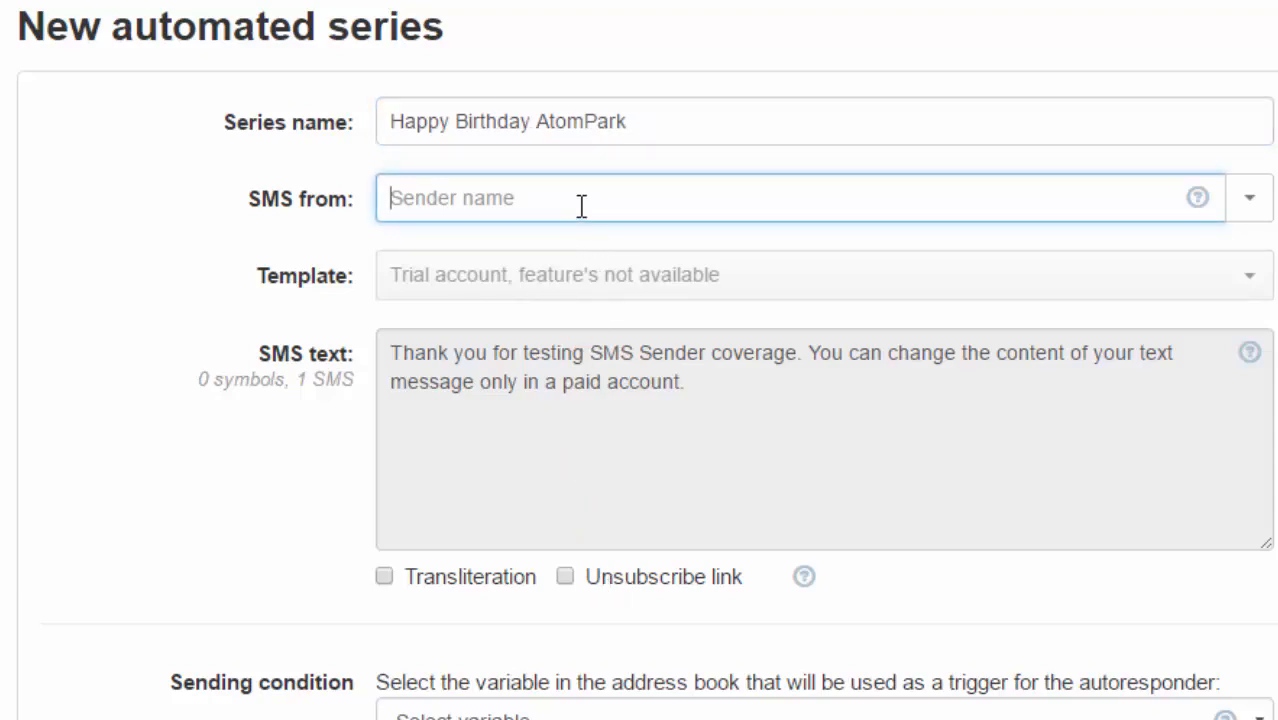
text(AtomPark)
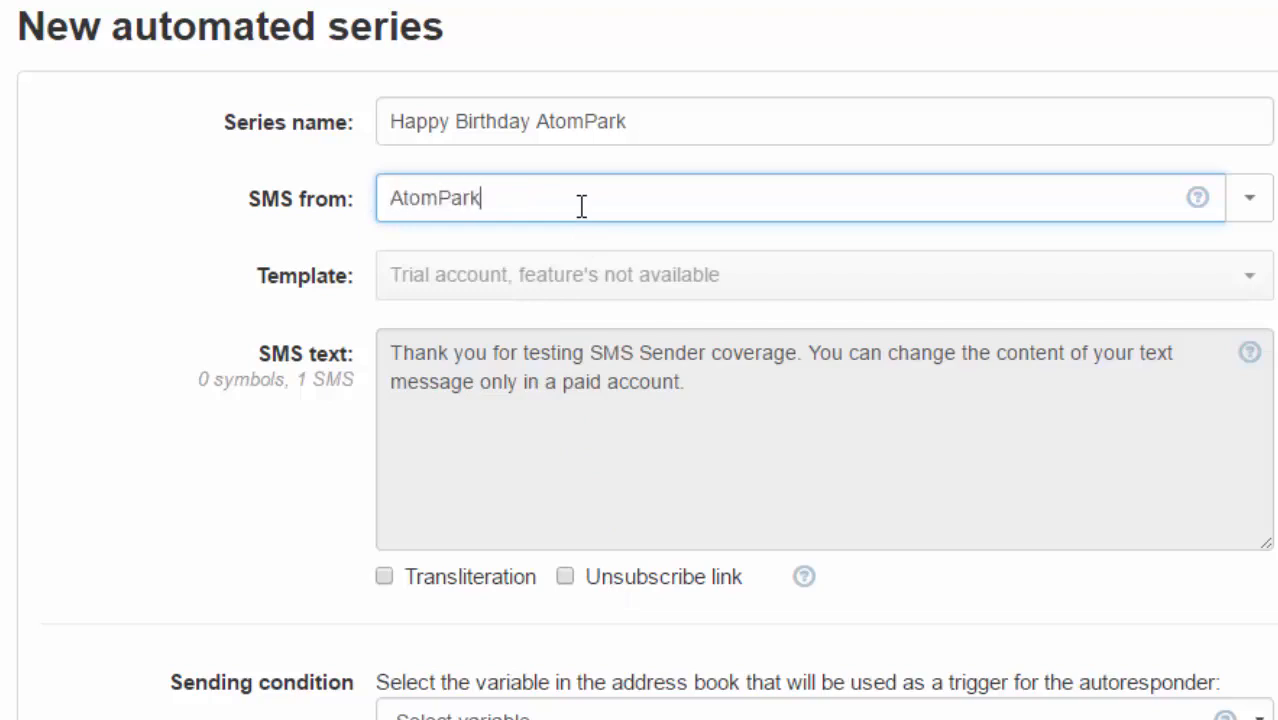
mouse_move(512, 290)
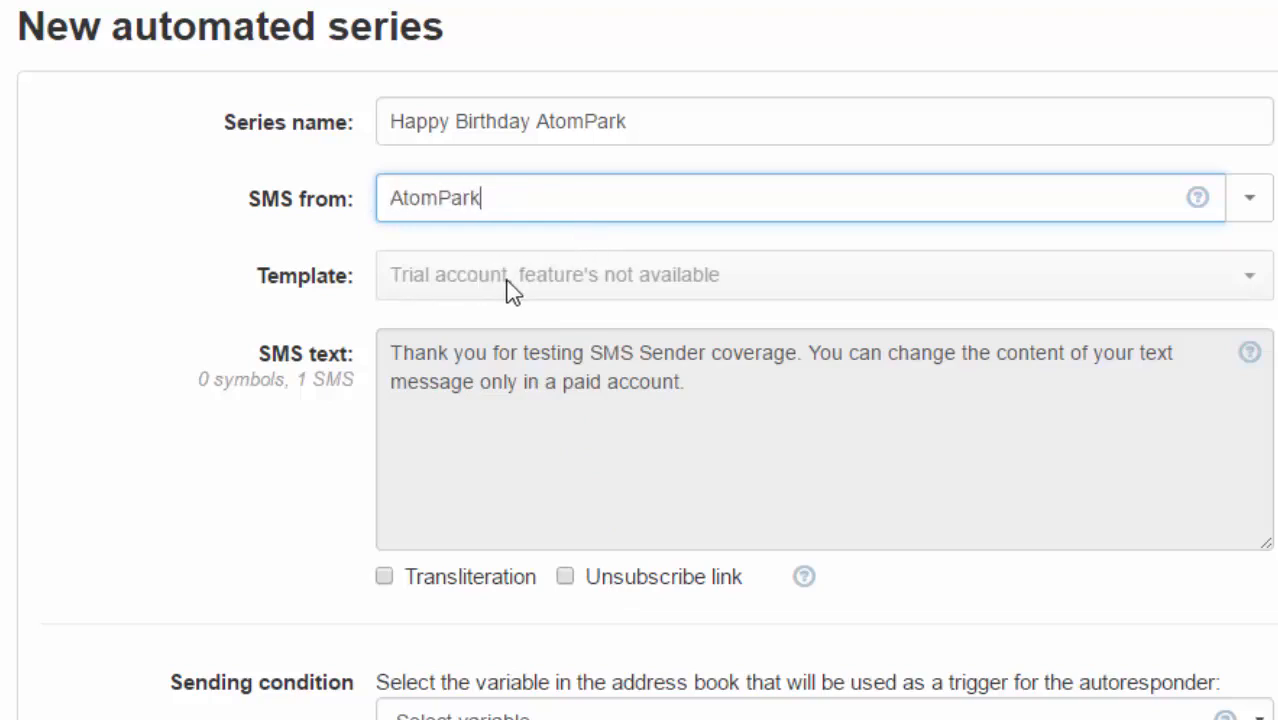
mouse_move(568, 292)
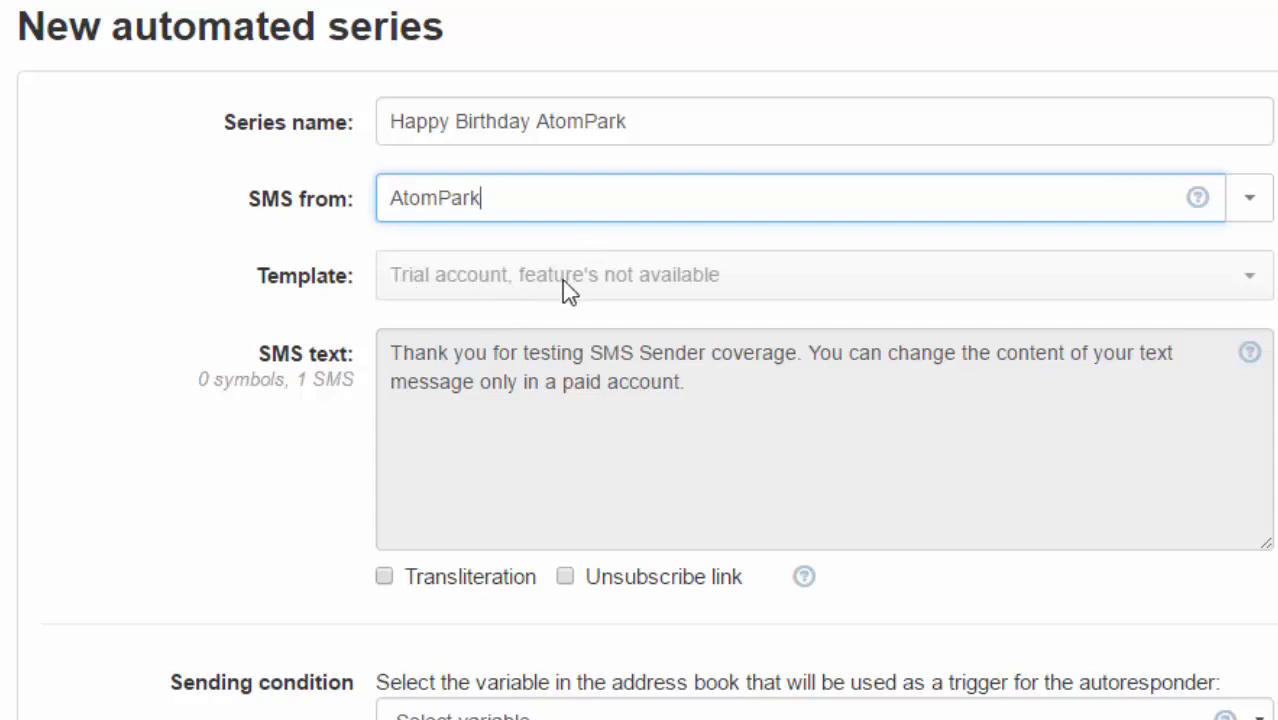
Scroll the series form to the Sending condition offering the My Contacts Date trigger
scroll(down, 3)
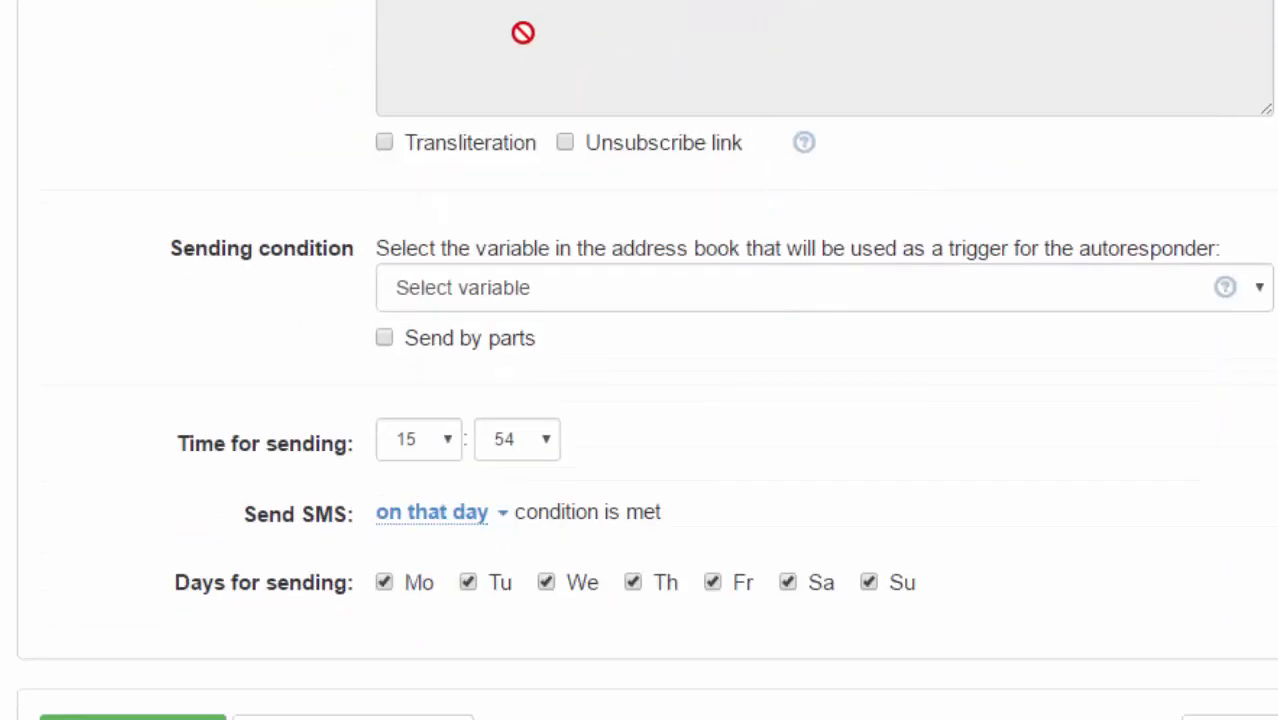
scroll(up, 3)
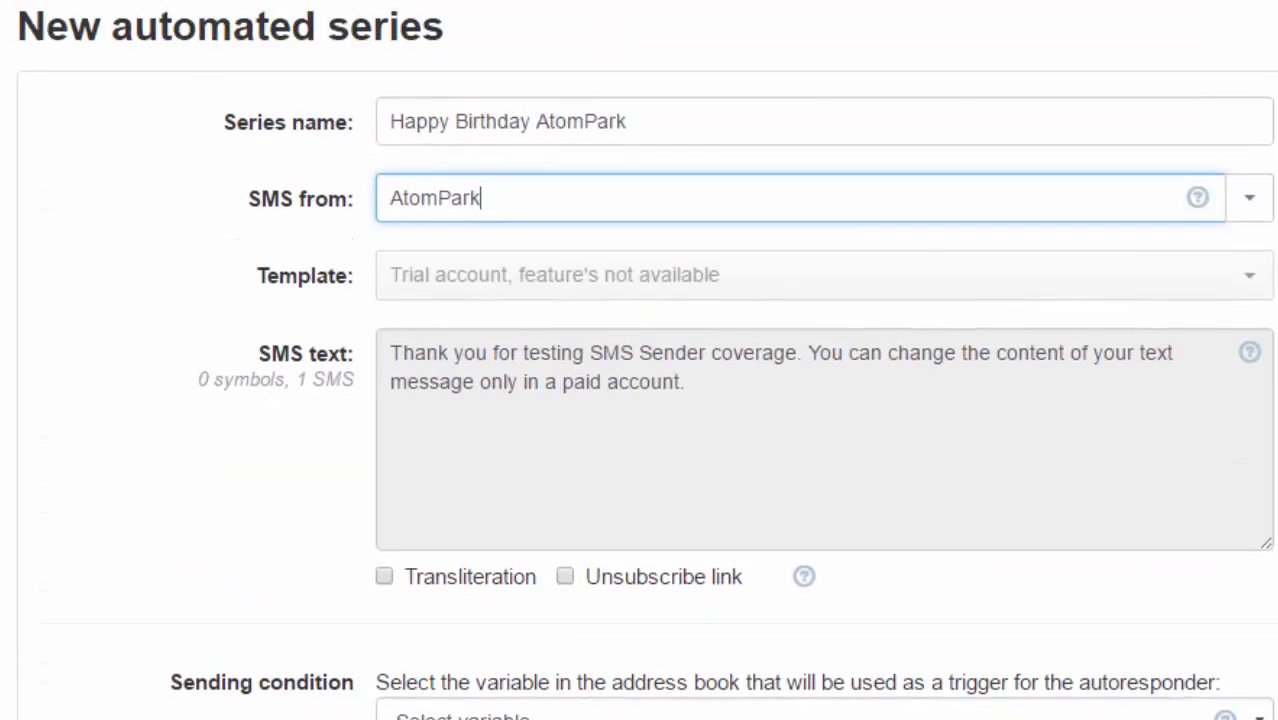
scroll(down, 3)
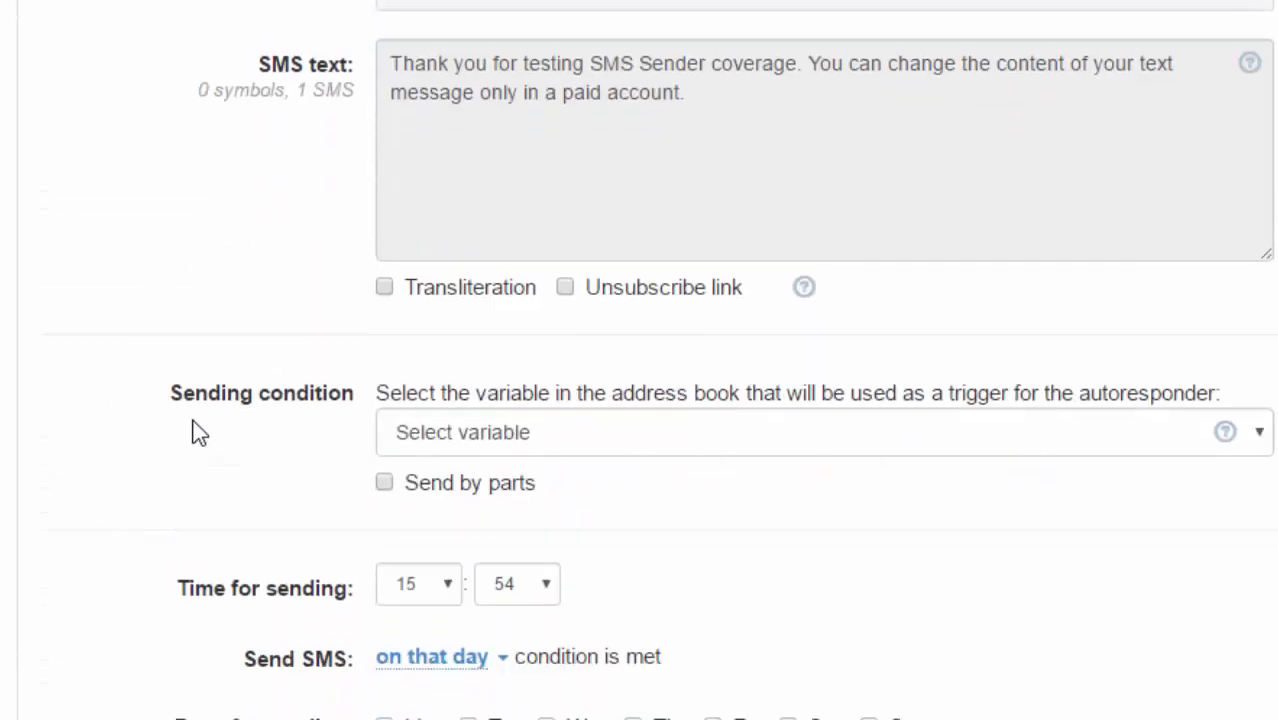
scroll(down, 3)
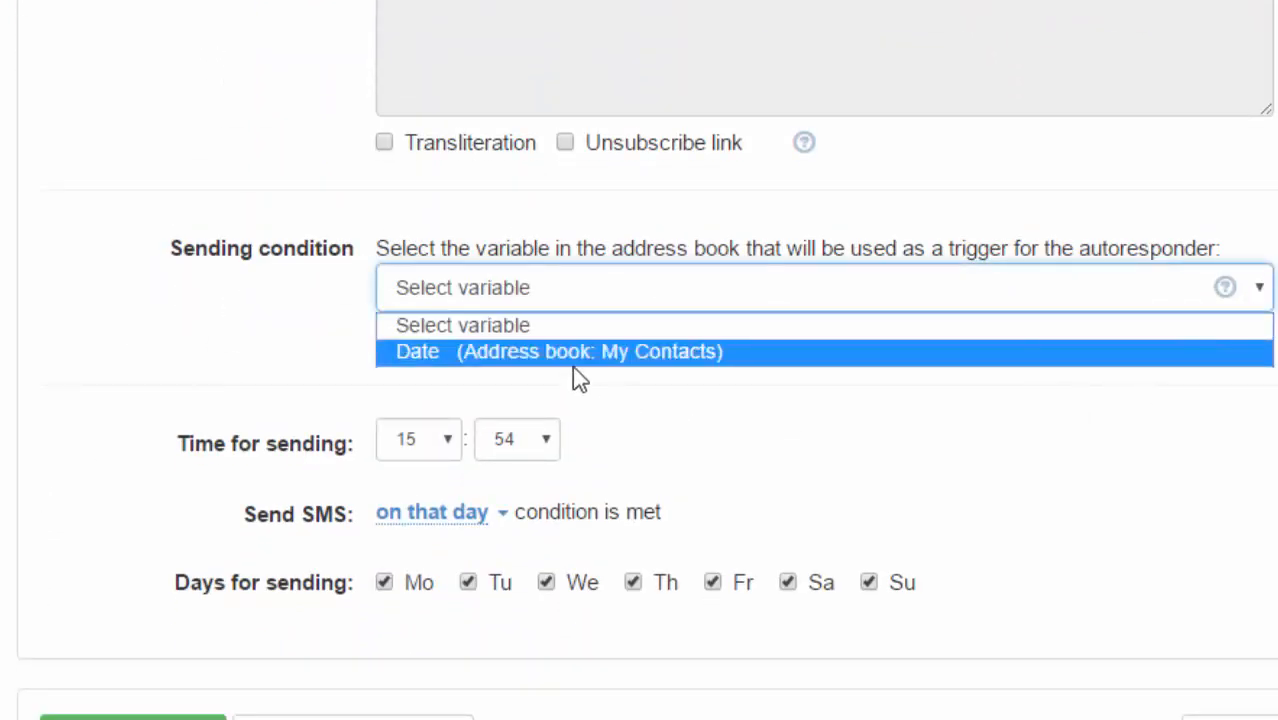
mouse_move(426, 360)
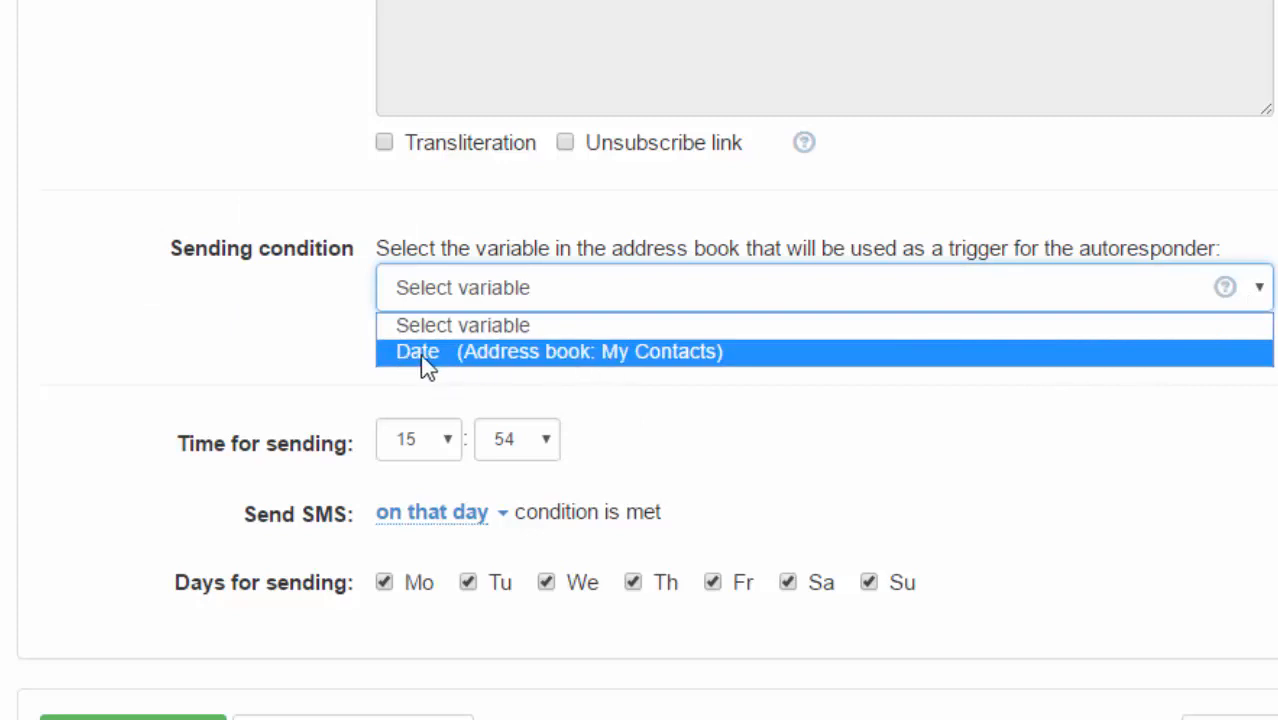
mouse_move(696, 364)
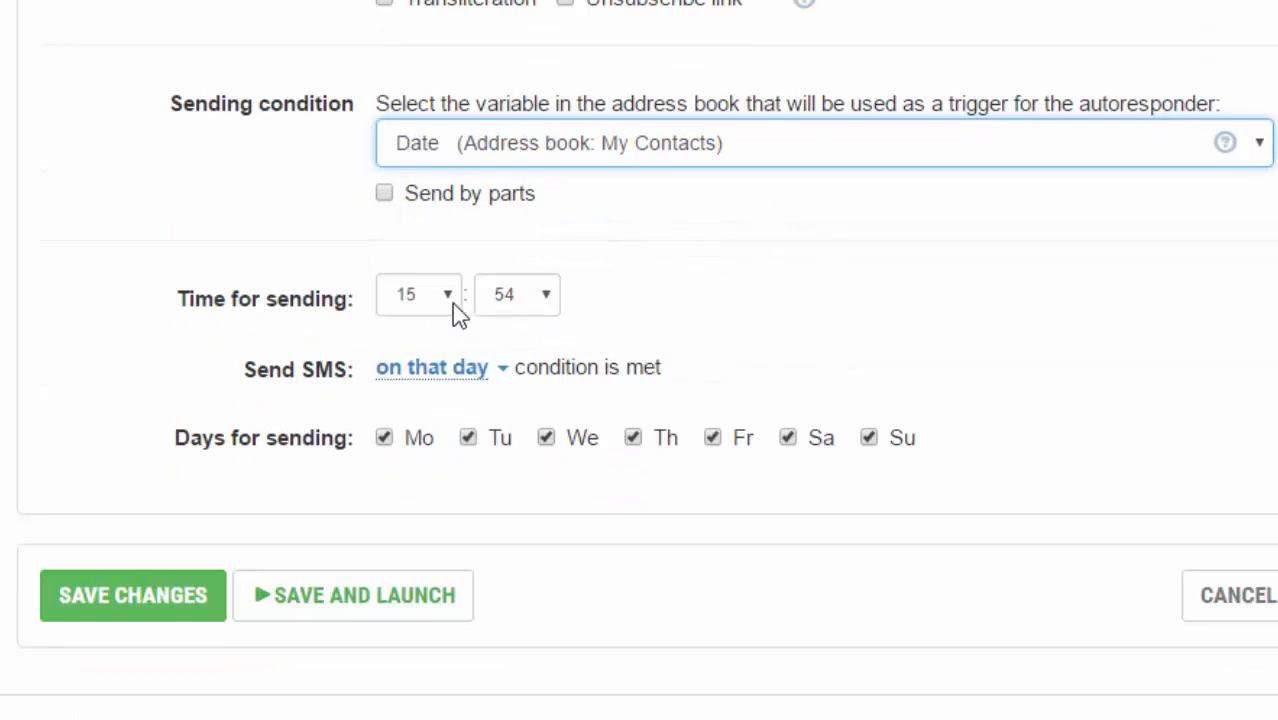
Set the birthday message's sending hour to 14
click(418, 294)
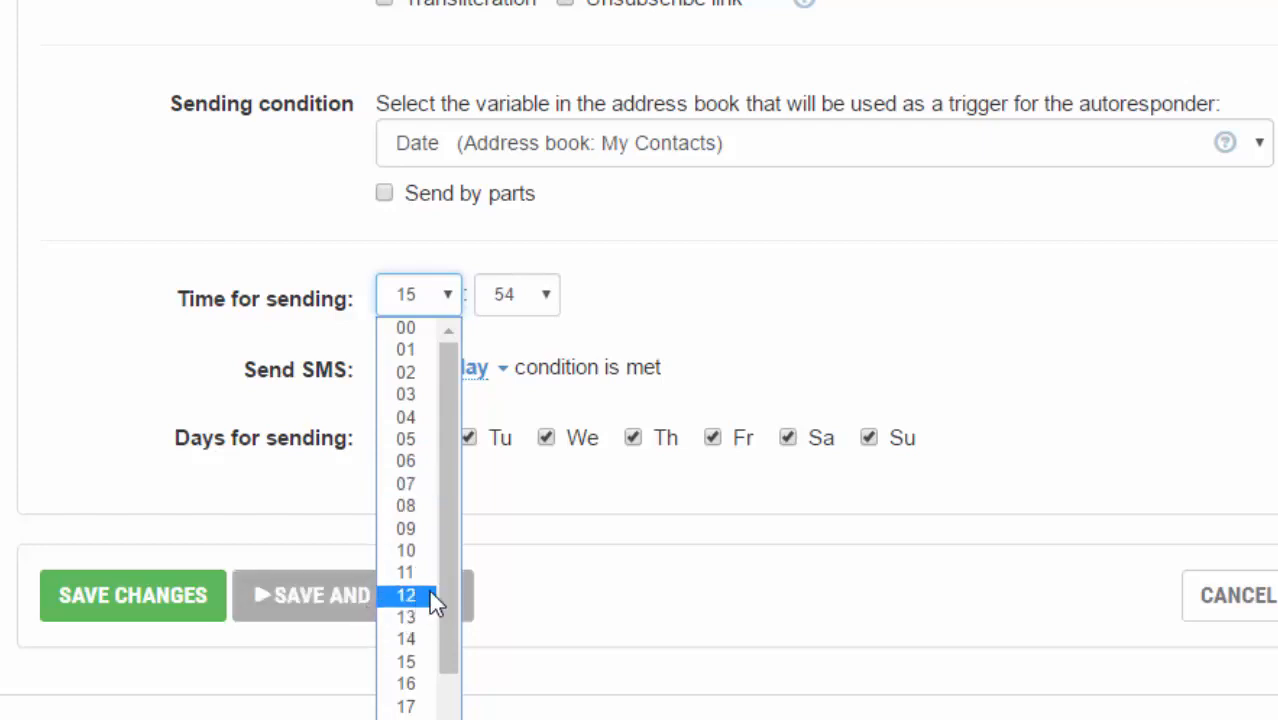
mouse_move(406, 640)
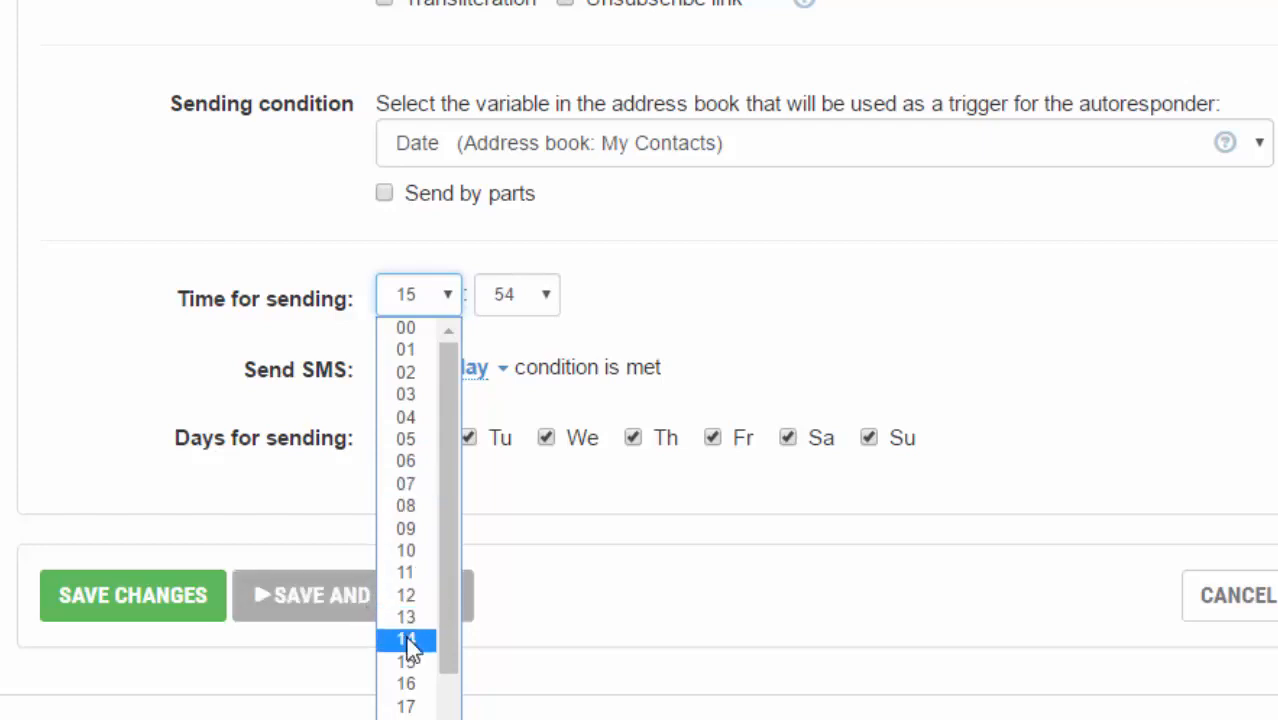
click(406, 640)
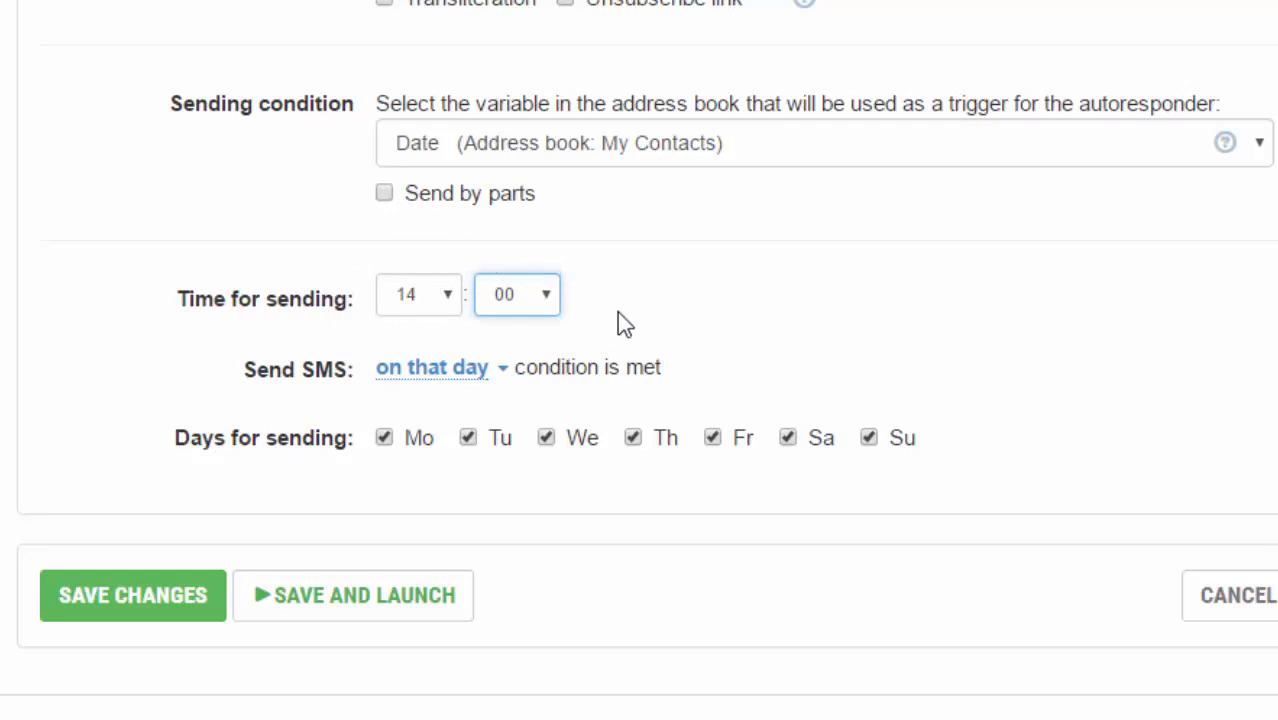
mouse_move(590, 330)
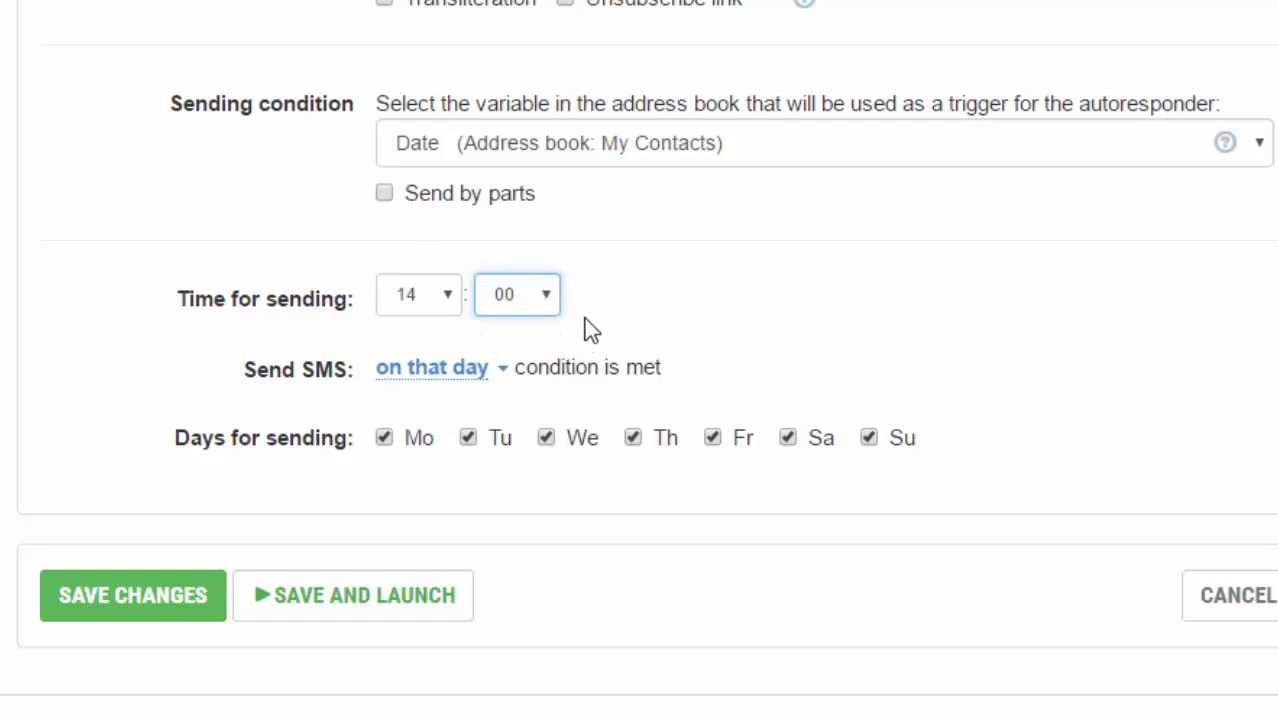
mouse_move(412, 340)
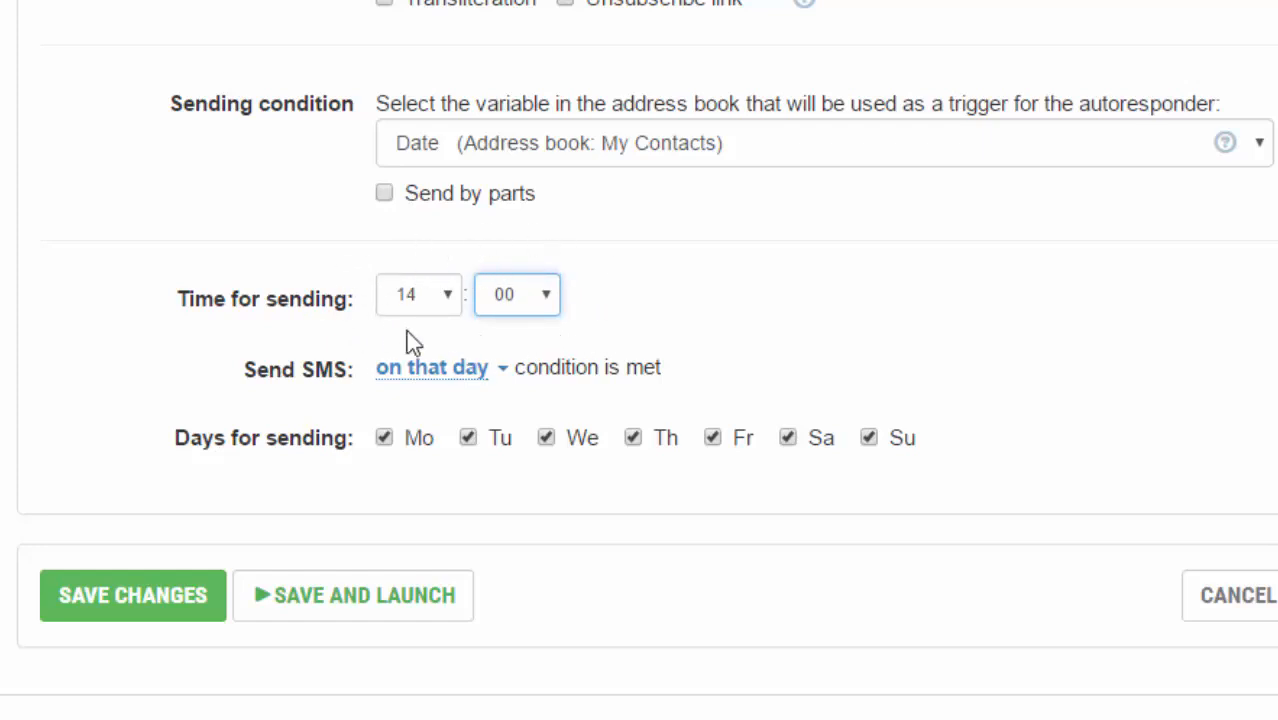
mouse_move(588, 392)
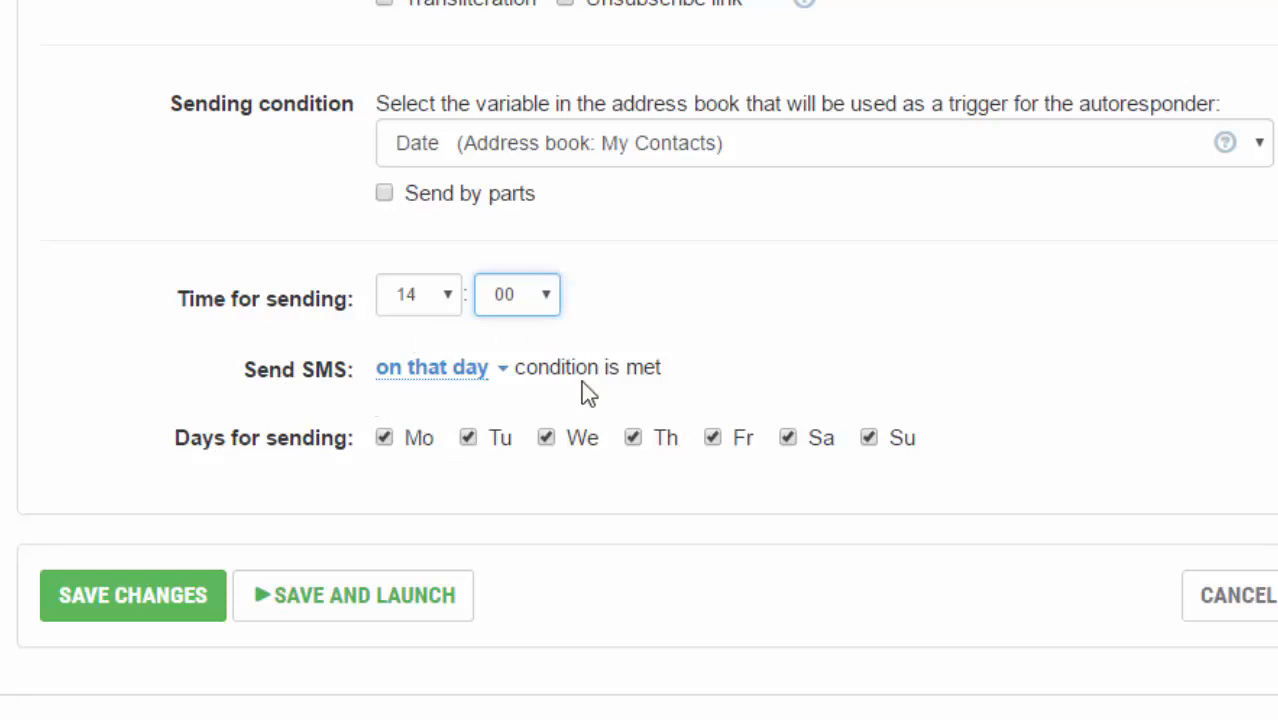
mouse_move(476, 380)
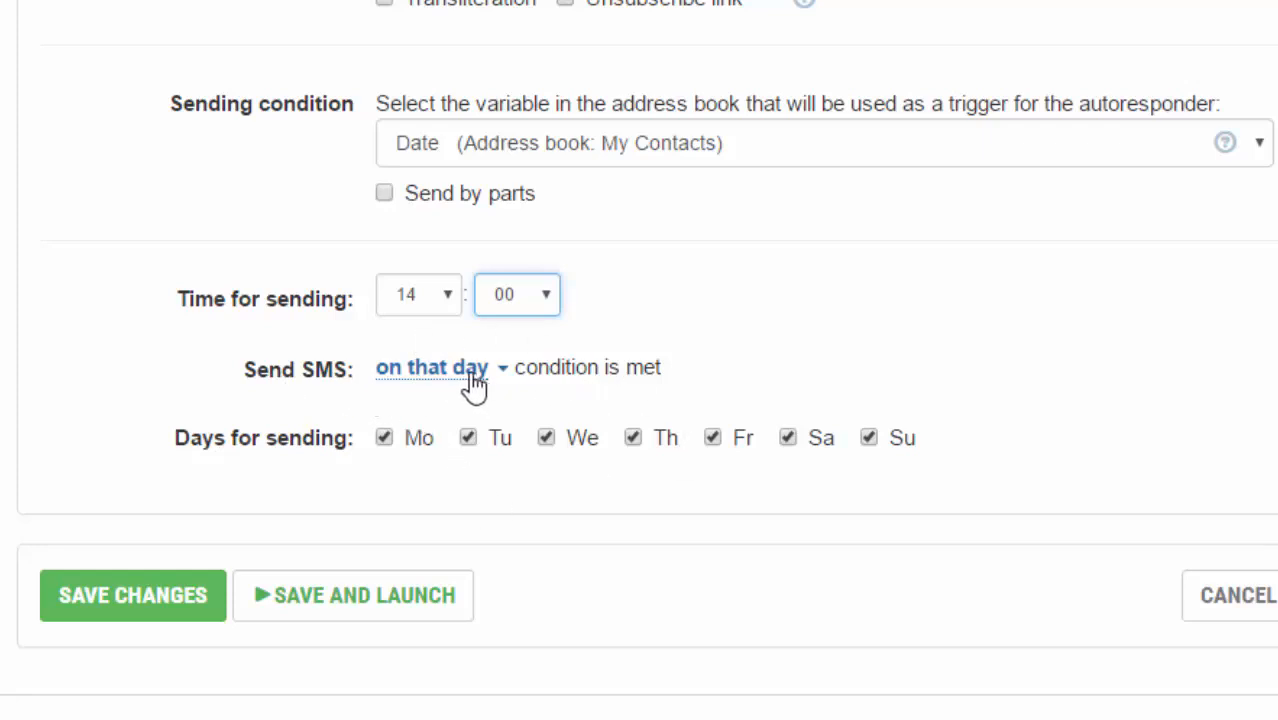
mouse_move(804, 336)
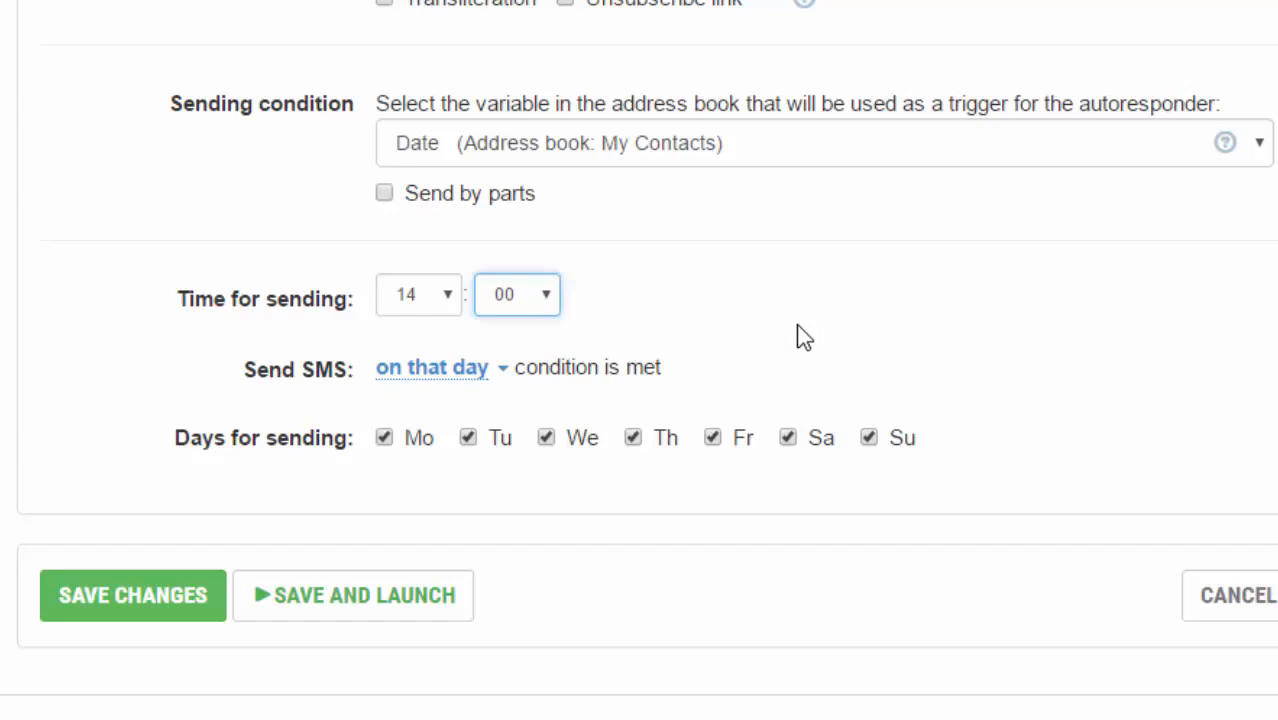
mouse_move(528, 404)
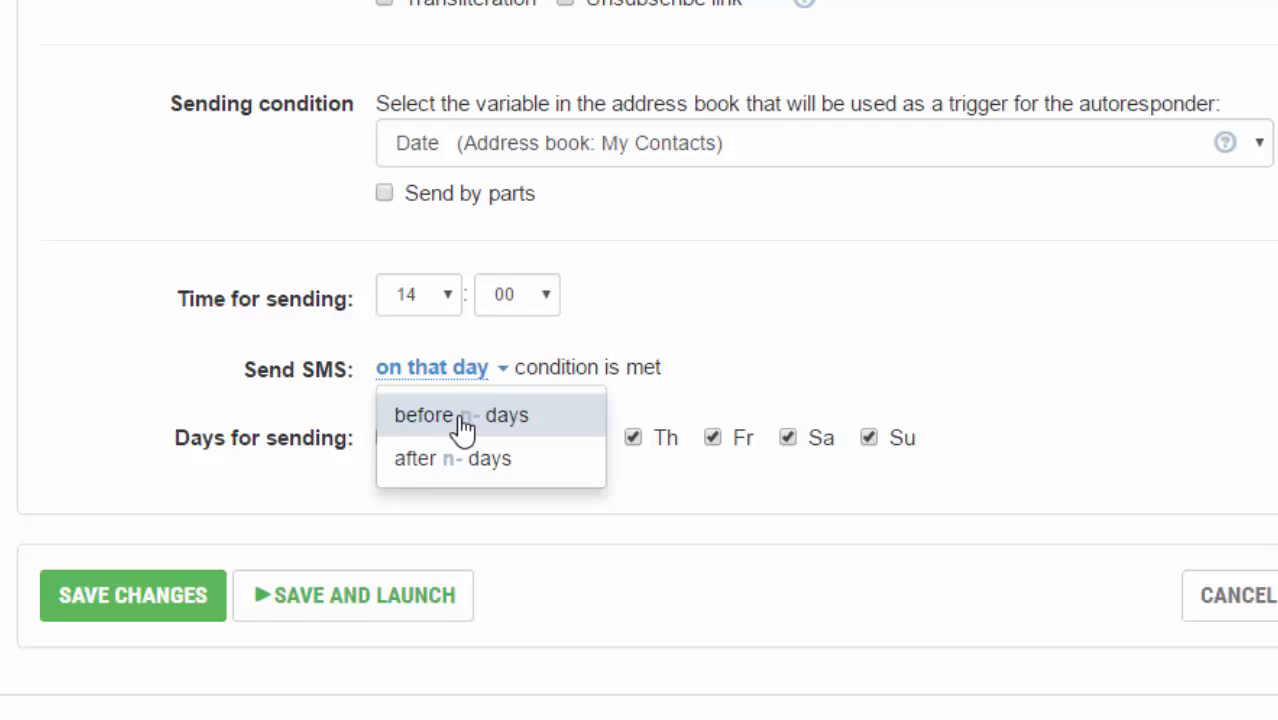
mouse_move(430, 464)
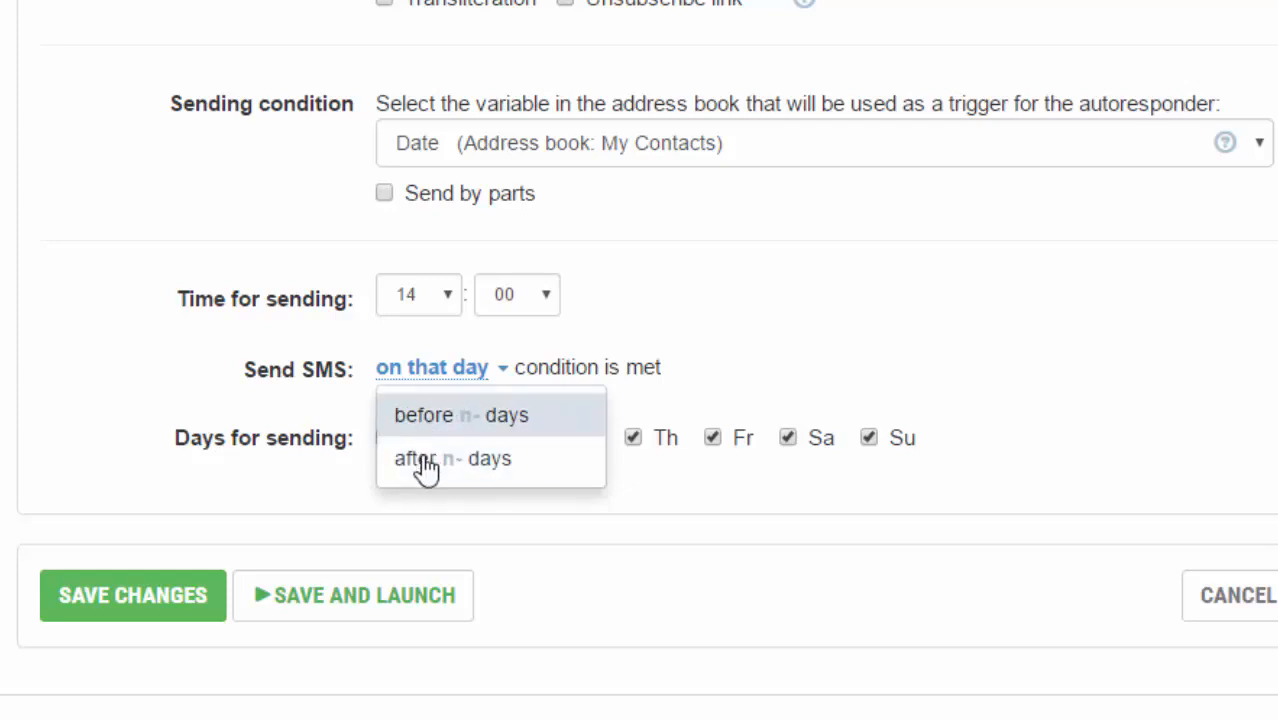
mouse_move(416, 458)
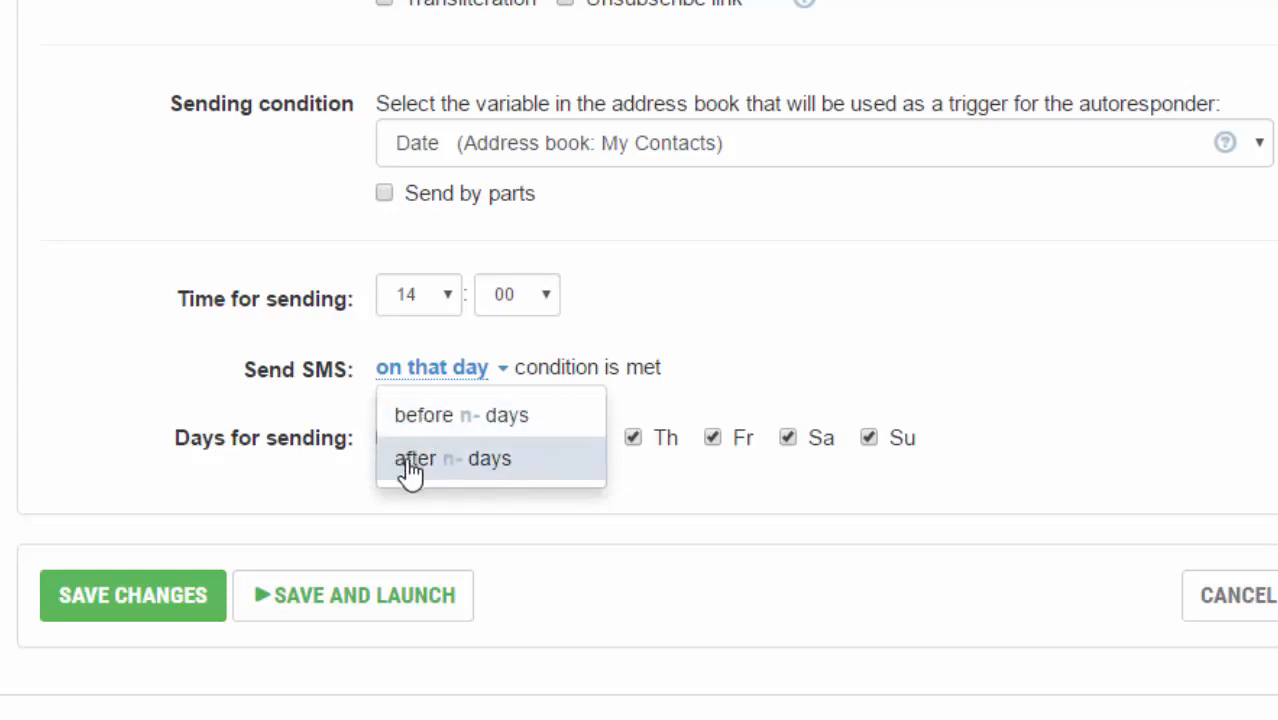
click(460, 414)
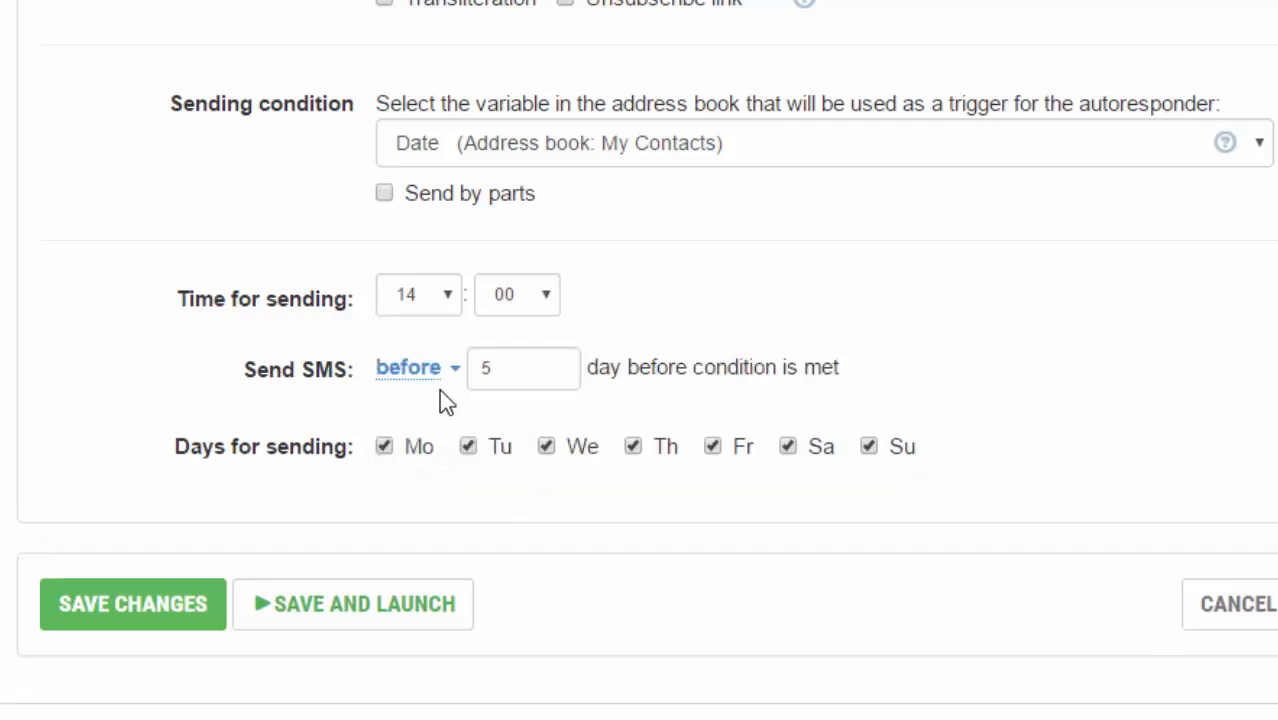
click(516, 368)
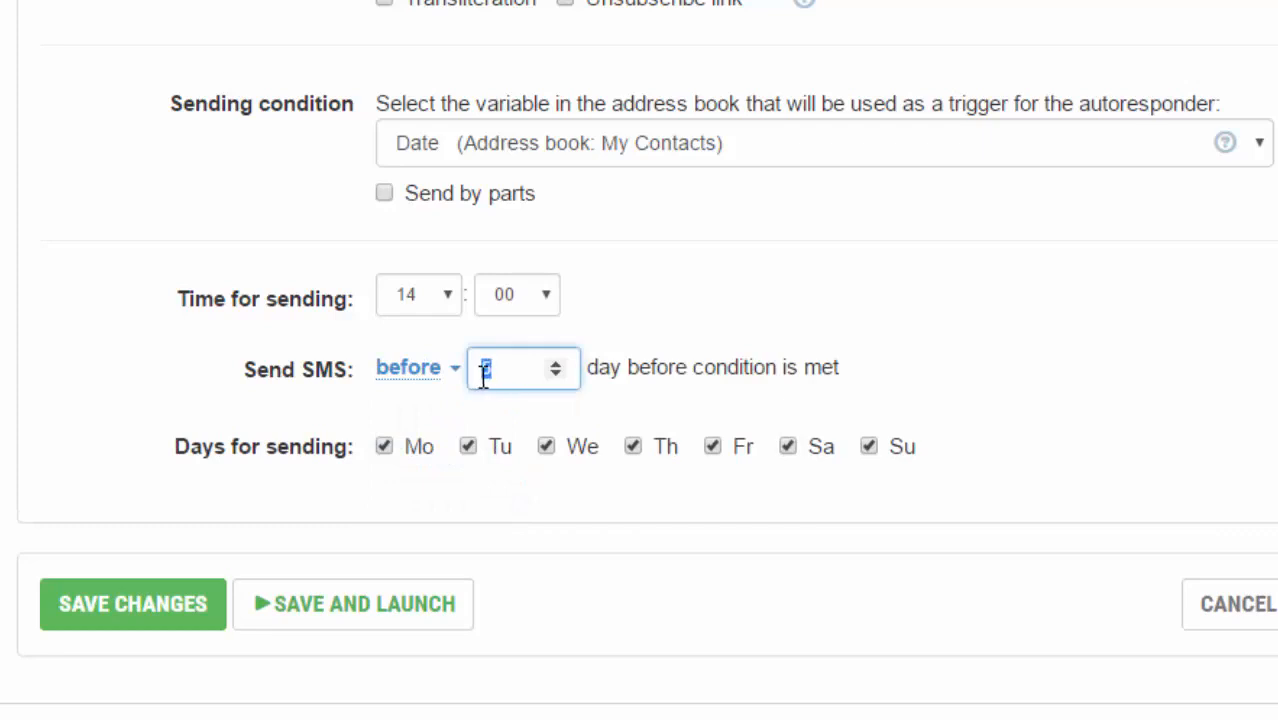
text(5)
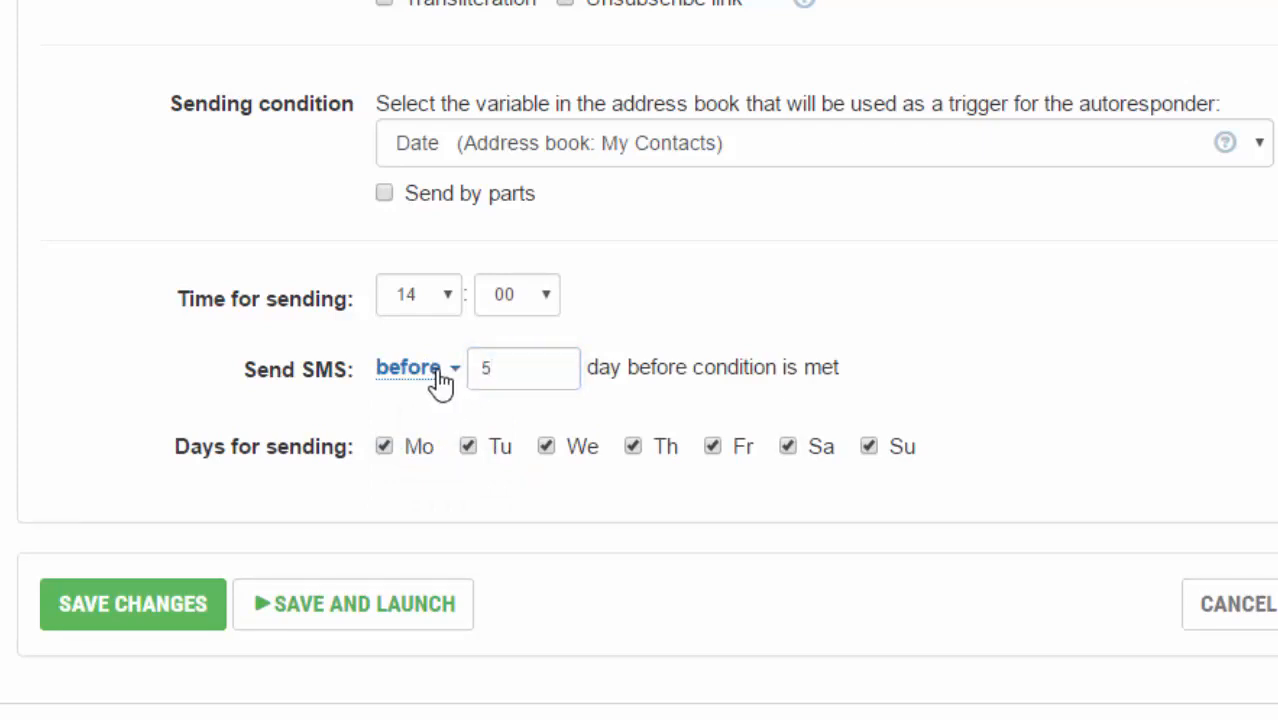
click(410, 368)
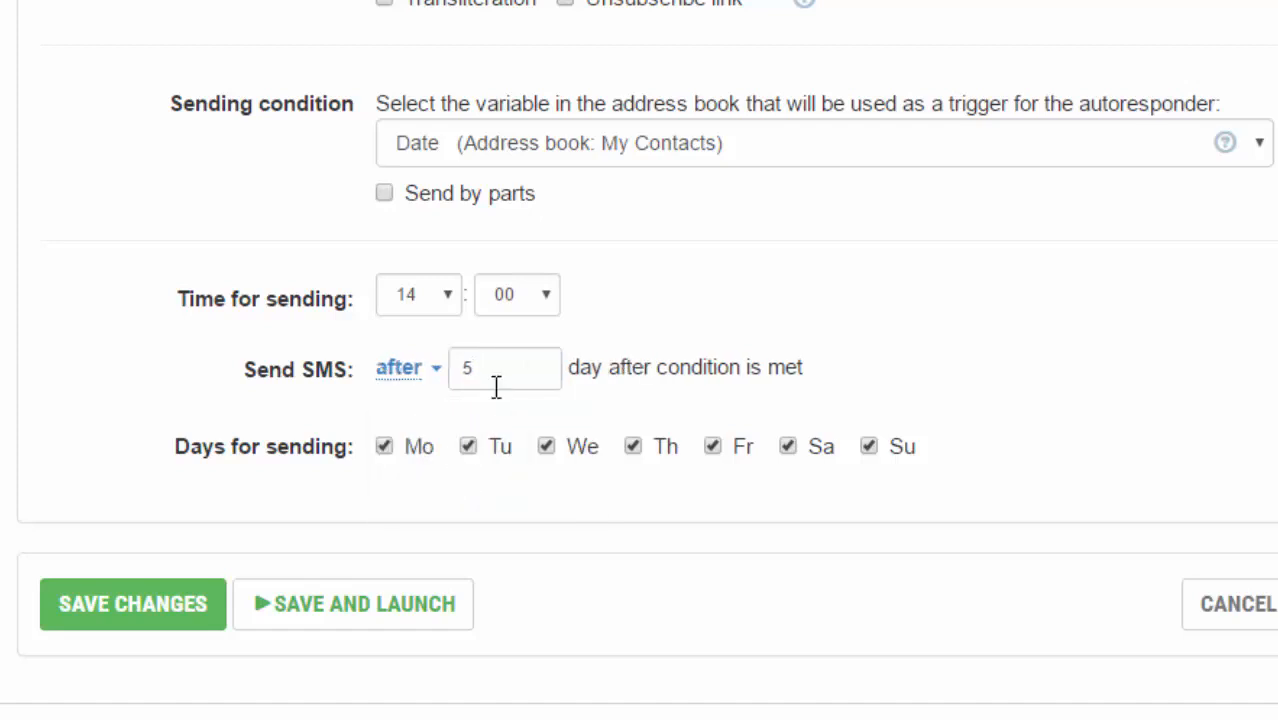
mouse_move(404, 384)
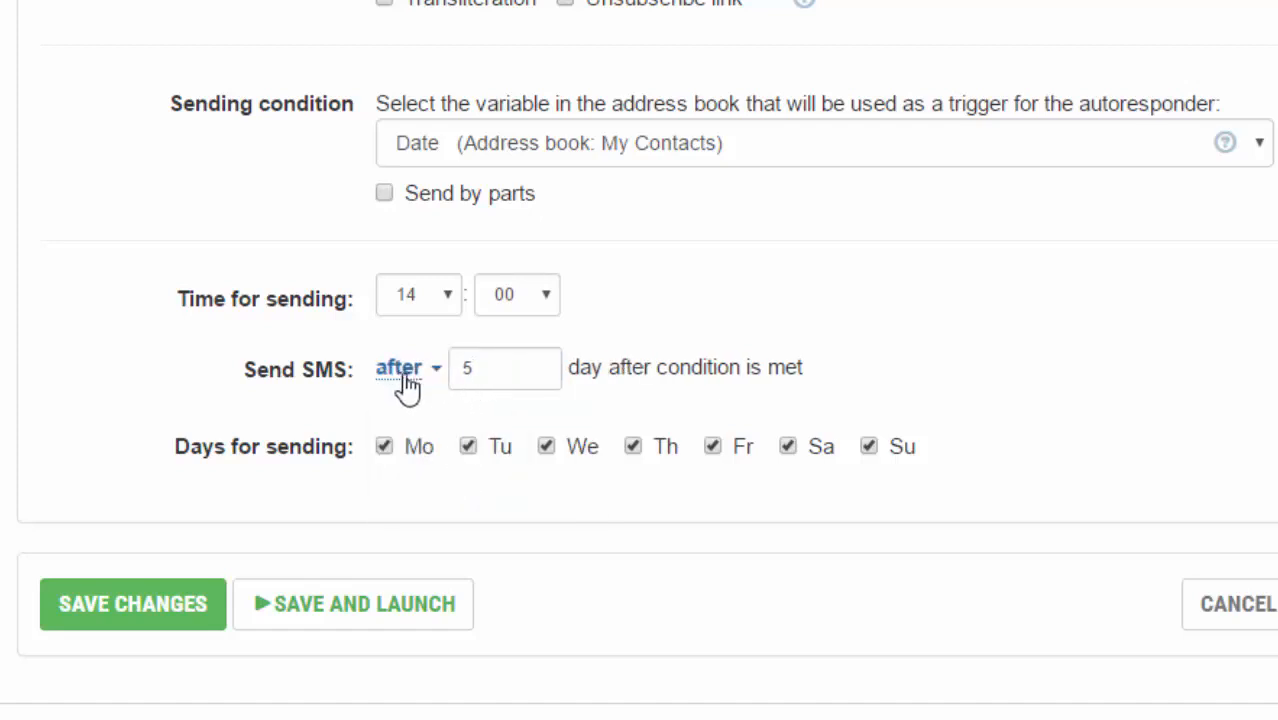
click(408, 368)
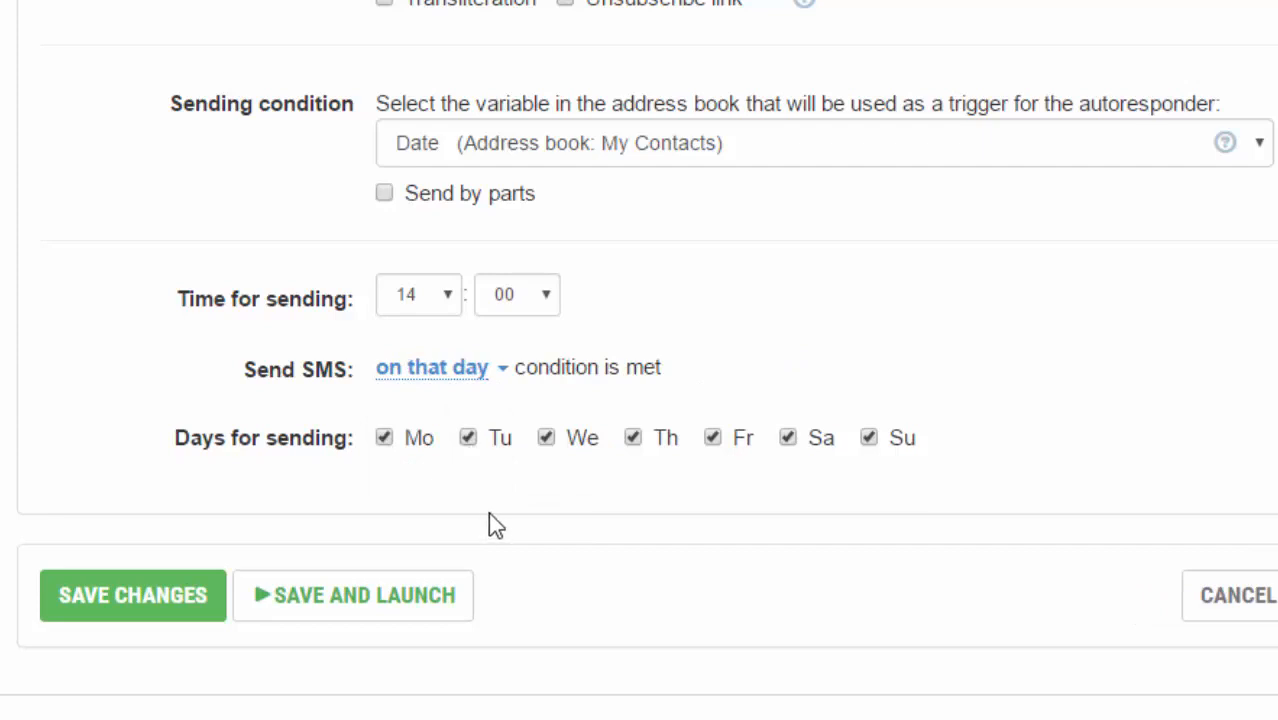
mouse_move(384, 436)
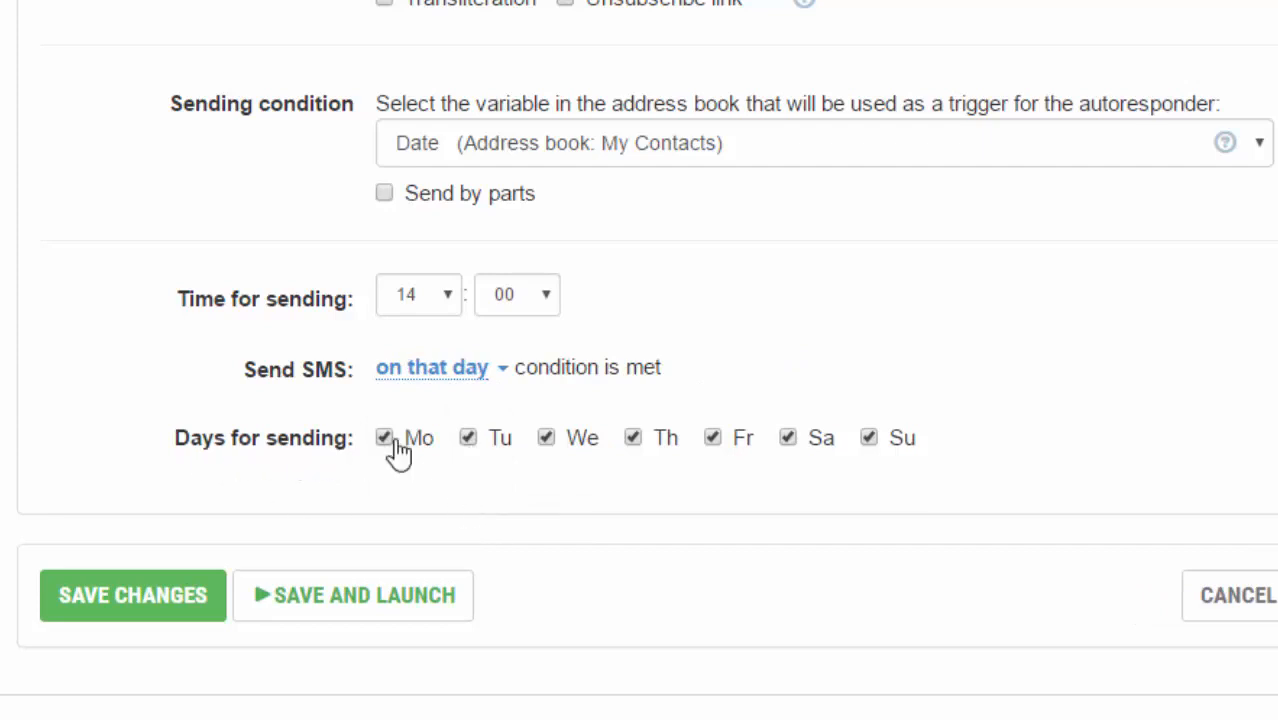
mouse_move(664, 492)
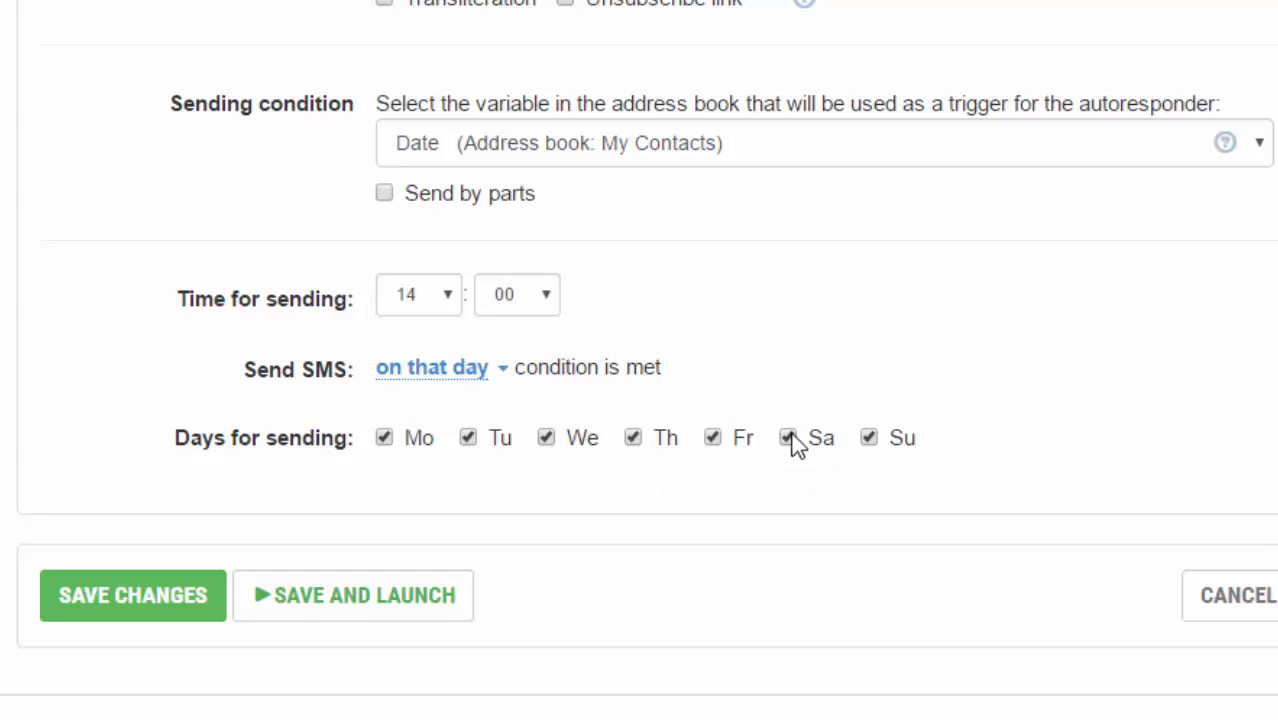
click(788, 436)
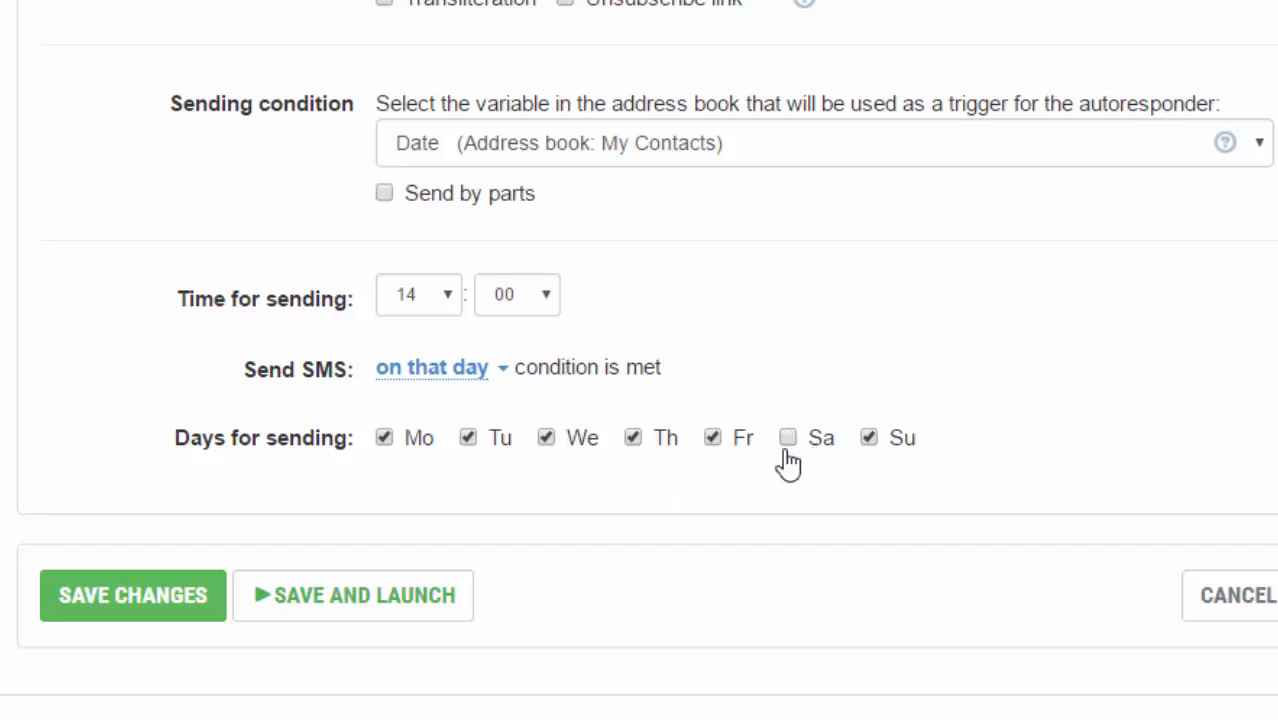
click(868, 436)
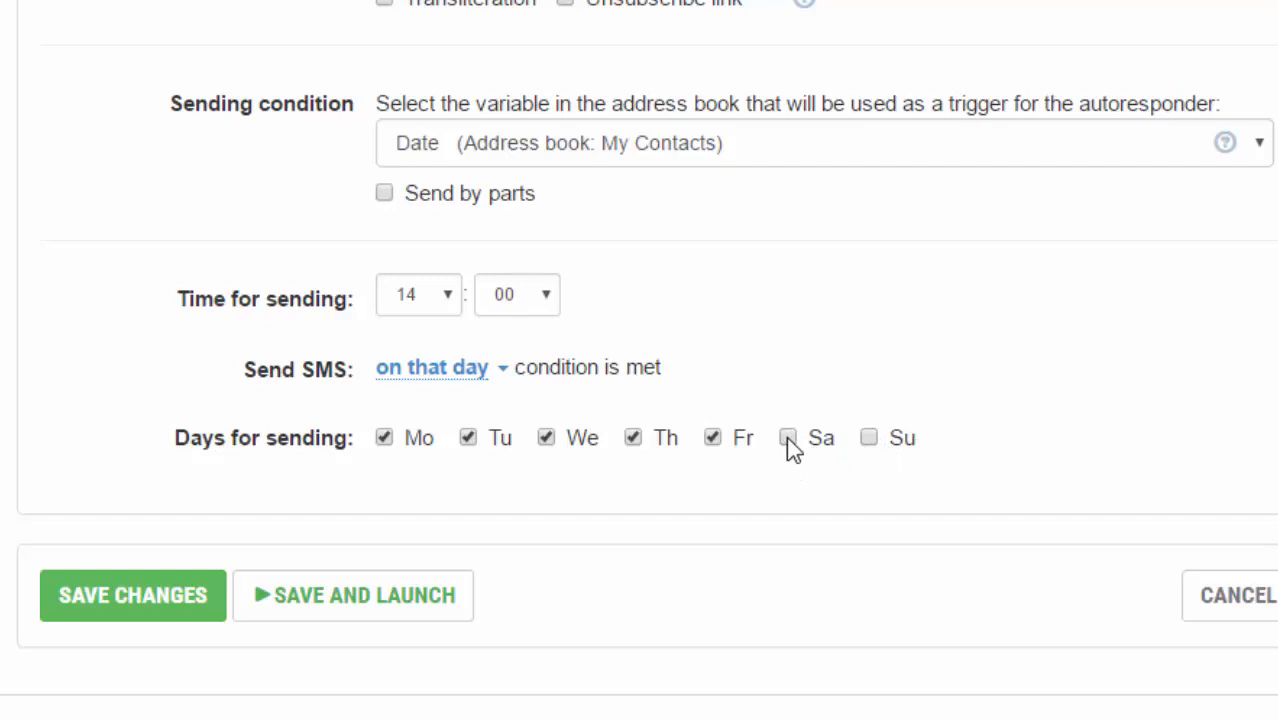
click(788, 436)
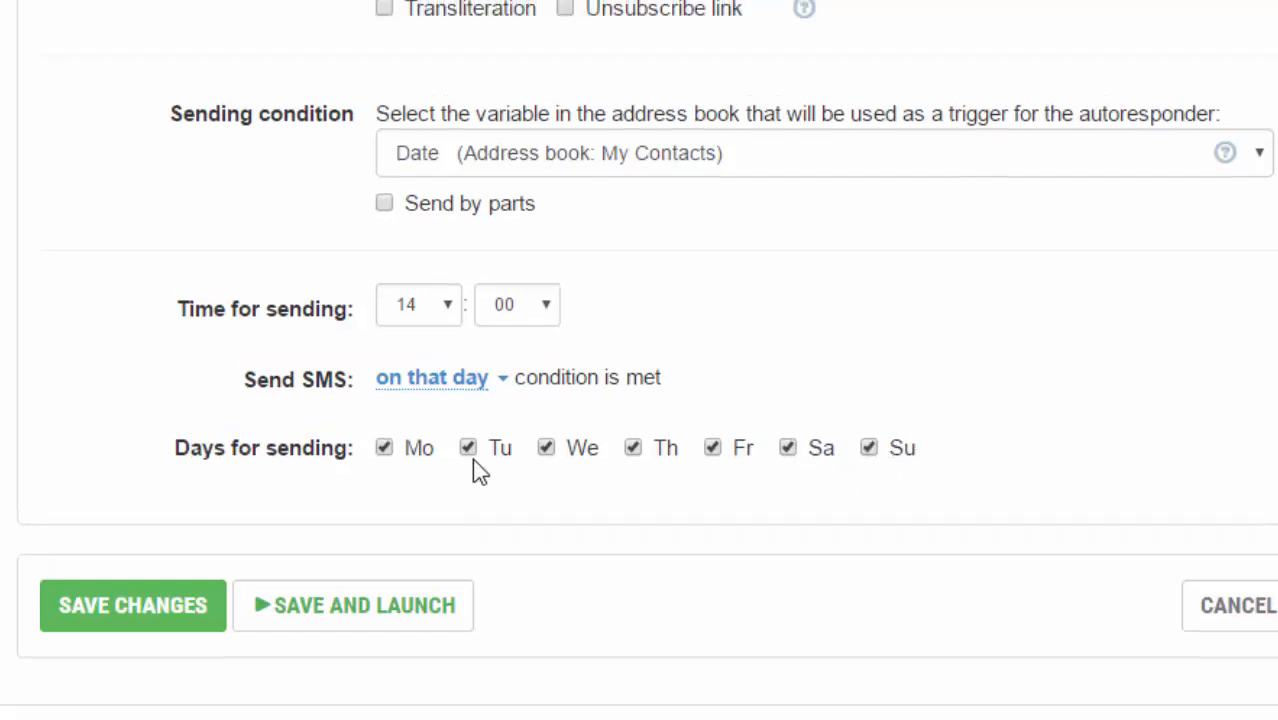
scroll(down, 3)
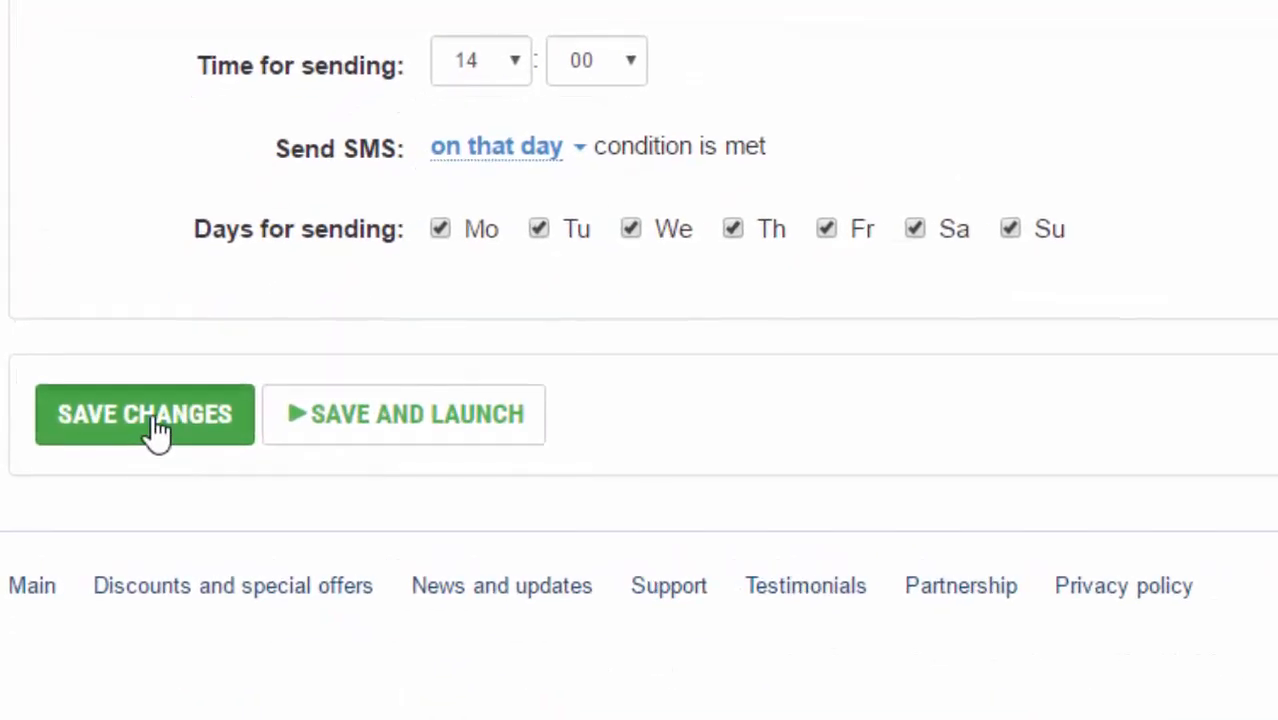
click(144, 414)
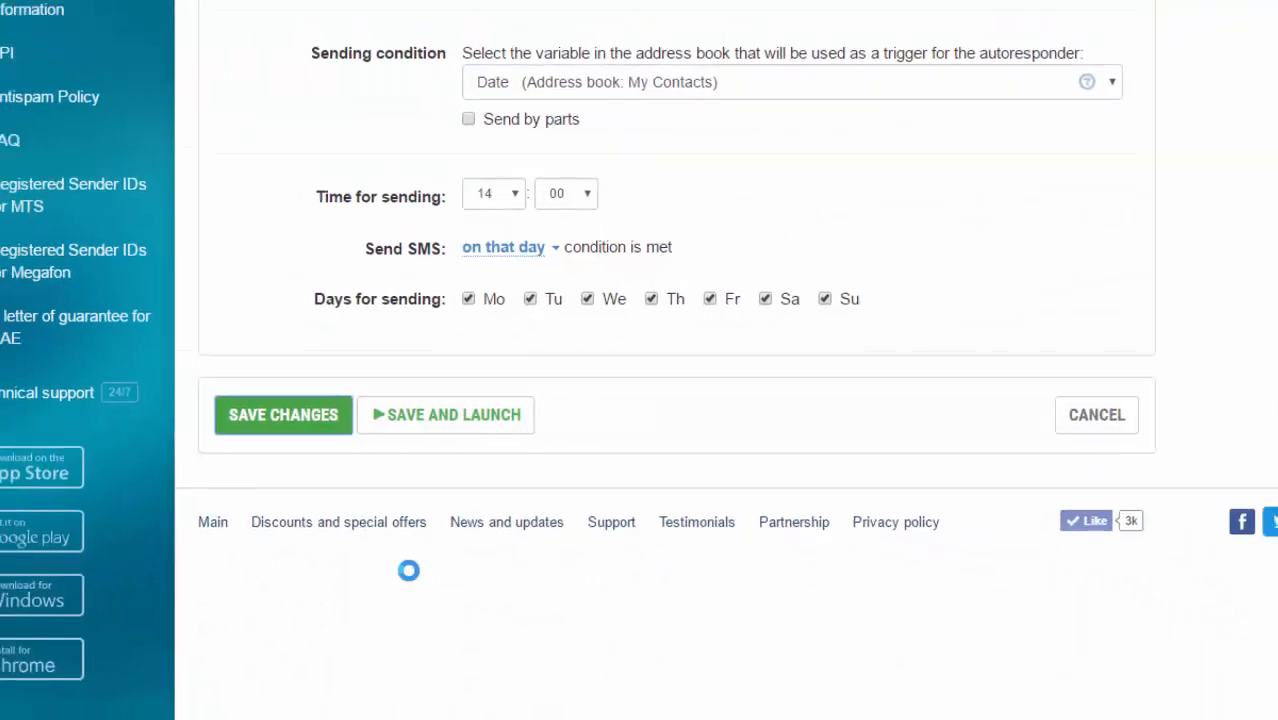
click(284, 414)
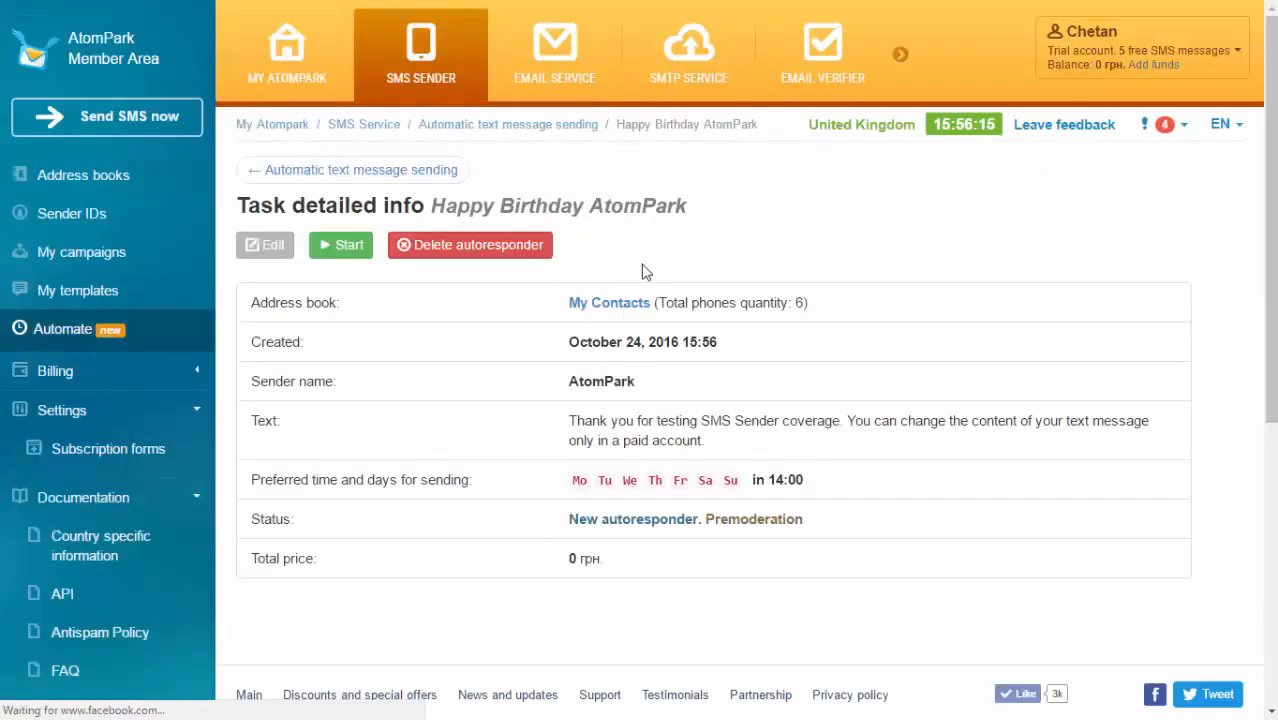
double_click(452, 204)
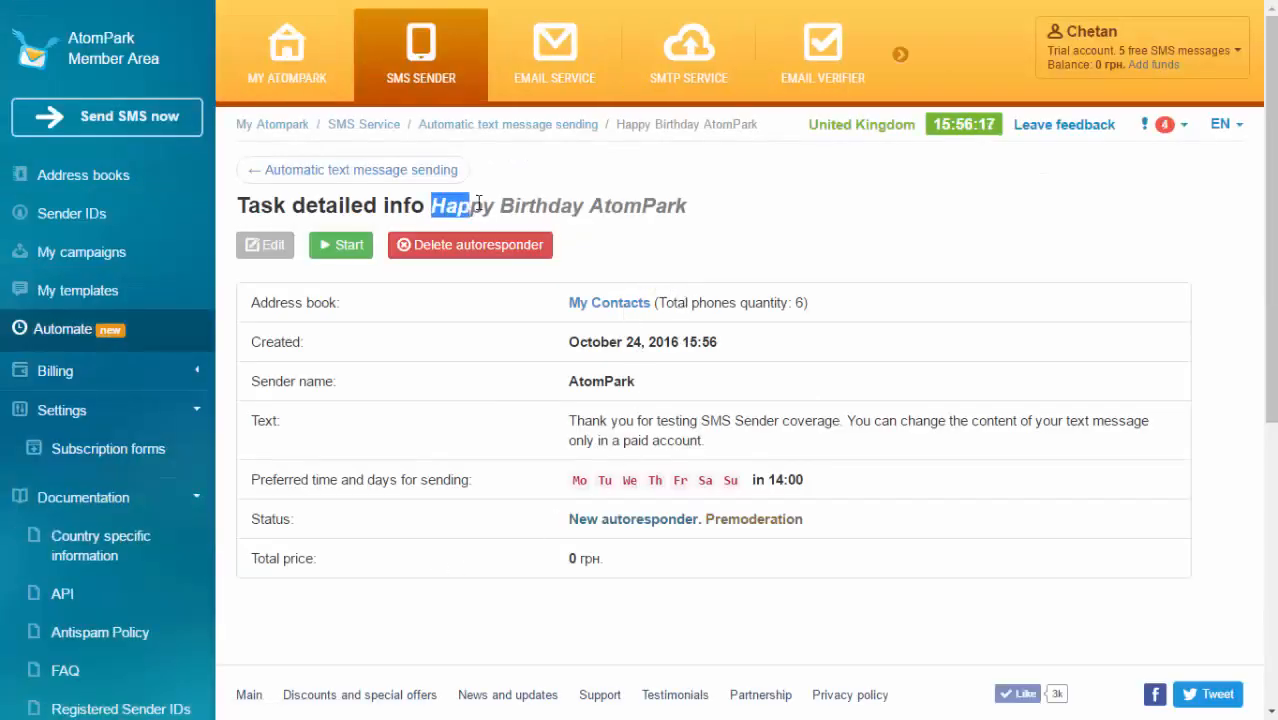
mouse_move(474, 316)
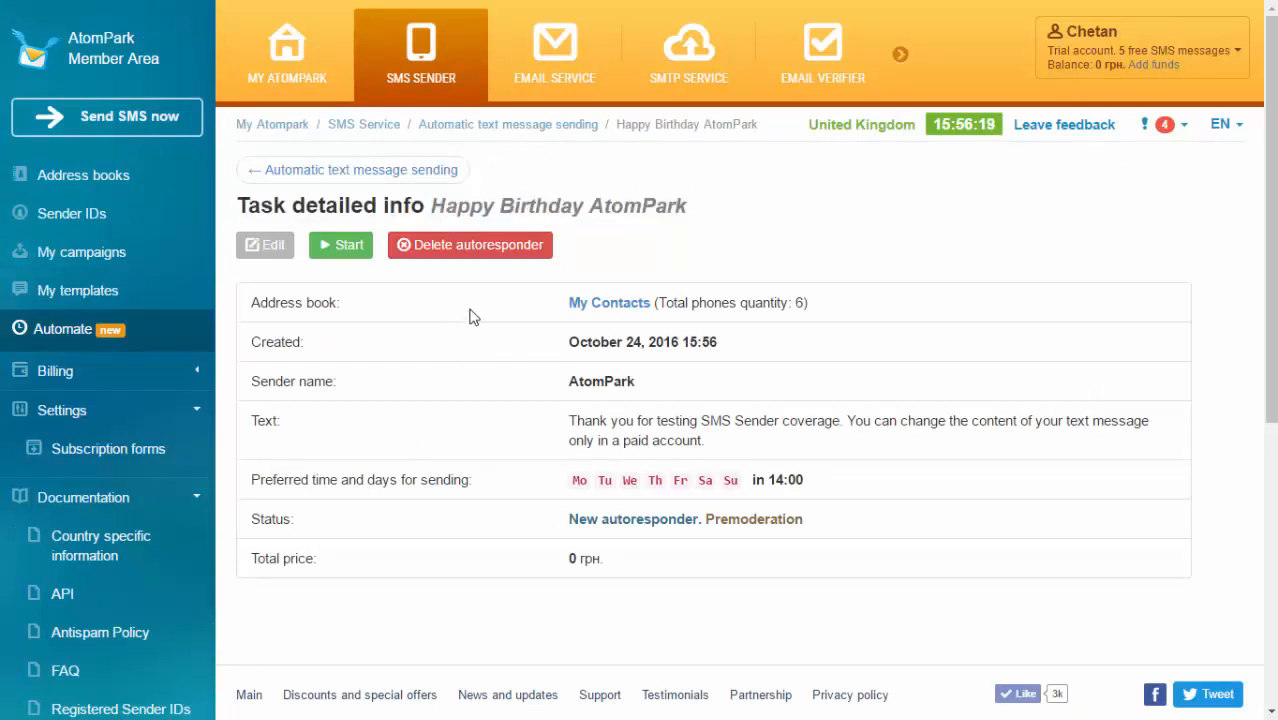
double_click(608, 302)
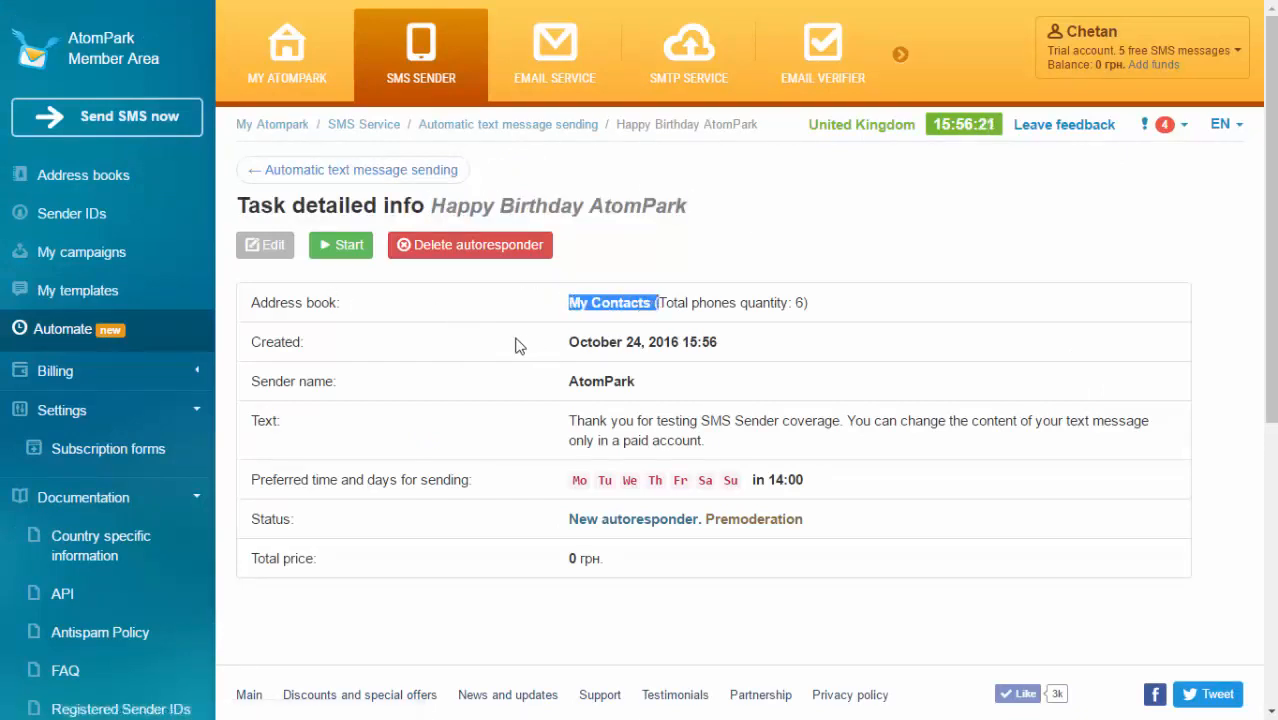
double_click(642, 340)
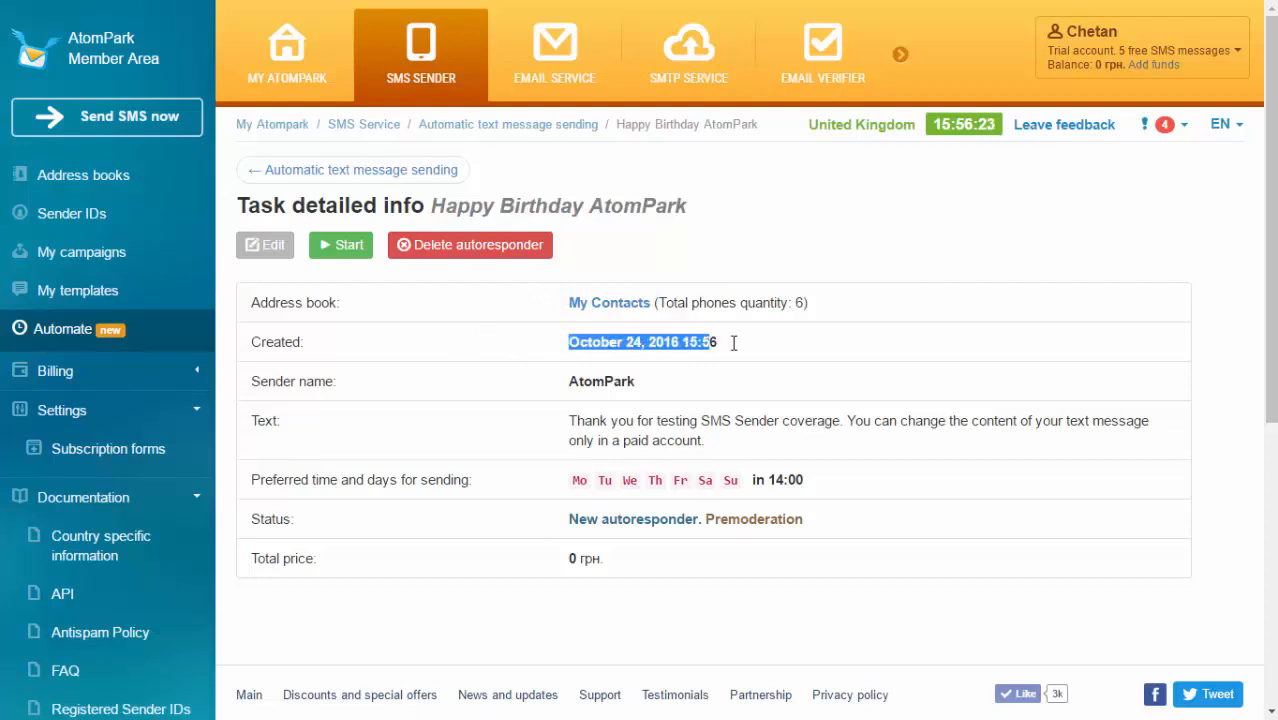
scroll(down, 3)
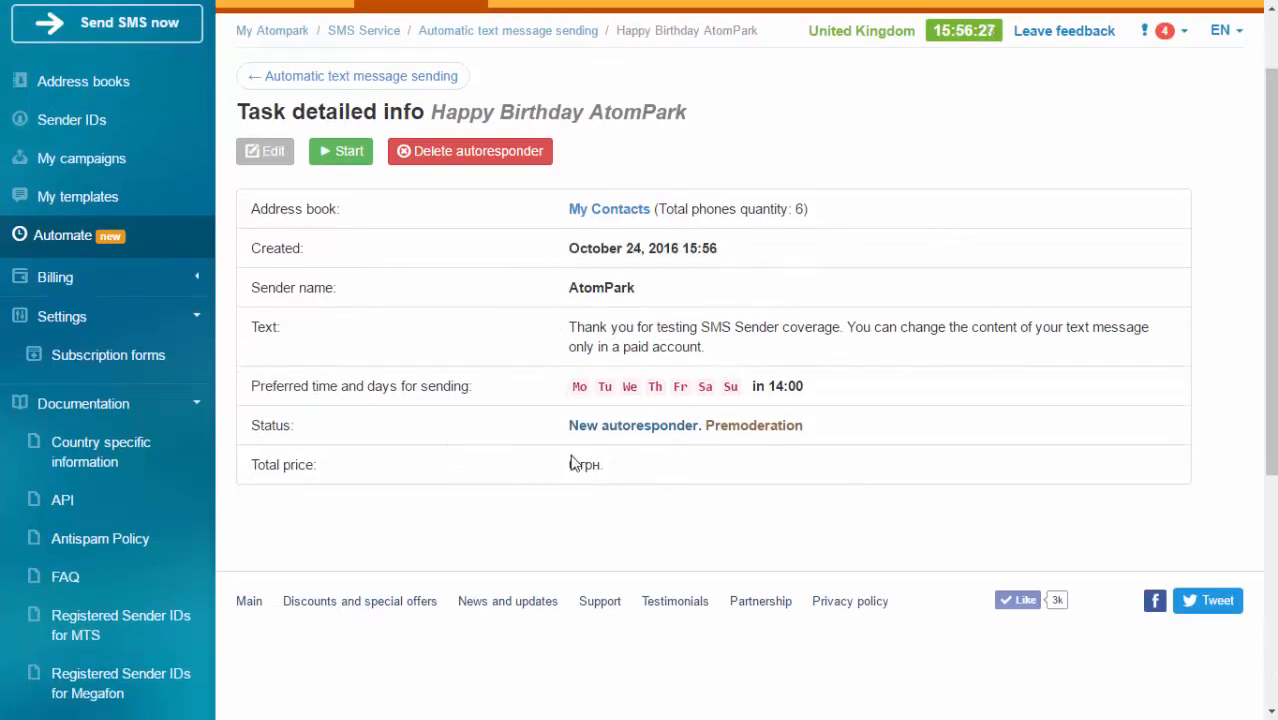
double_click(600, 288)
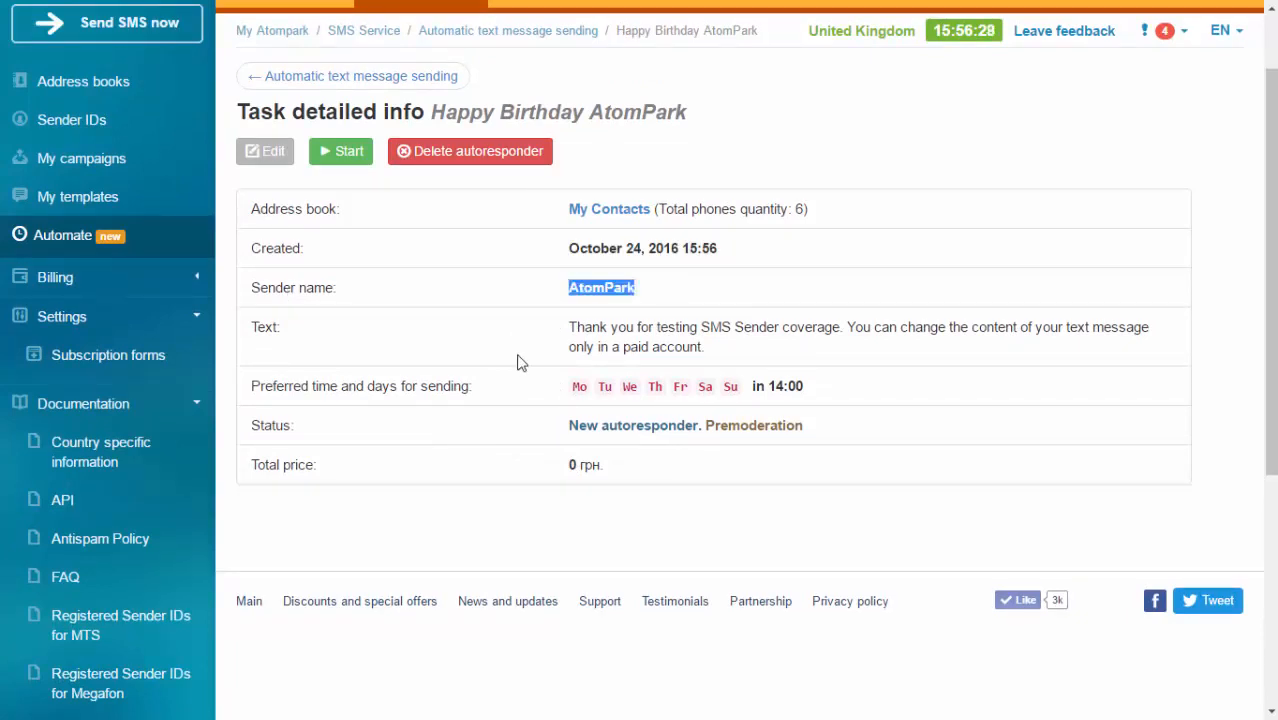
double_click(858, 328)
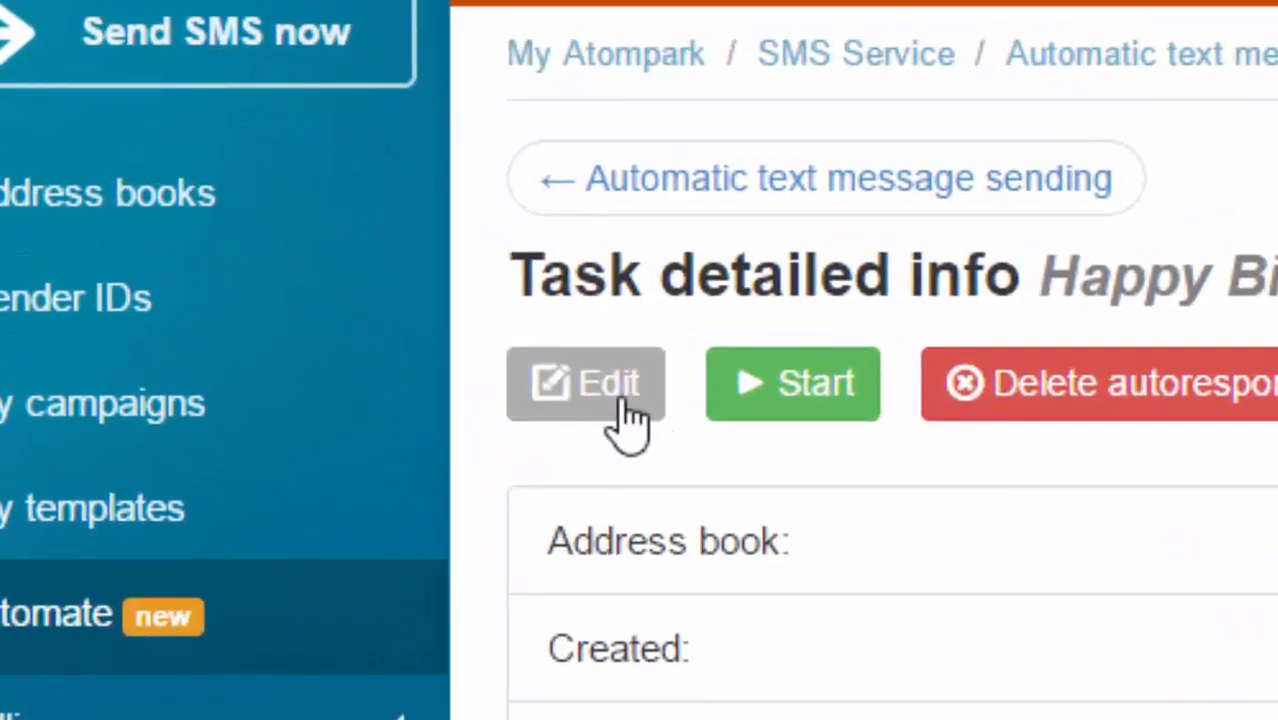
Edit the Happy Birthday AtomPark series to send at 13:00 and save changes
click(584, 384)
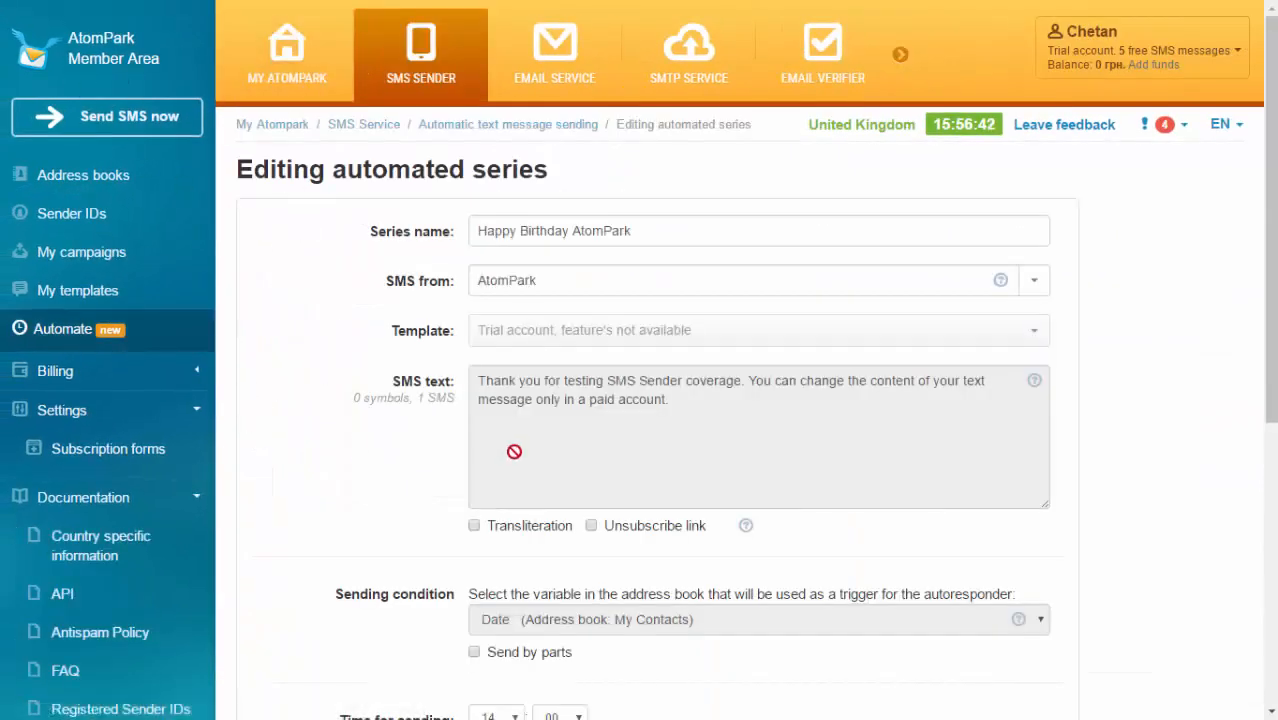
scroll(down, 3)
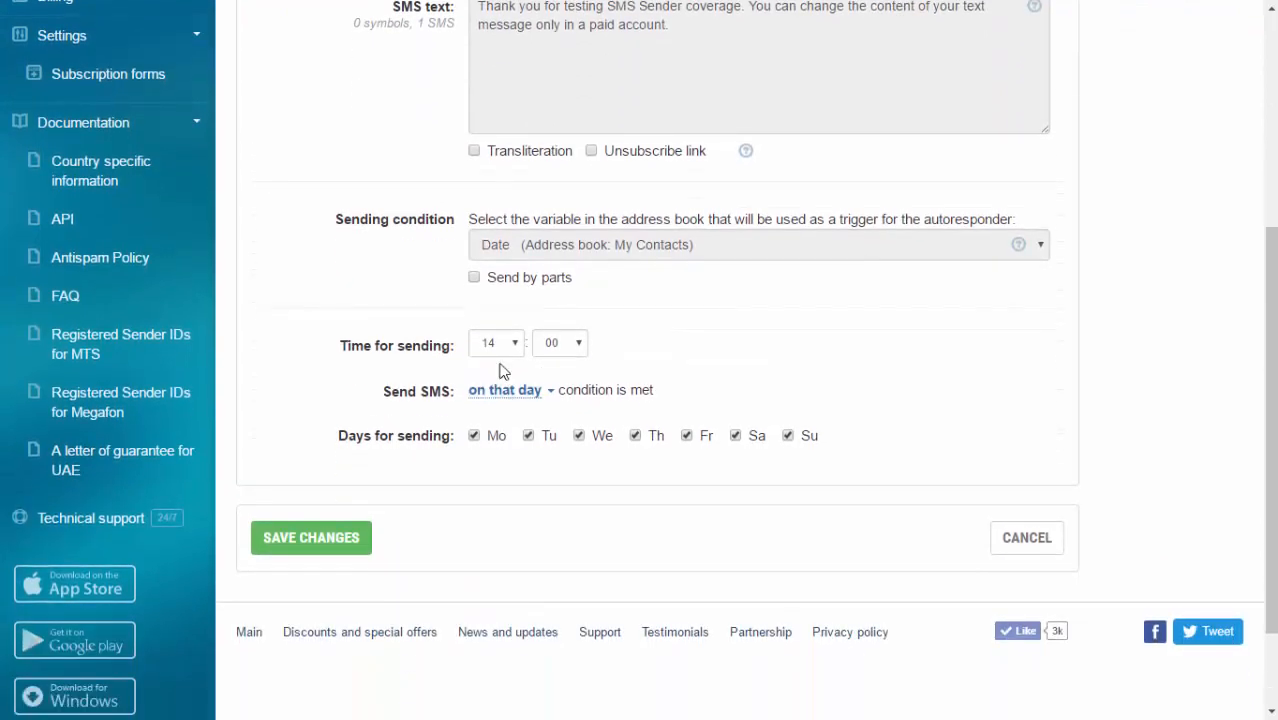
click(496, 342)
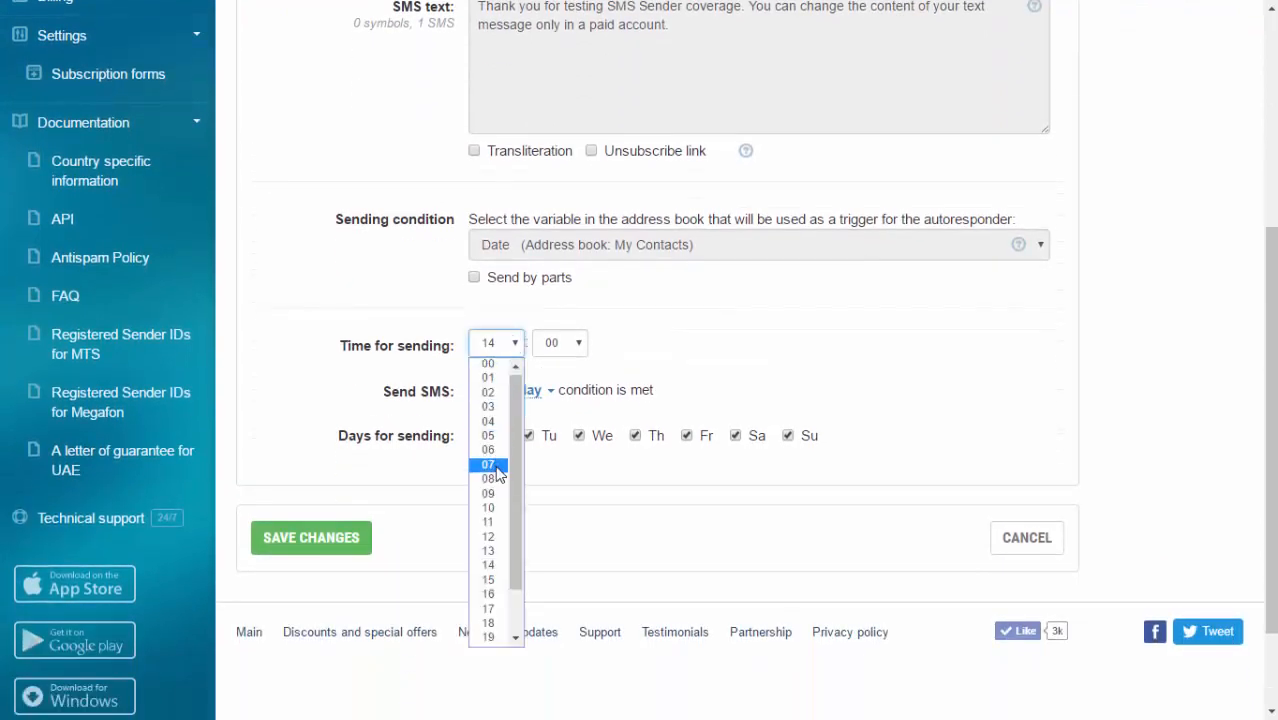
click(488, 550)
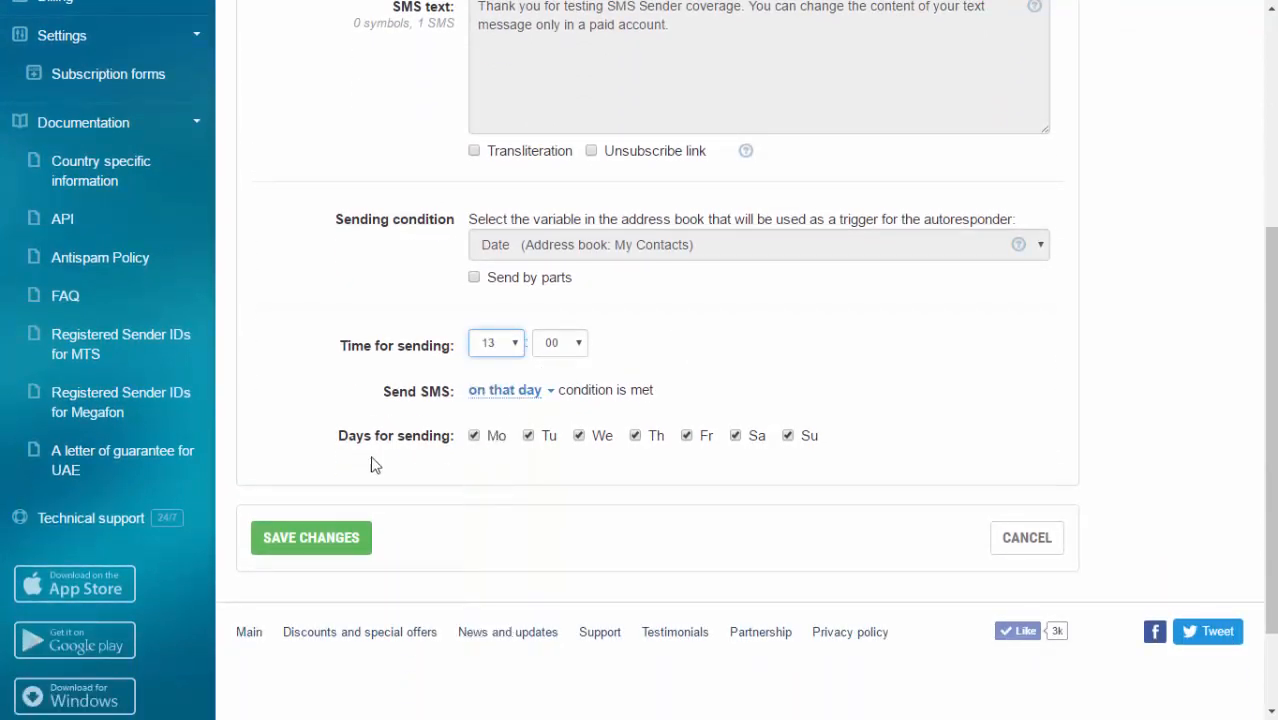
click(312, 536)
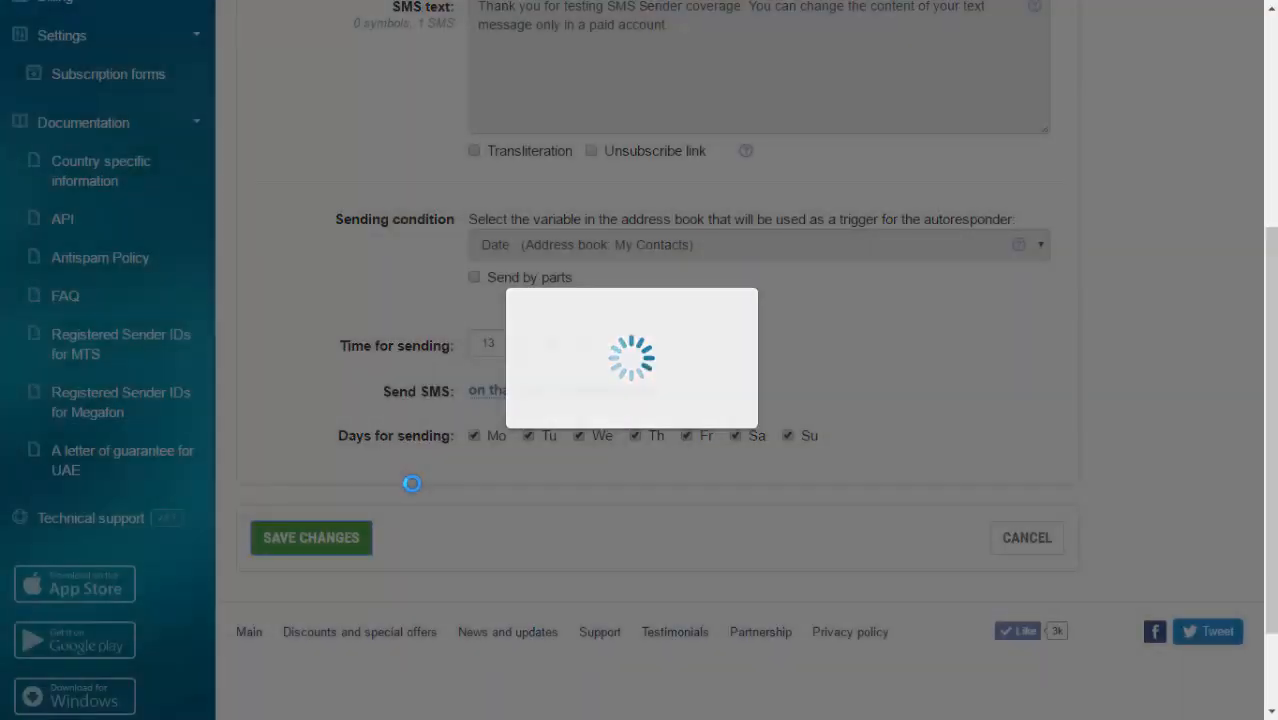
Return to the Automatic text message sending list showing Happy Birthday AtomPark at 13:00
click(312, 536)
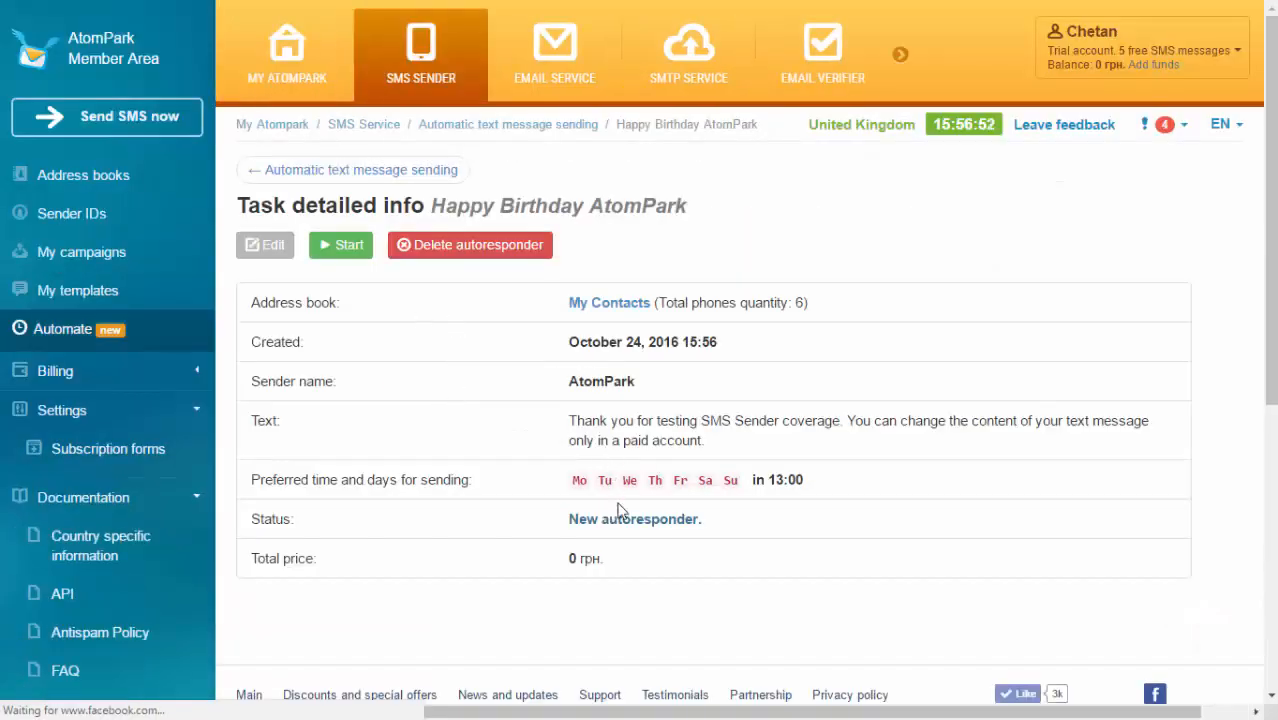
double_click(784, 480)
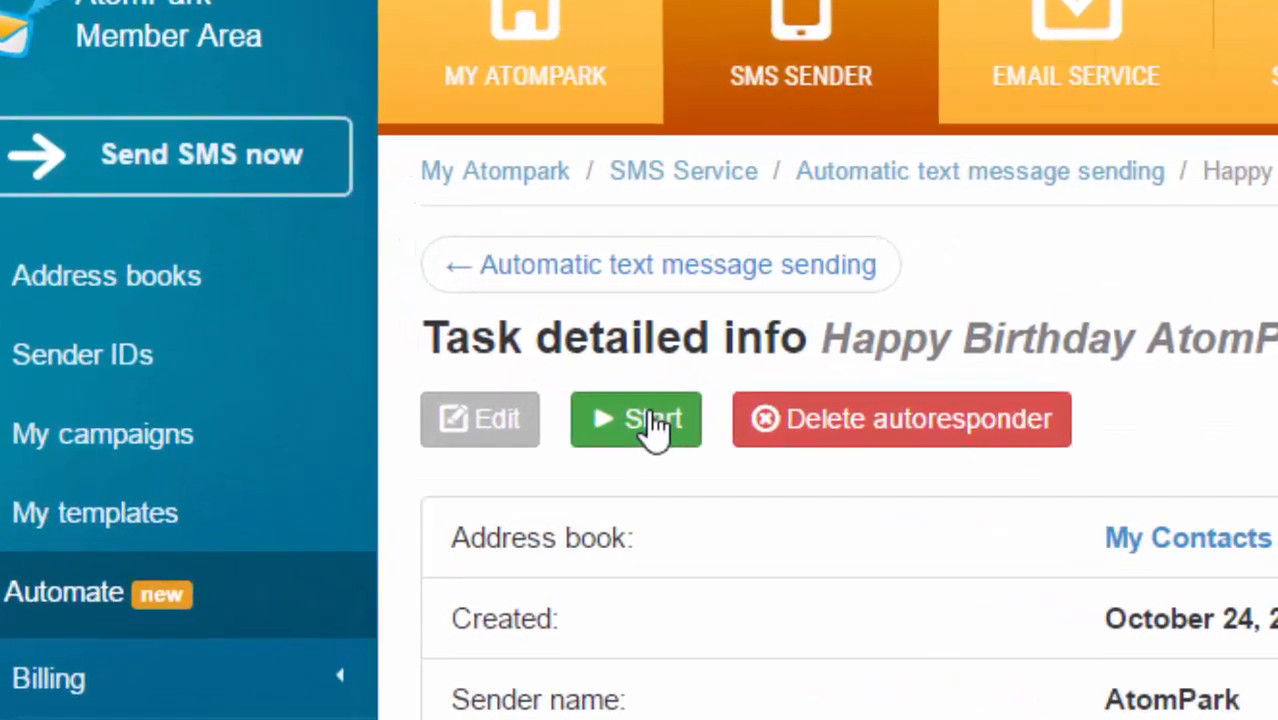
mouse_move(664, 496)
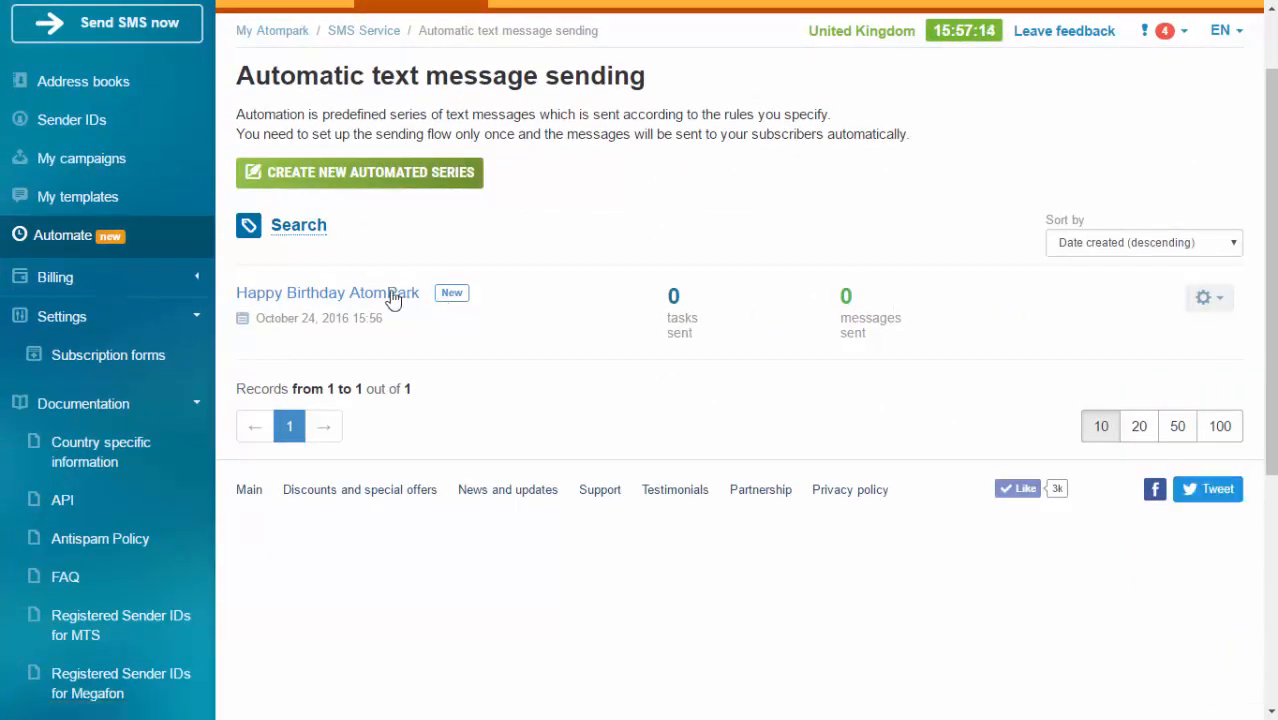
mouse_move(1244, 348)
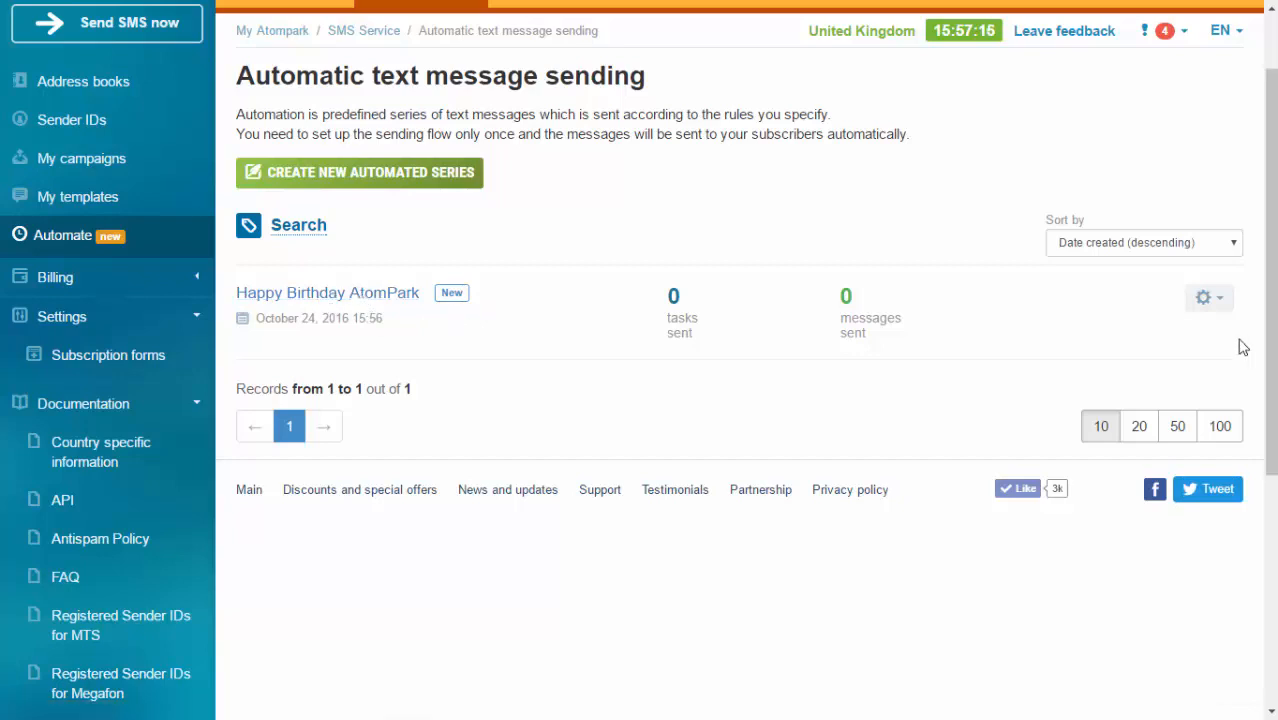
click(1204, 296)
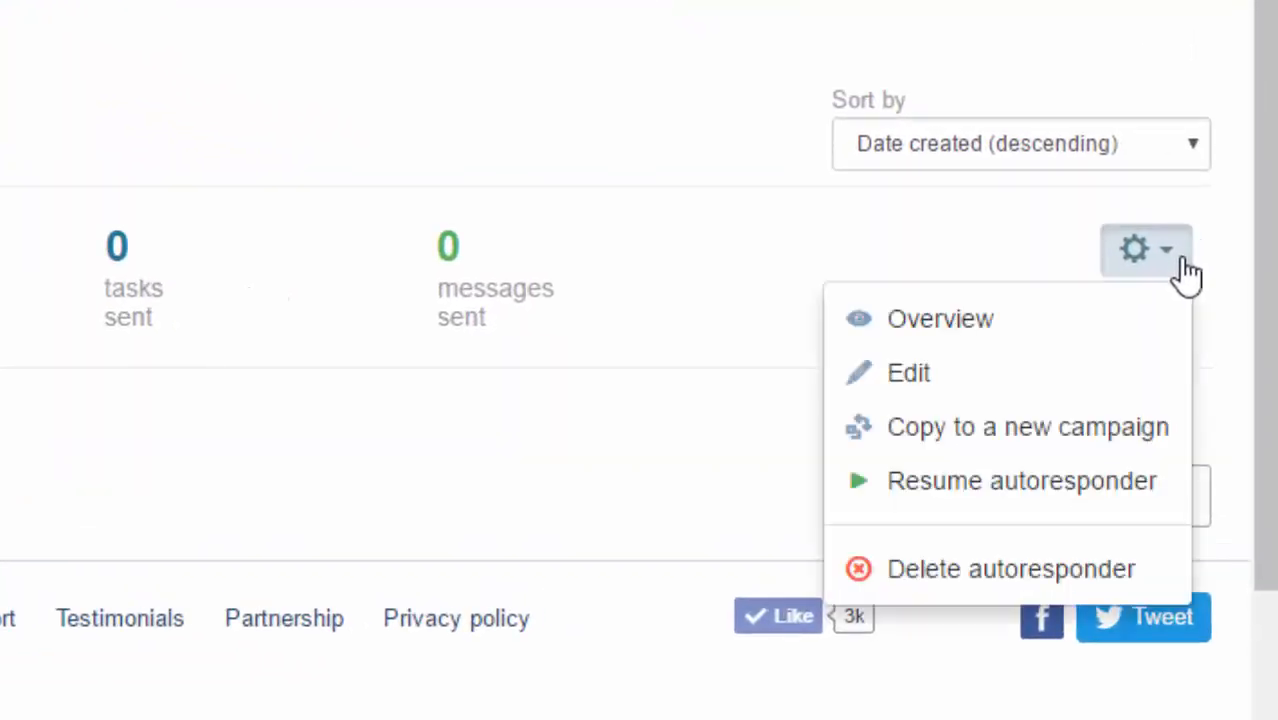
mouse_move(916, 424)
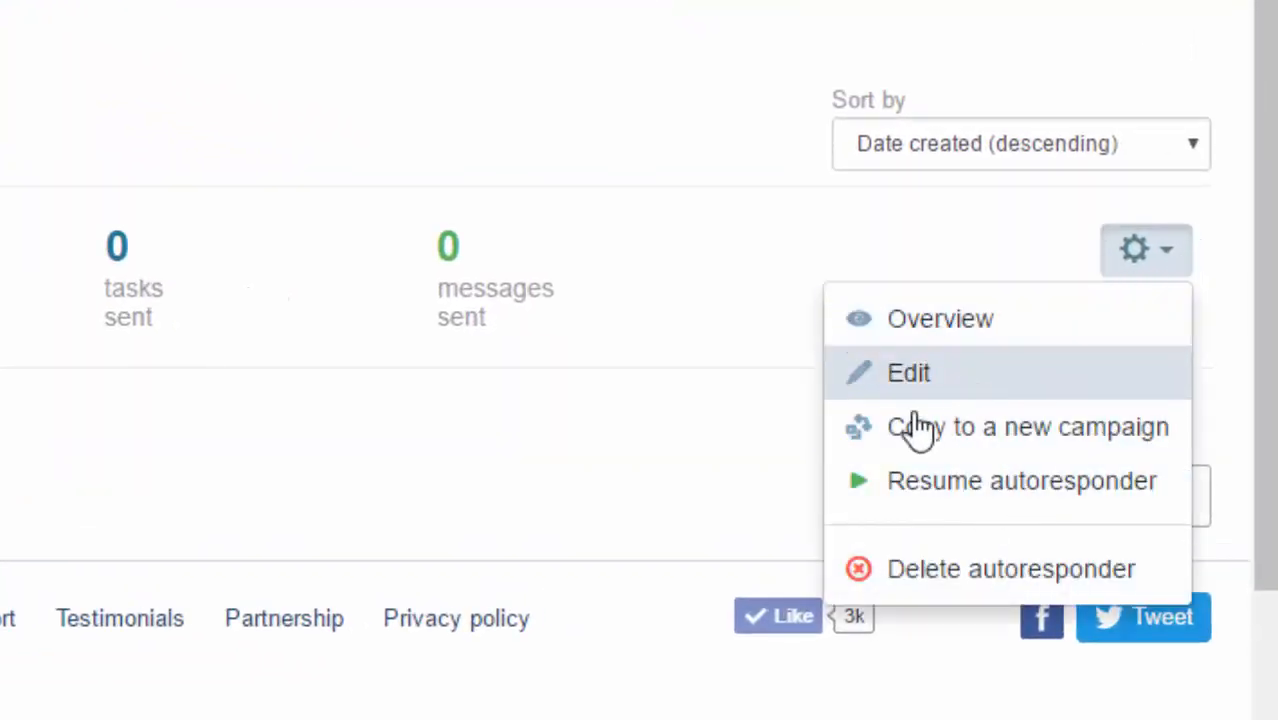
mouse_move(1110, 264)
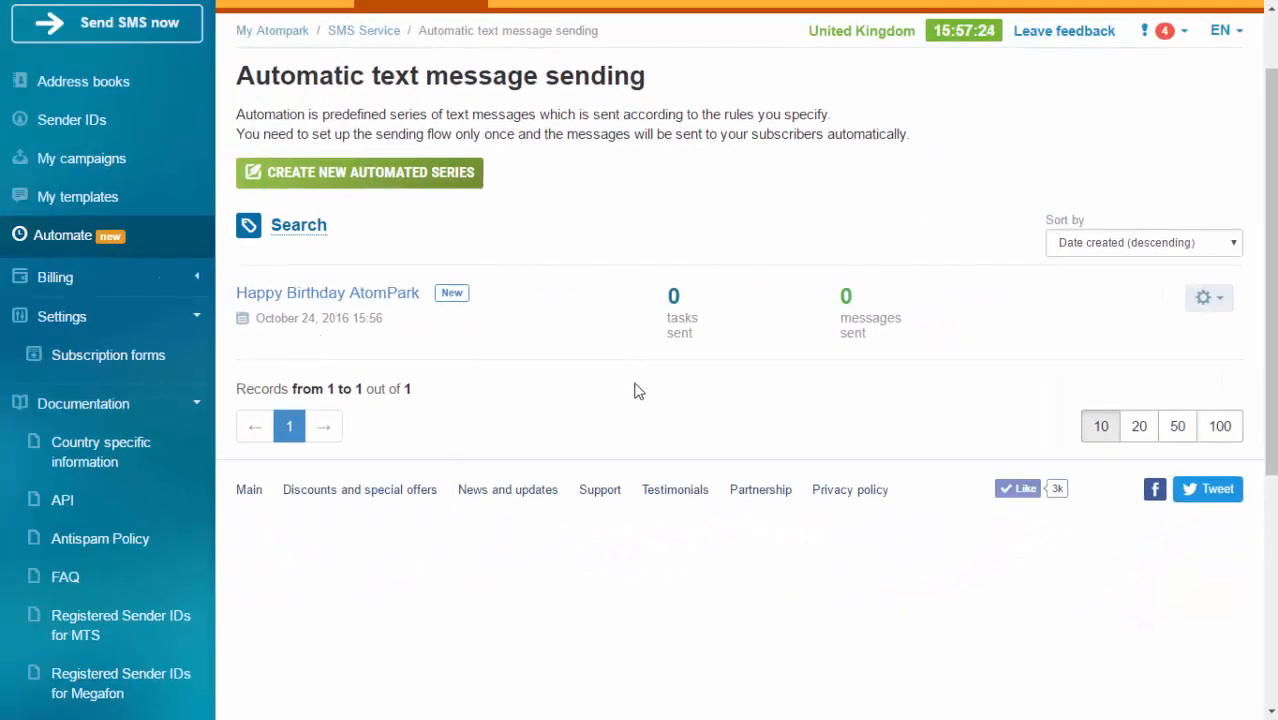
scroll(up, 3)
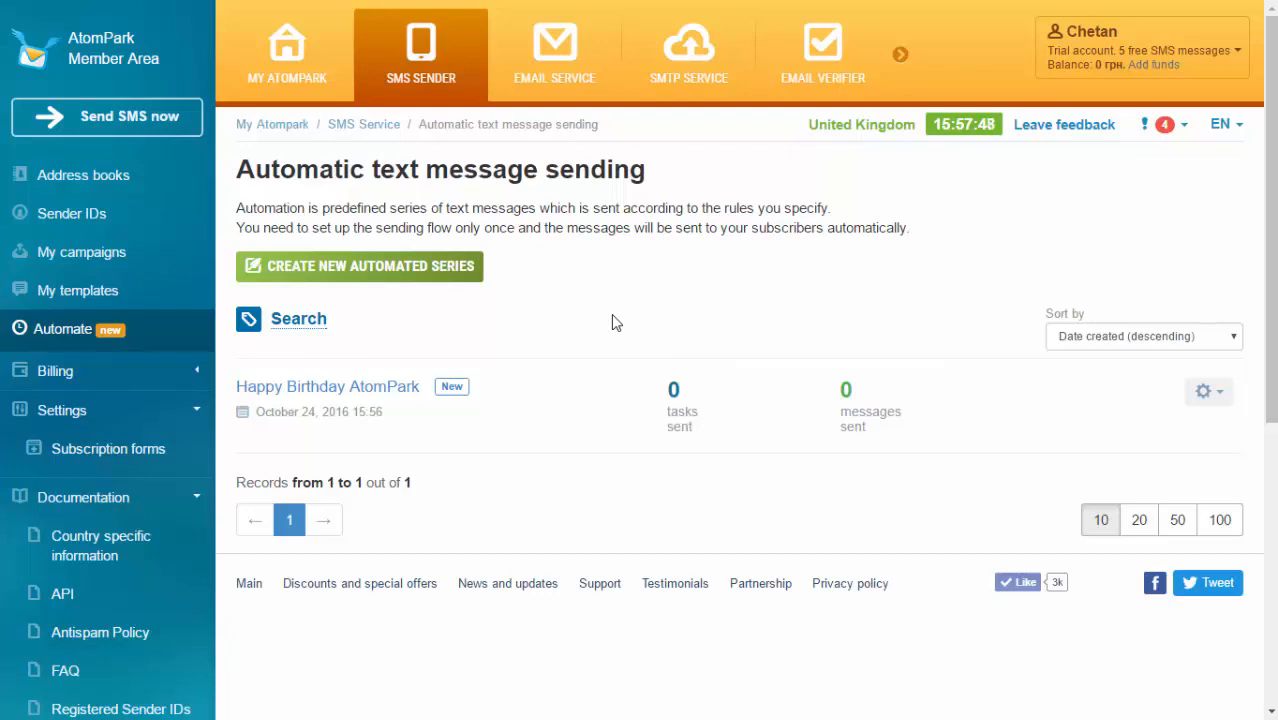
mouse_move(704, 622)
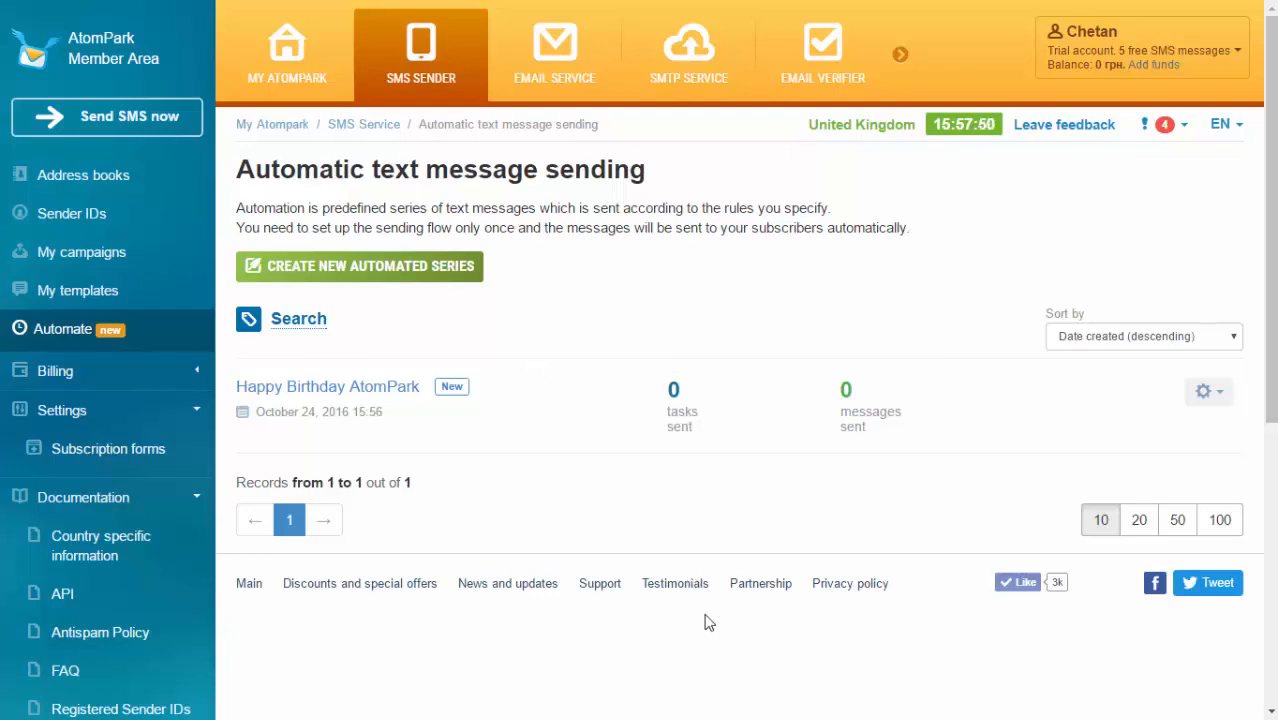